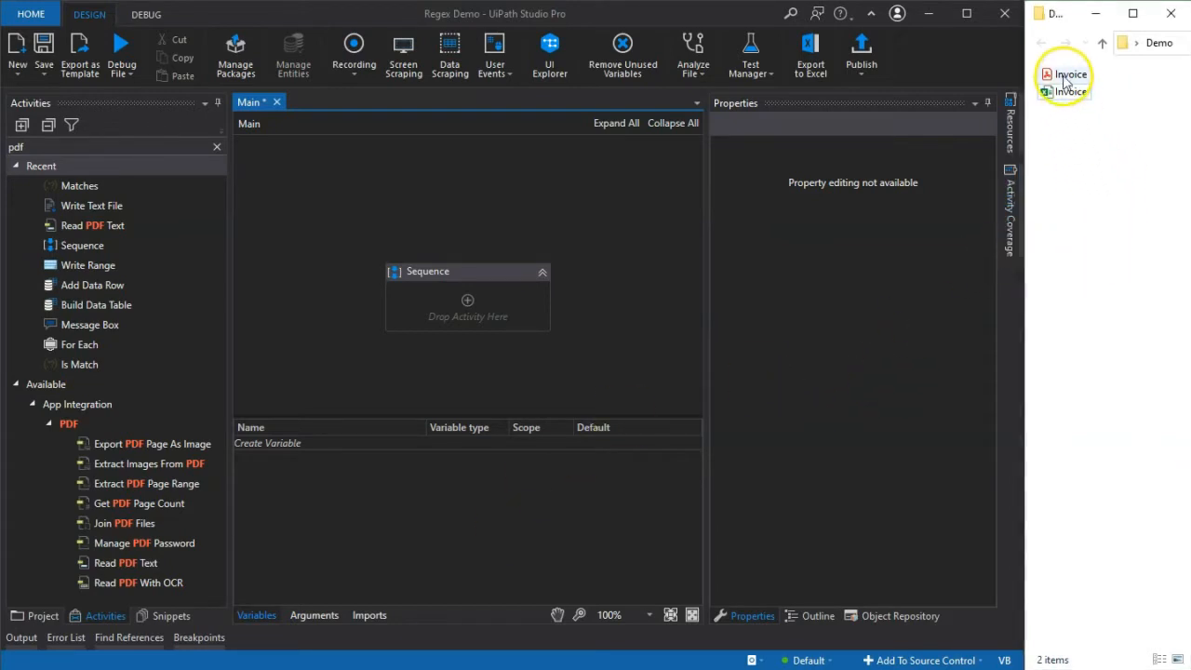
{"action": "mouse_move", "coordinate": [1063, 93]}
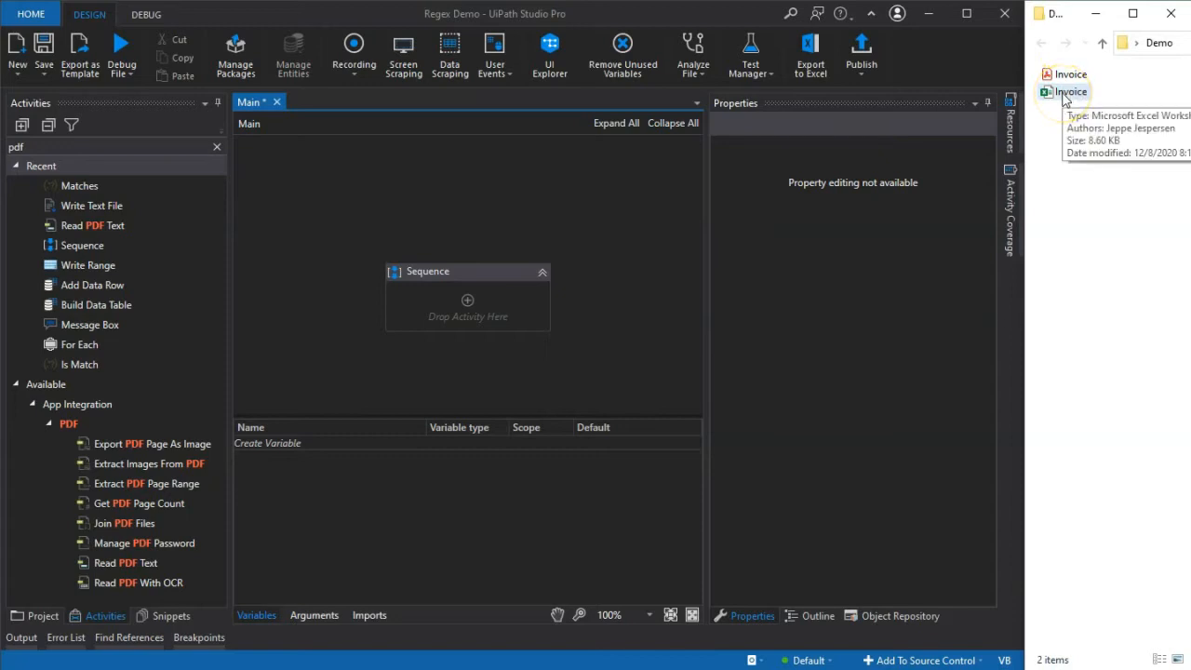
Open Invoice.pdf in Acrobat Reader and scroll through both pages of product rows
{"action": "left_click", "coordinate": [1070, 91]}
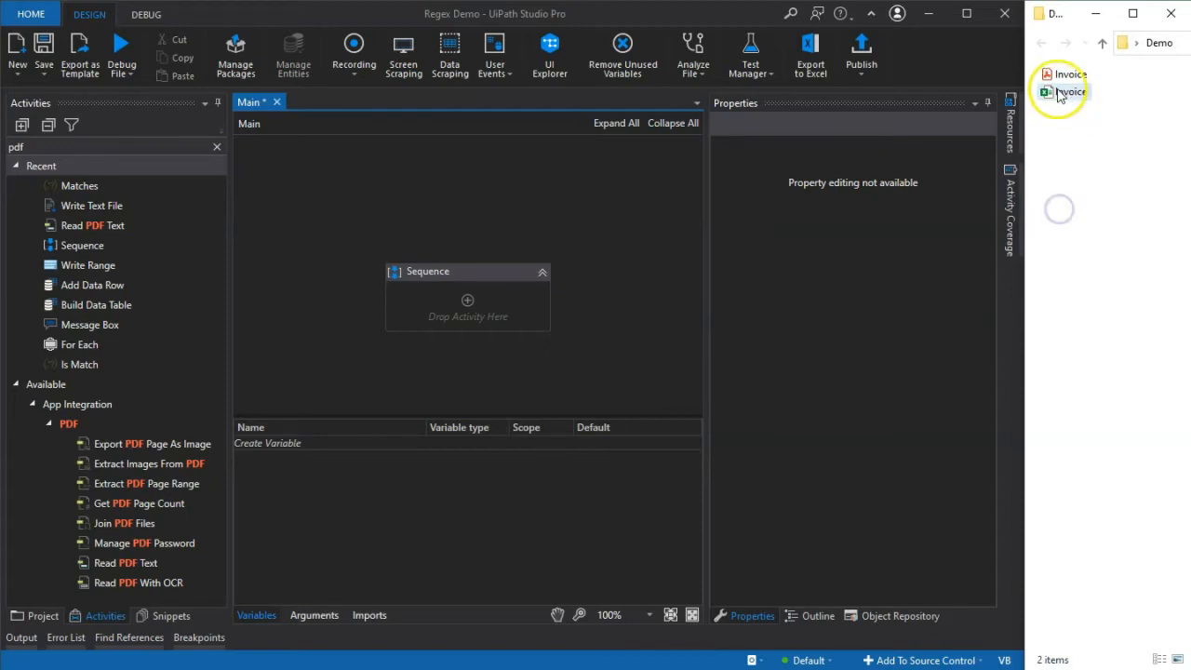
{"action": "double_click", "coordinate": [1071, 91]}
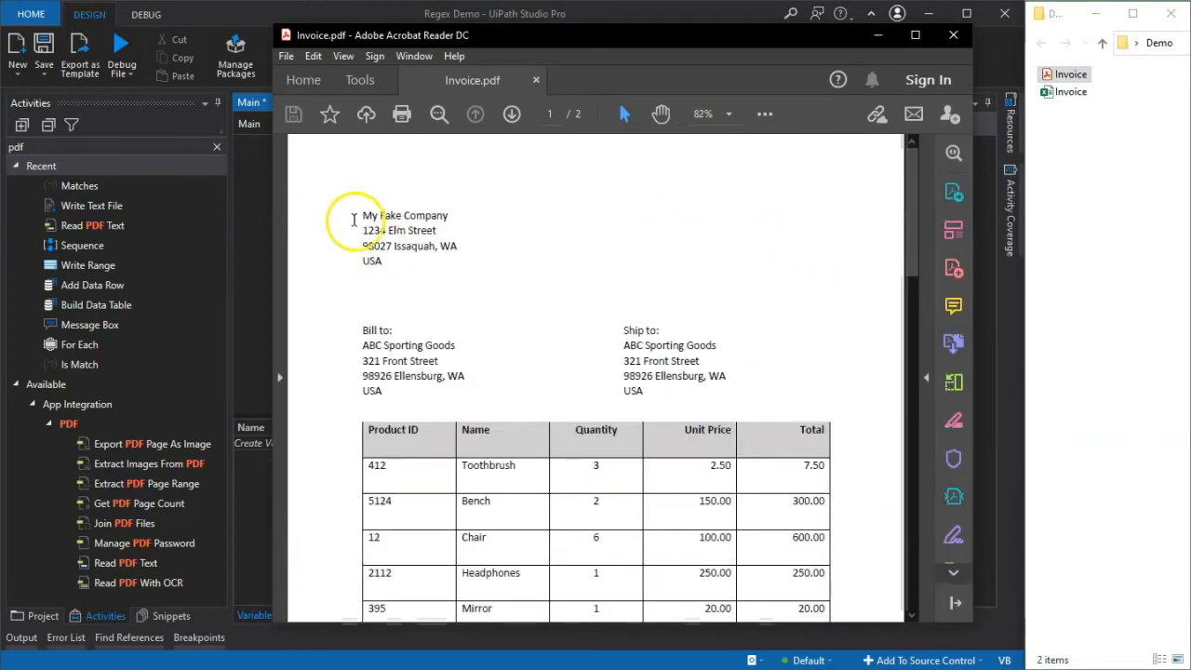
{"action": "mouse_move", "coordinate": [420, 234]}
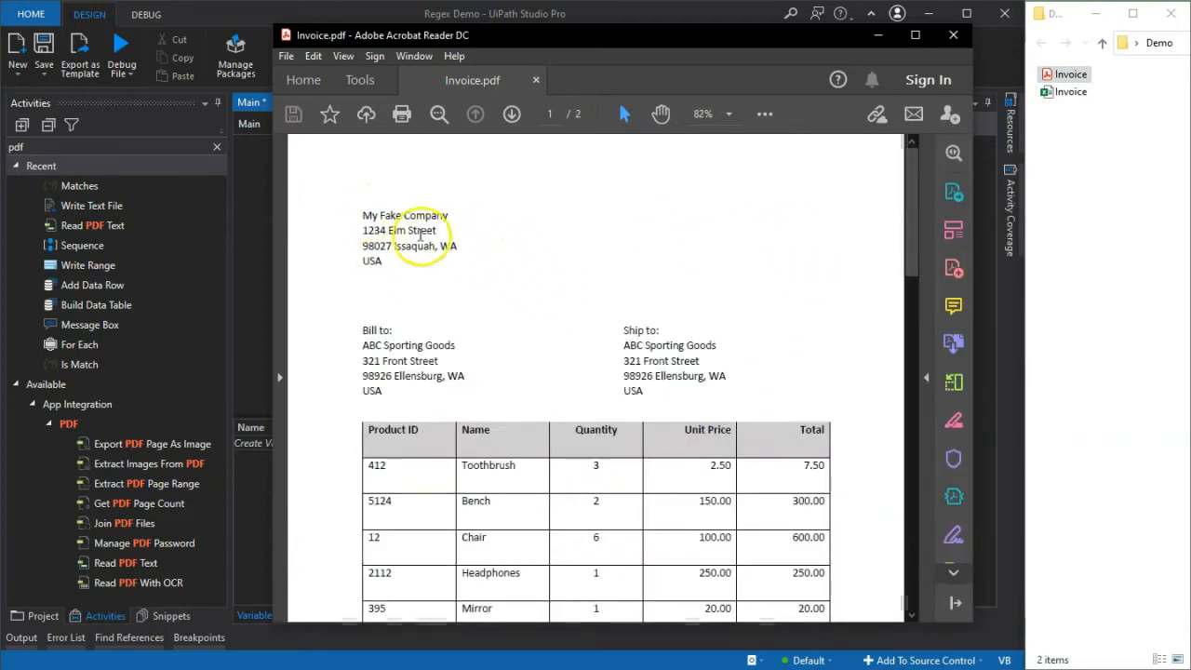
{"action": "scroll", "scroll_direction": "down", "scroll_amount": 3}
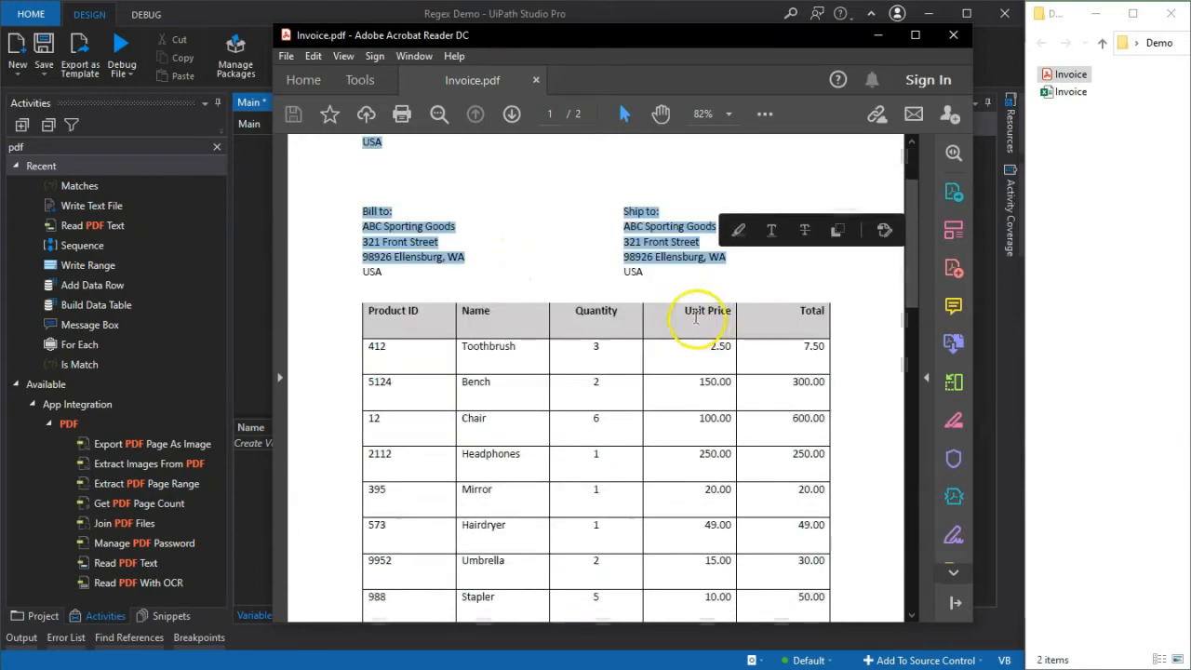
{"action": "scroll", "scroll_direction": "down", "scroll_amount": 3}
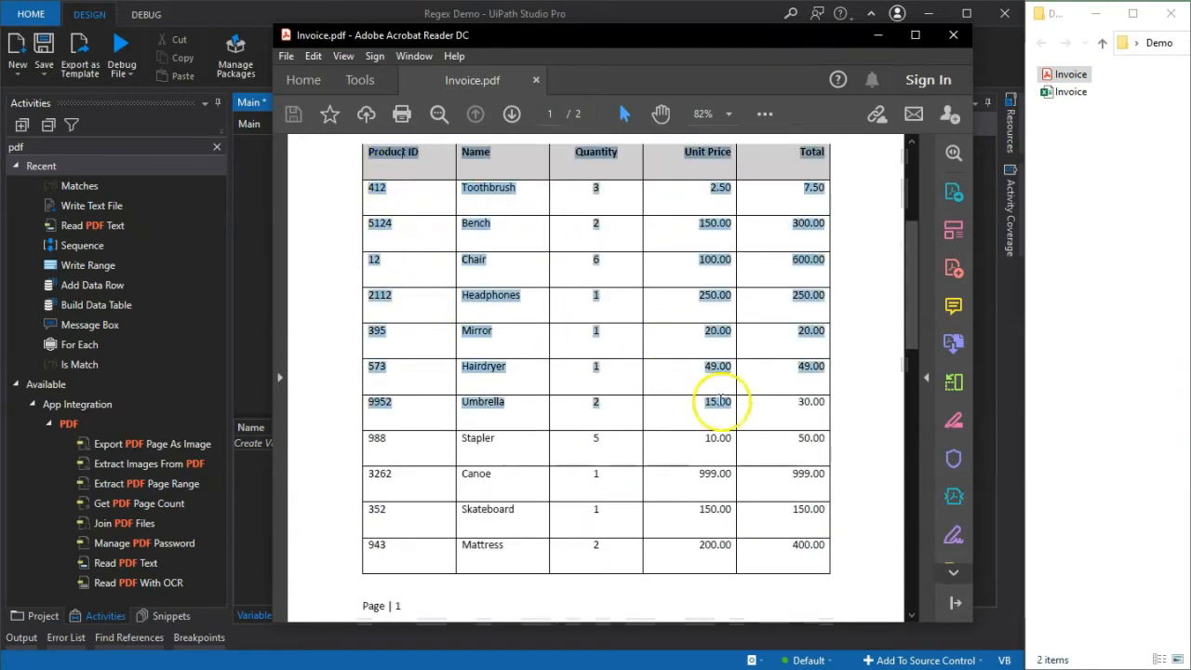
{"action": "scroll", "scroll_direction": "down", "scroll_amount": 3}
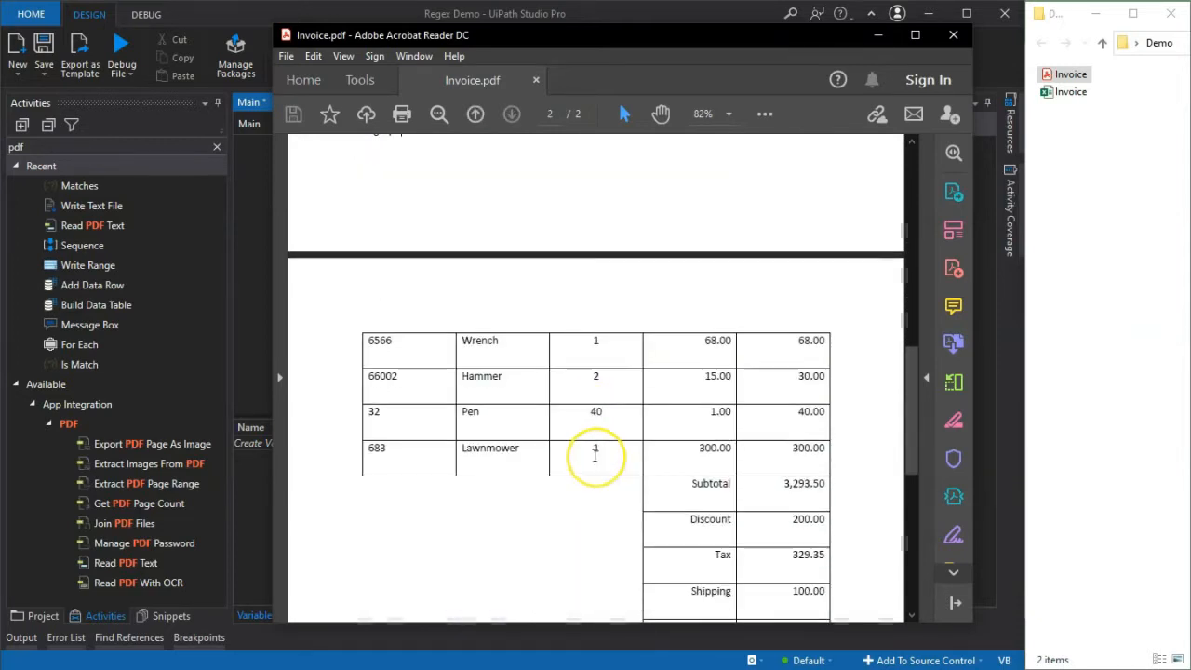
{"action": "mouse_move", "coordinate": [635, 341]}
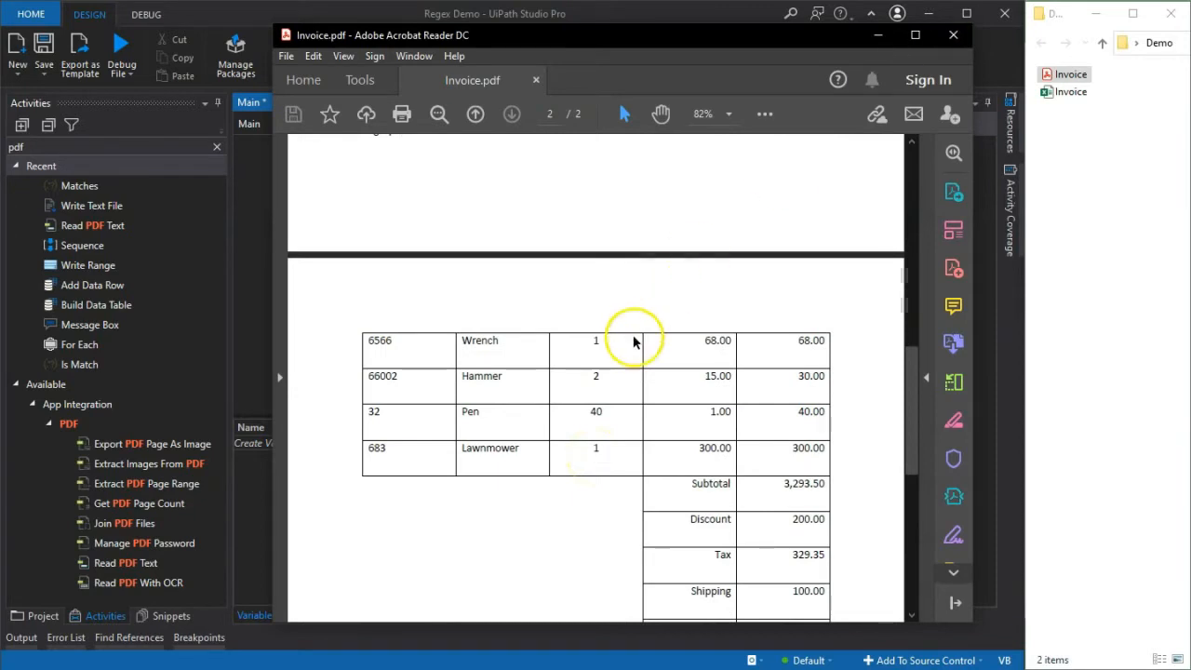
{"action": "left_click", "coordinate": [475, 113]}
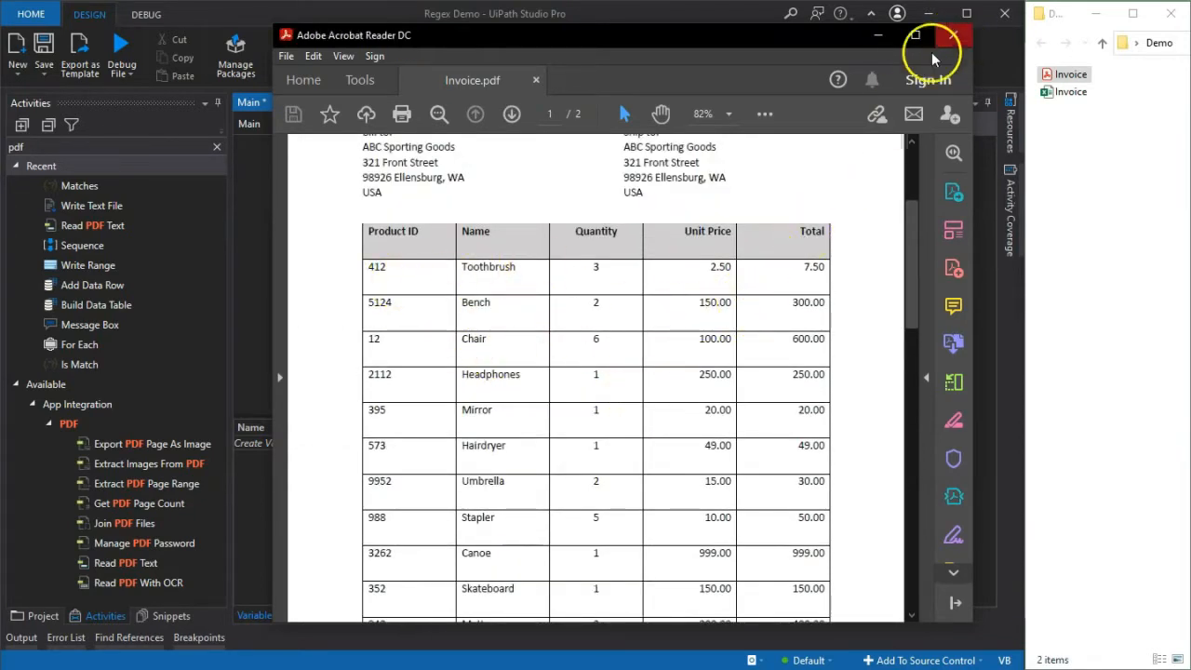
Close the PDF and confirm UiPath.PDF.Activities 3.3.0 in Manage Packages
{"action": "left_click", "coordinate": [955, 35]}
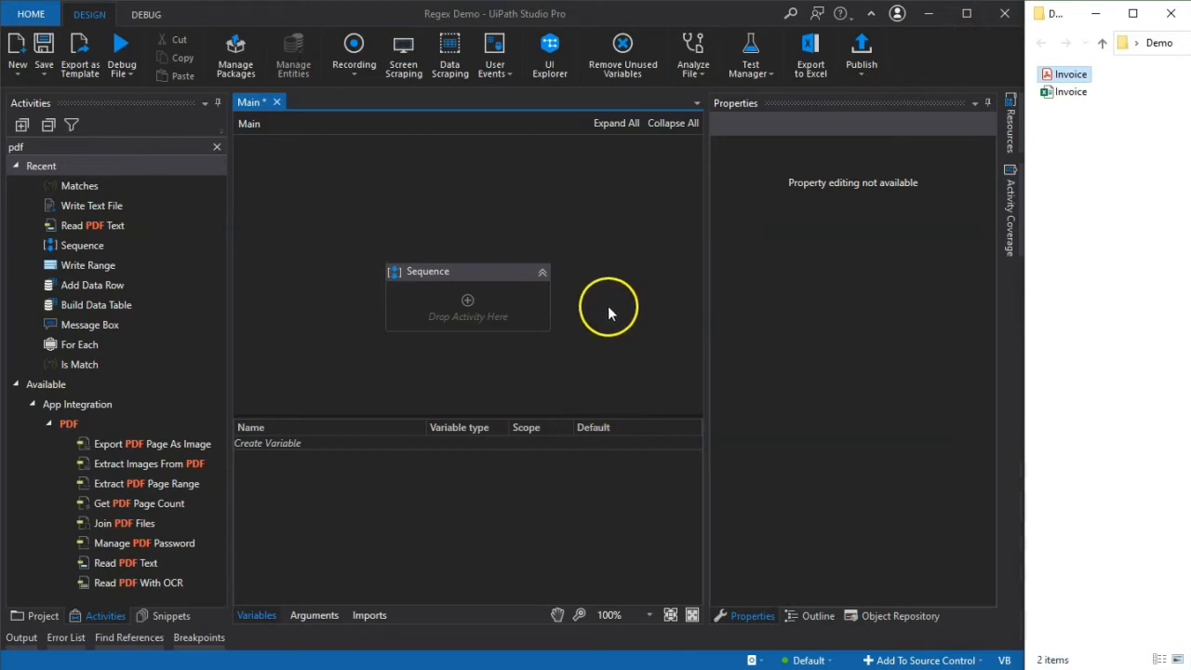
{"action": "mouse_move", "coordinate": [614, 288]}
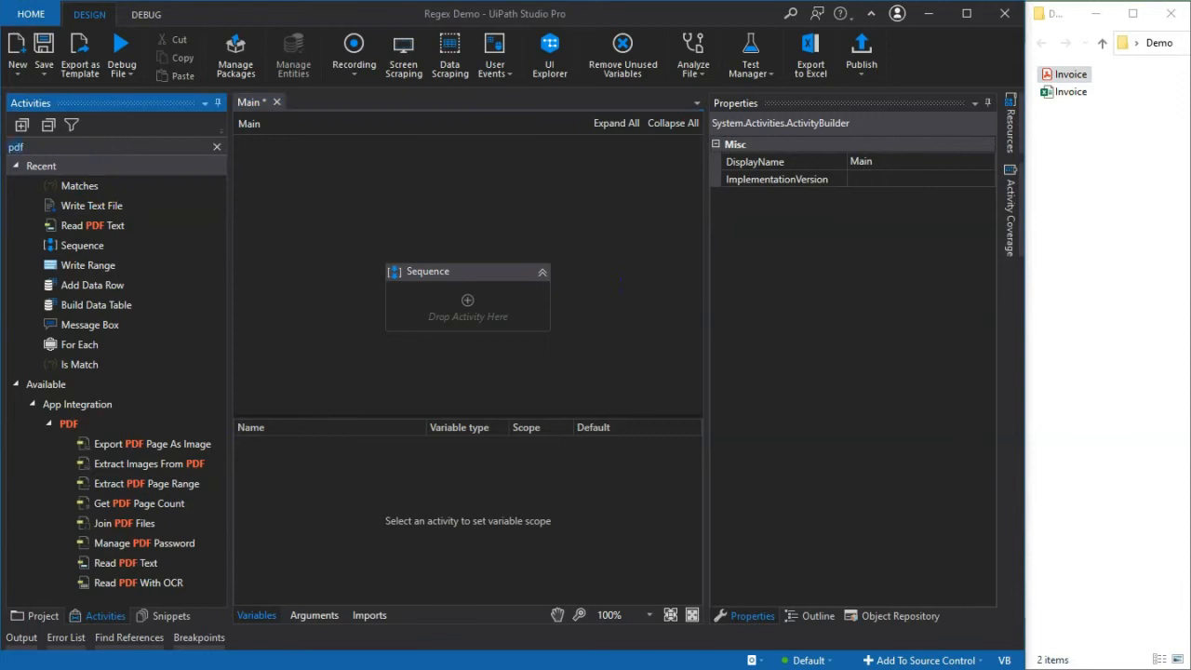
{"action": "mouse_move", "coordinate": [112, 147]}
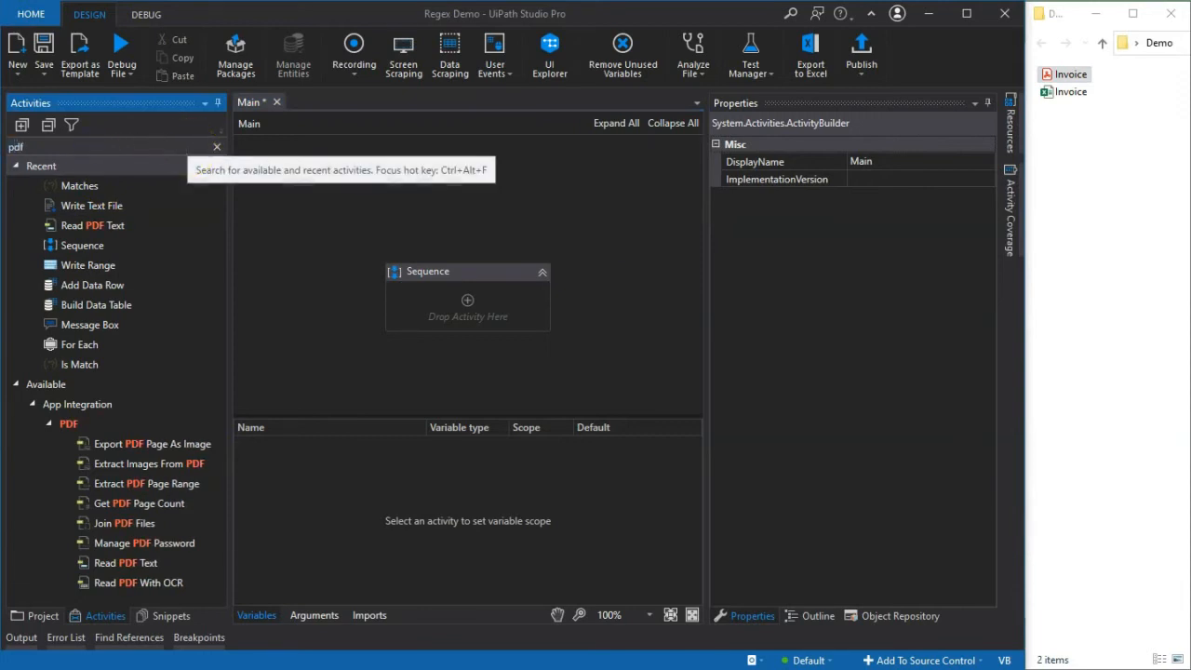
{"action": "mouse_move", "coordinate": [165, 483]}
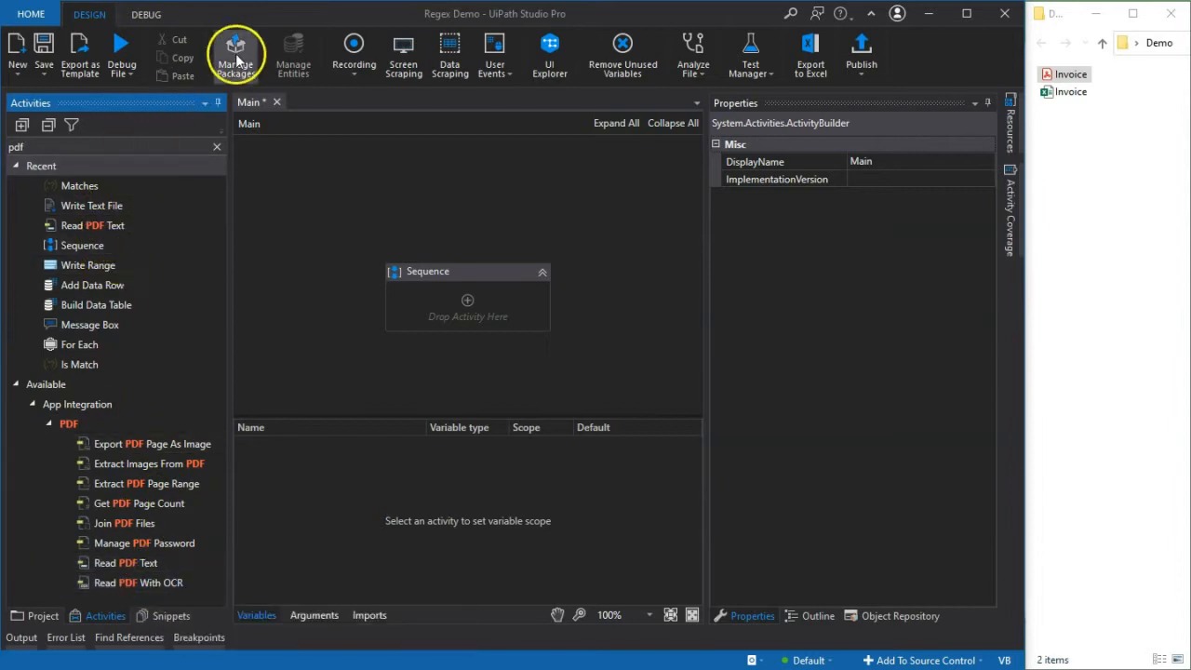
{"action": "left_click", "coordinate": [235, 53]}
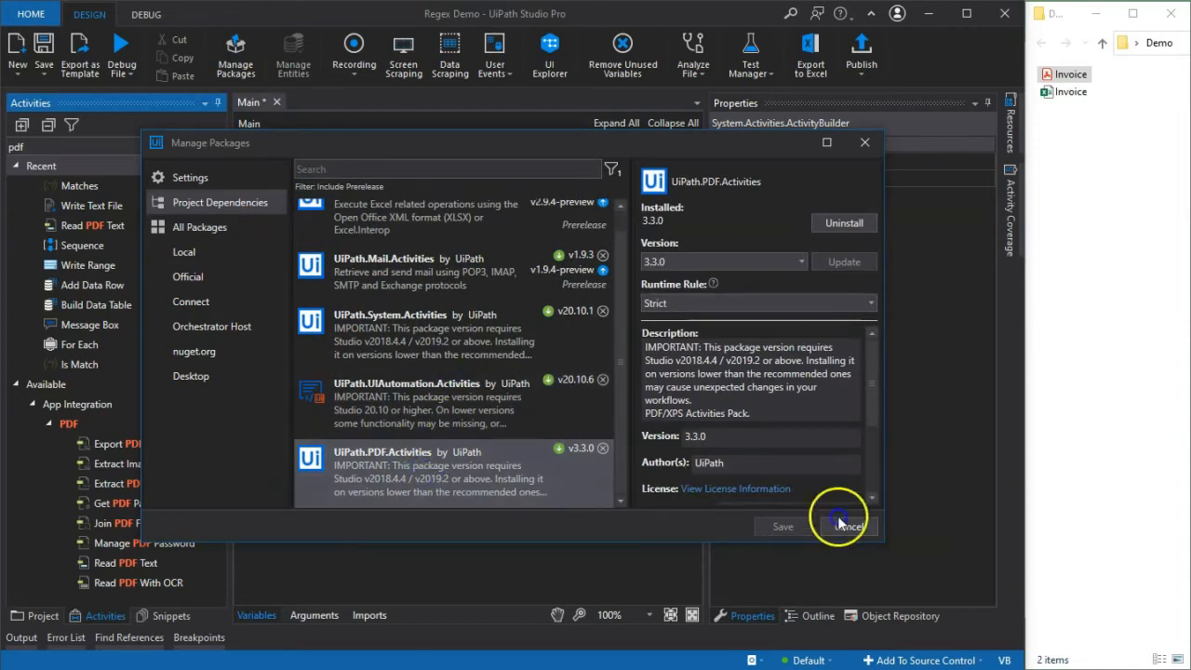
Add Read PDF Text on Invoice.pdf, outputting to a new pdfContent variable
{"action": "left_click", "coordinate": [842, 525]}
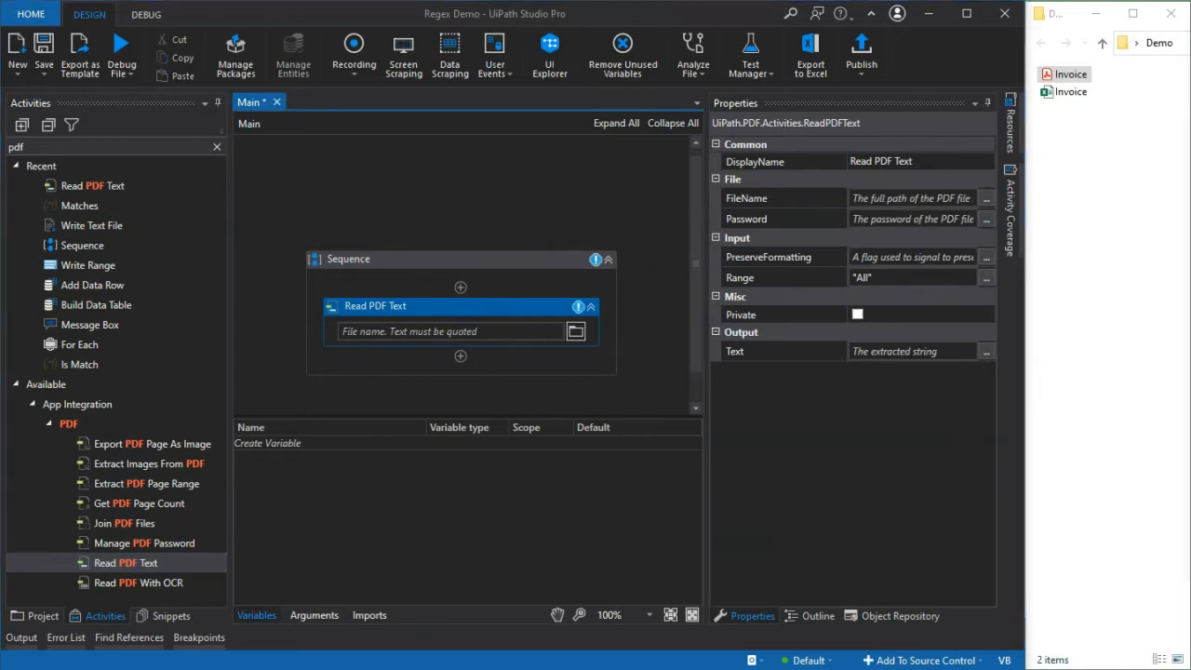
{"action": "left_click", "coordinate": [456, 332]}
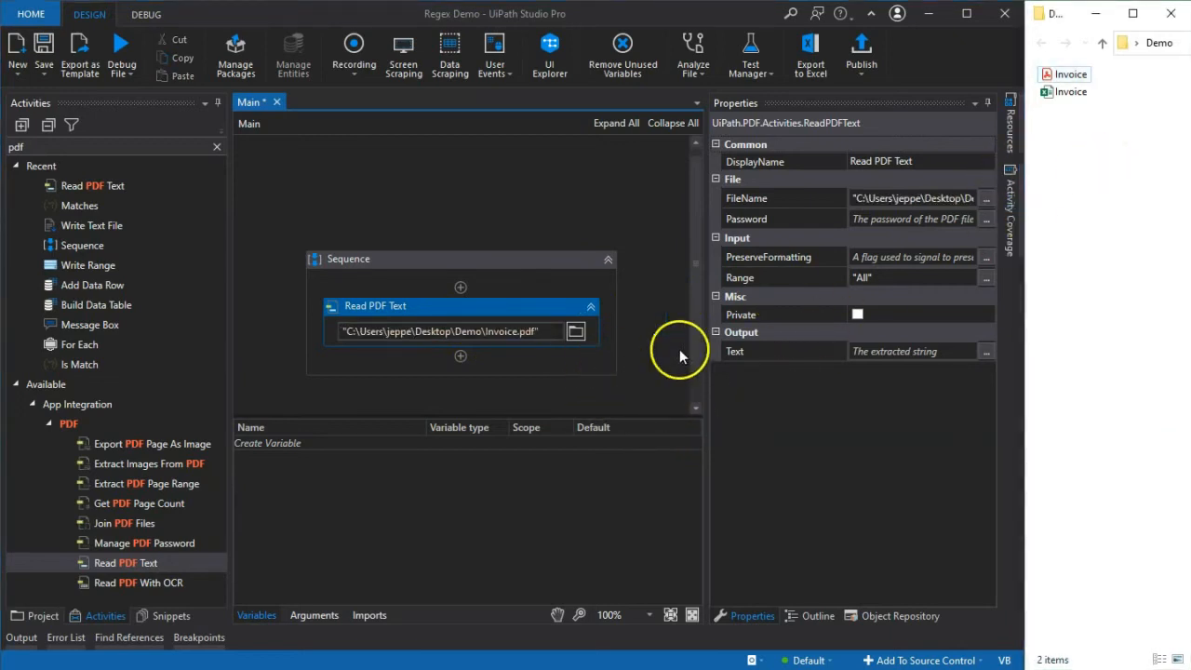
{"action": "mouse_move", "coordinate": [758, 361]}
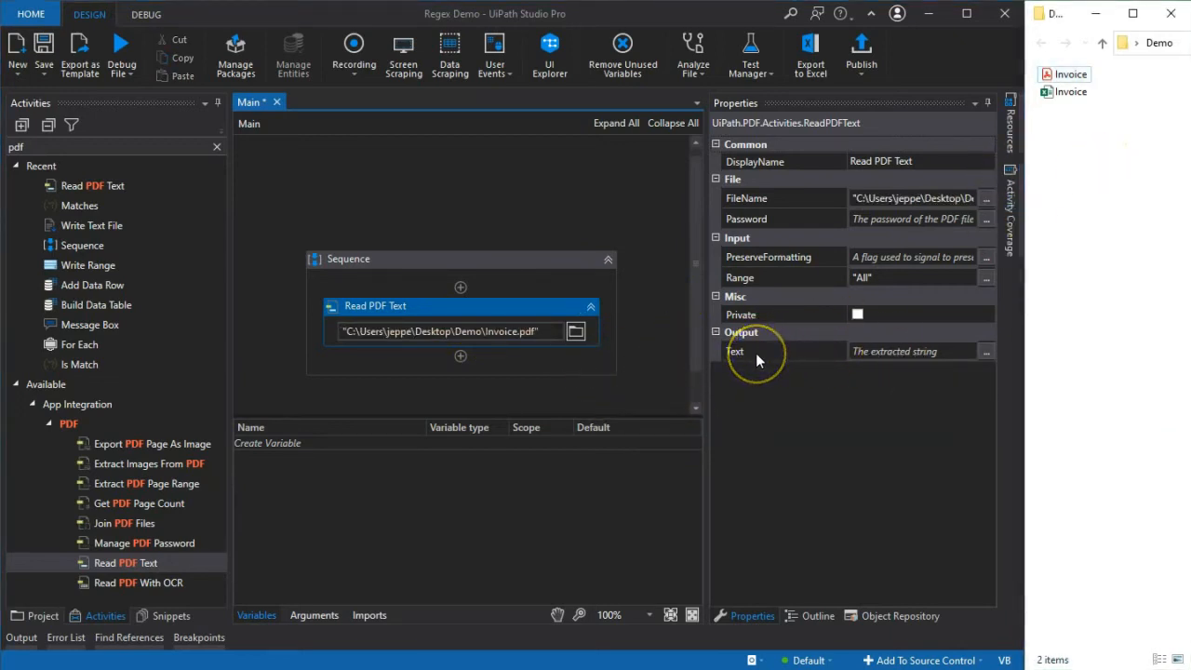
{"action": "mouse_move", "coordinate": [846, 352]}
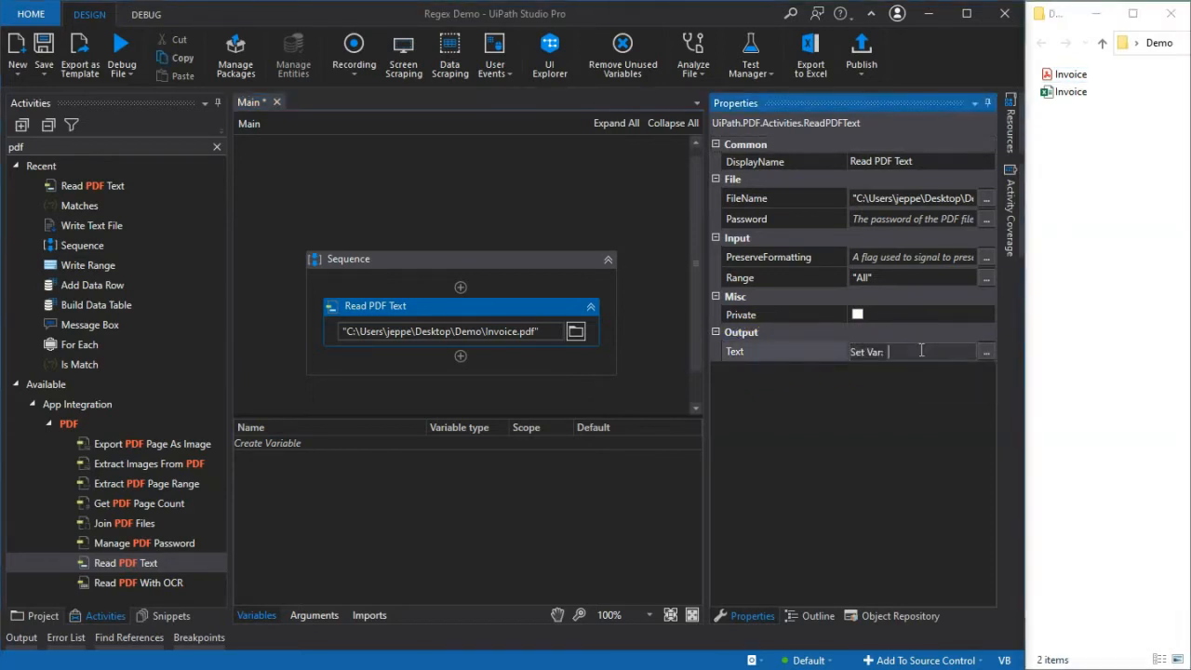
{"action": "type", "text": "pdfContent"}
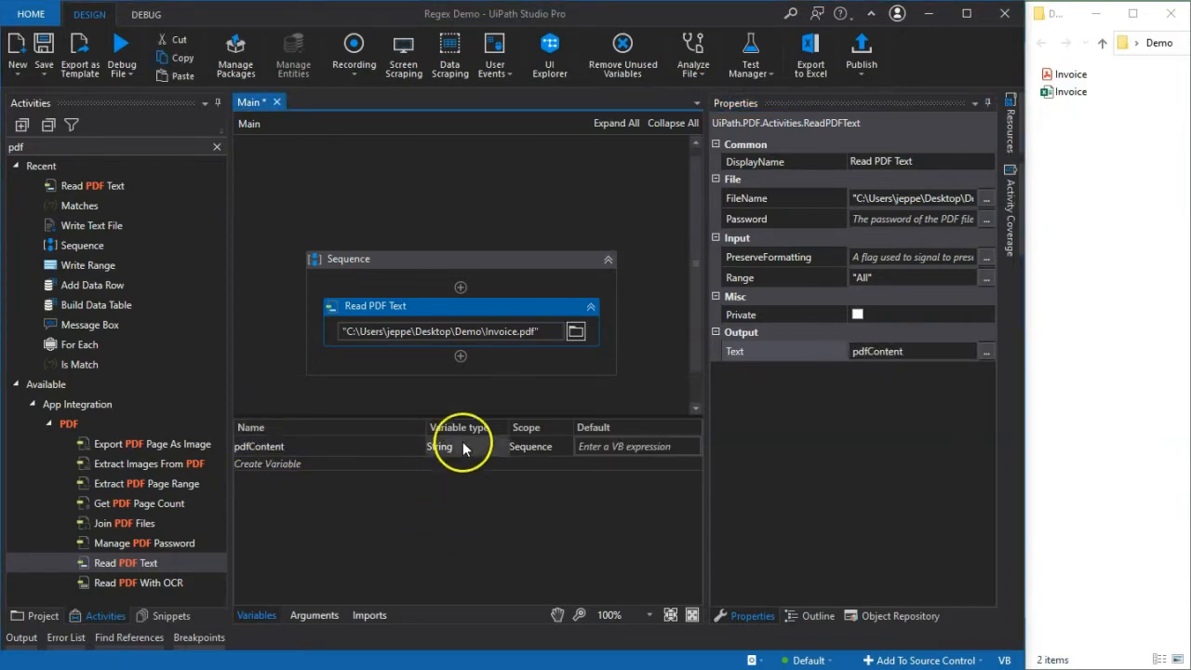
{"action": "left_click", "coordinate": [465, 391]}
{"action": "type", "text": "pd"}
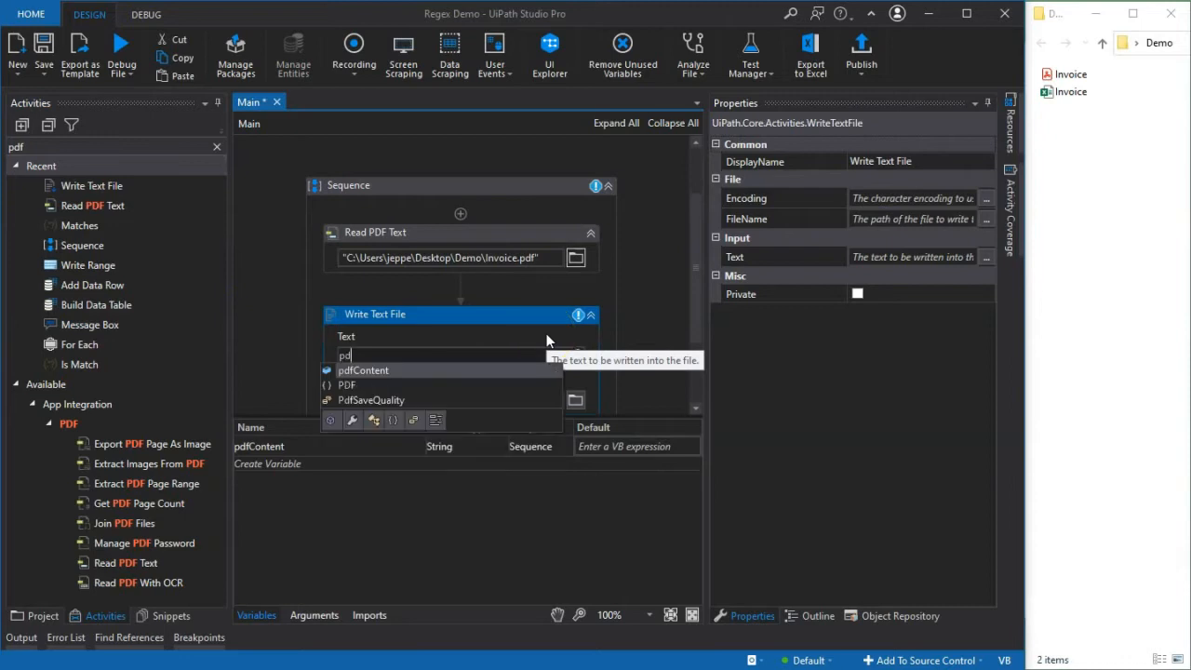
{"action": "mouse_move", "coordinate": [456, 376]}
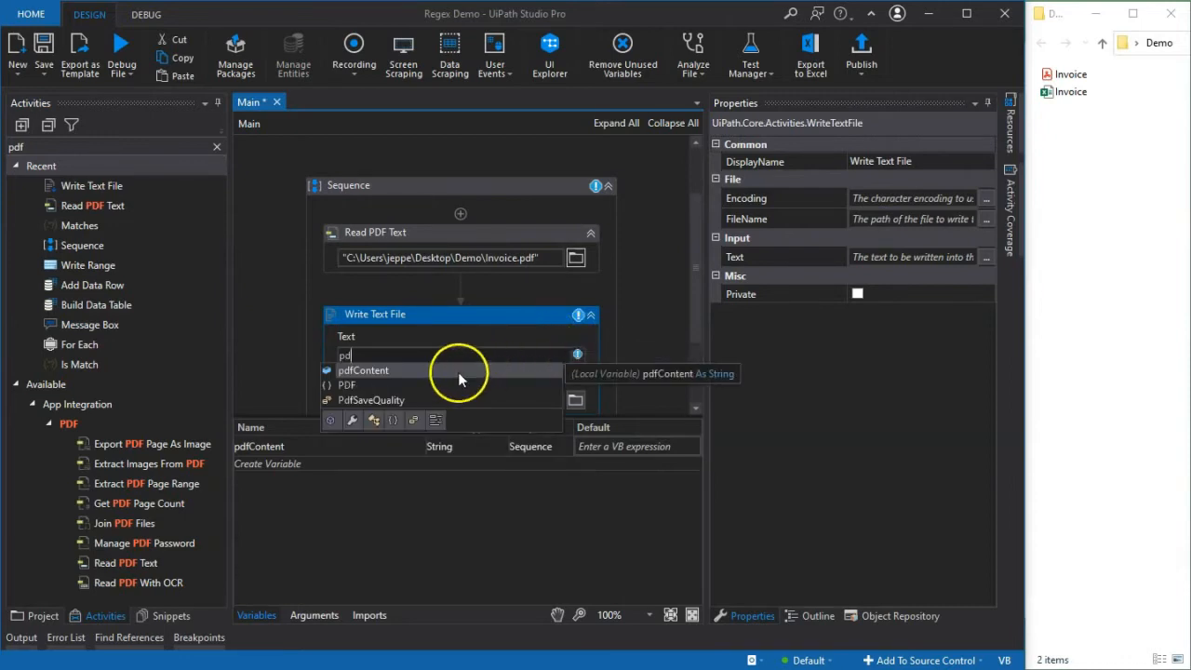
Have Write Text File write pdfContent to Invoice.txt
{"action": "left_click", "coordinate": [362, 370]}
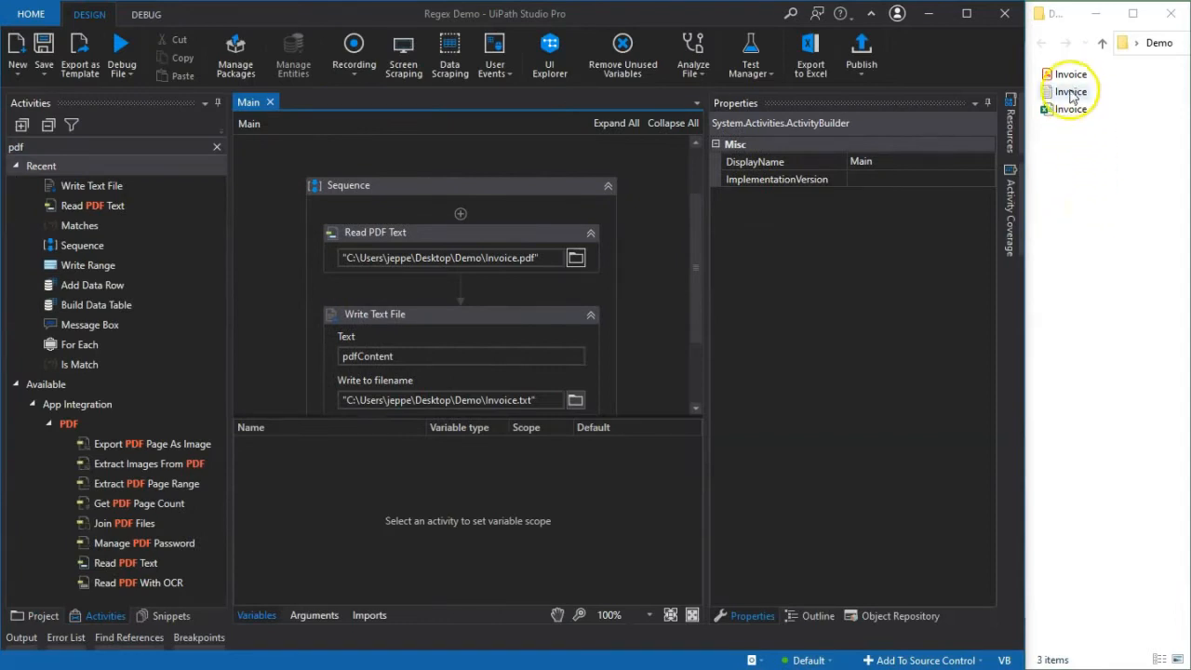
Open Invoice.txt in Notepad and scroll through the extracted product rows and totals
{"action": "double_click", "coordinate": [1071, 91]}
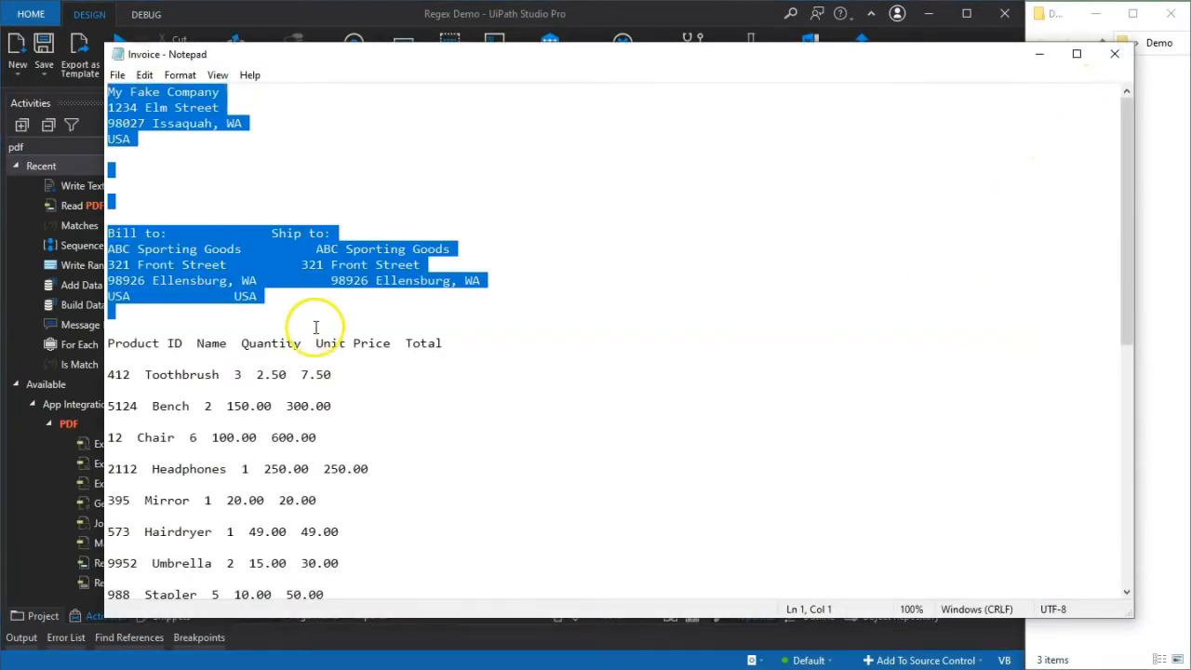
{"action": "scroll", "scroll_direction": "down", "scroll_amount": 3}
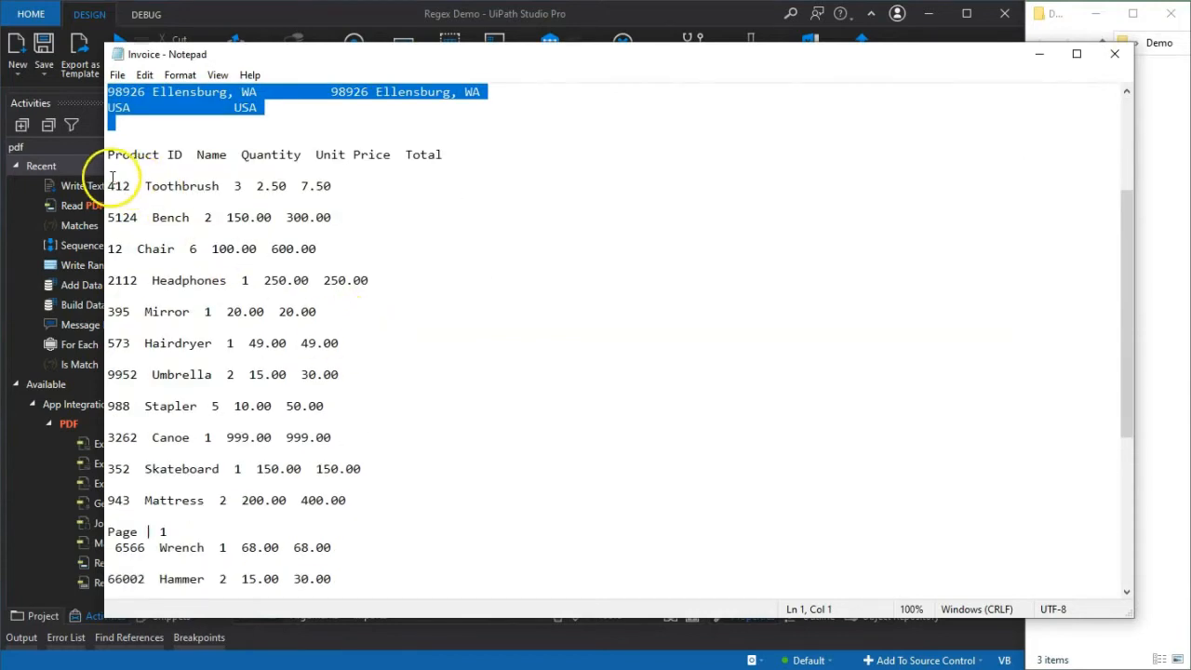
{"action": "scroll", "scroll_direction": "down", "scroll_amount": 3}
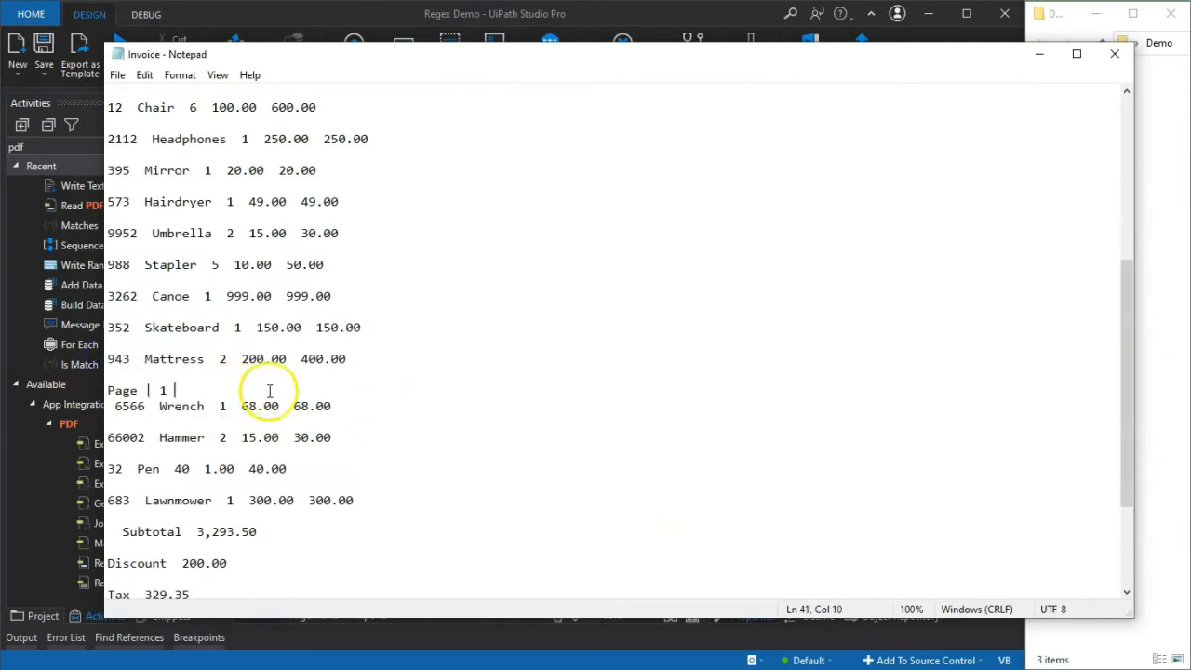
{"action": "scroll", "scroll_direction": "down", "scroll_amount": 3}
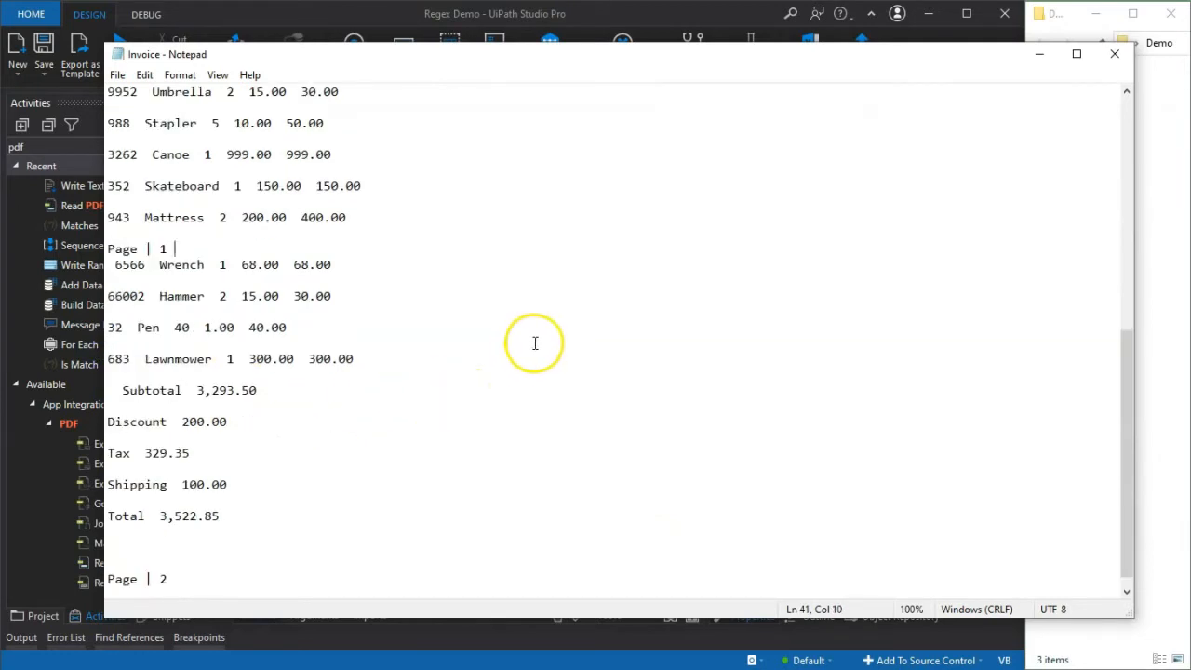
{"action": "scroll", "scroll_direction": "up", "scroll_amount": 3}
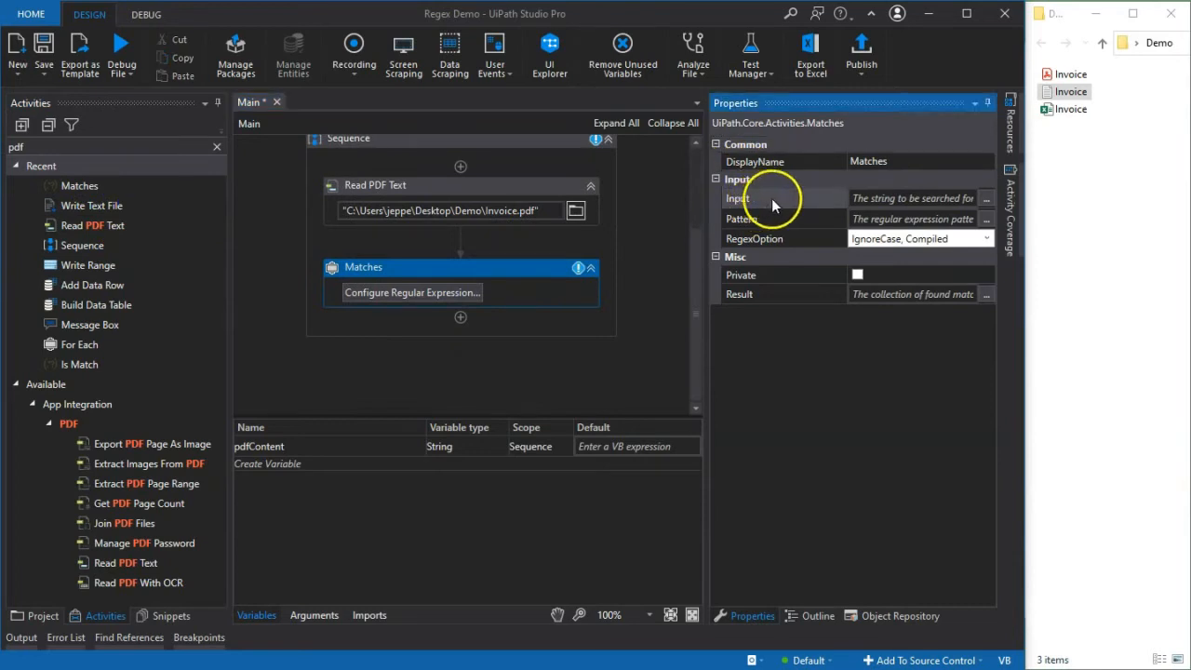
{"action": "mouse_move", "coordinate": [856, 198]}
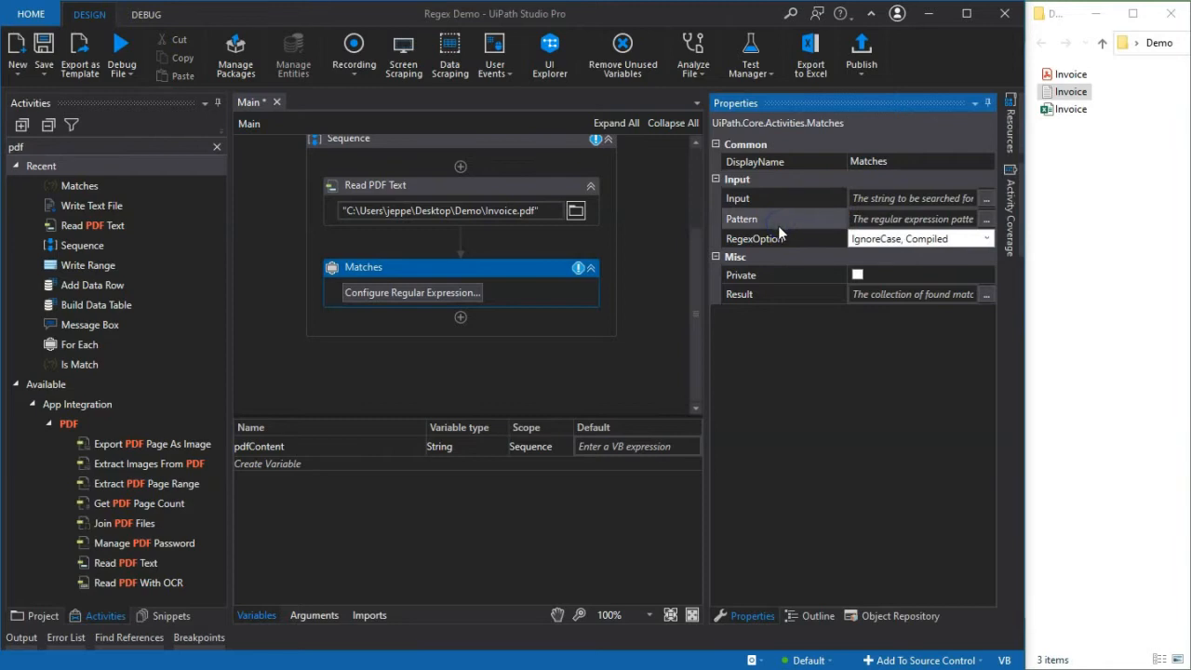
{"action": "mouse_move", "coordinate": [772, 223]}
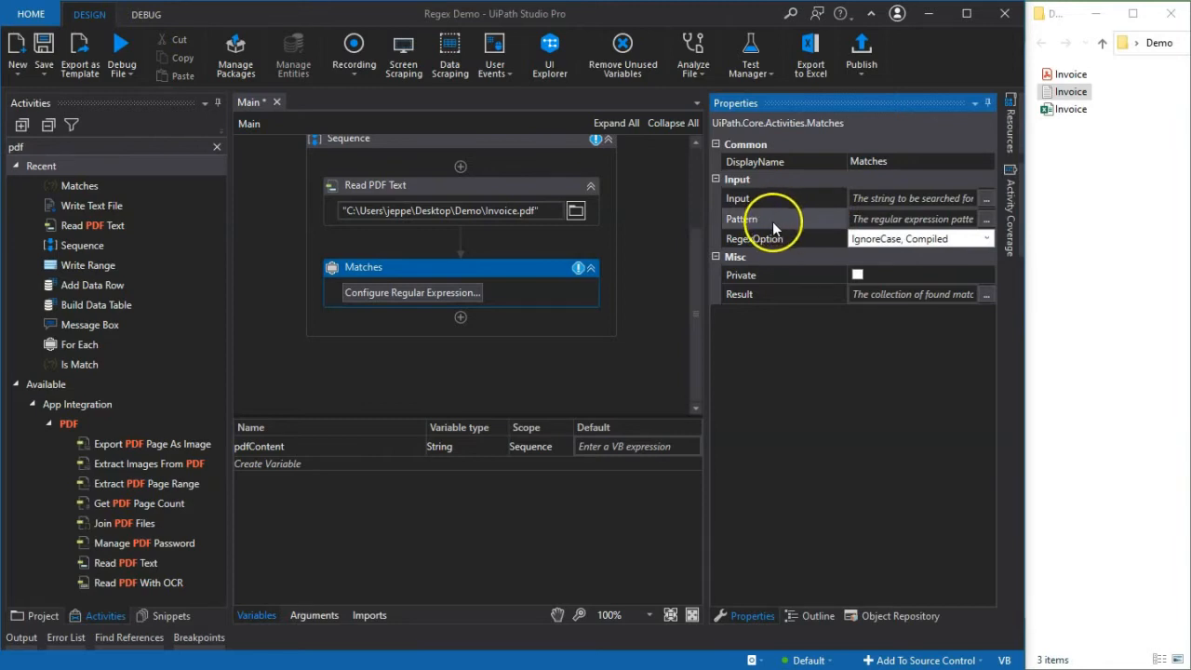
{"action": "mouse_move", "coordinate": [772, 223]}
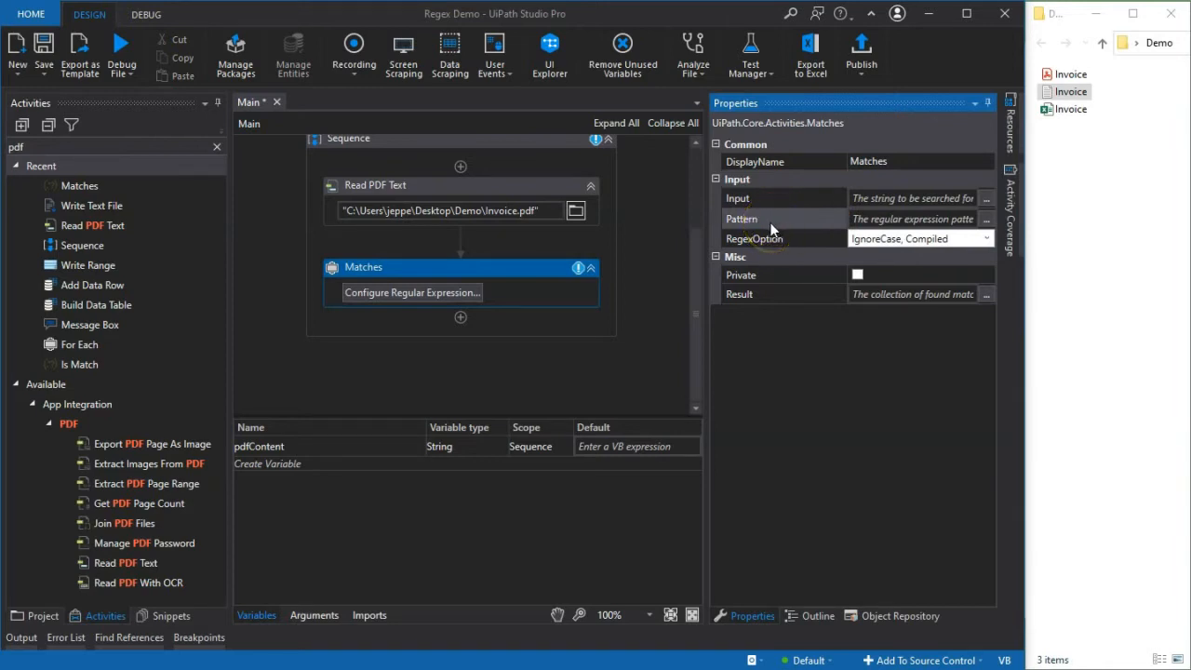
{"action": "mouse_move", "coordinate": [768, 239]}
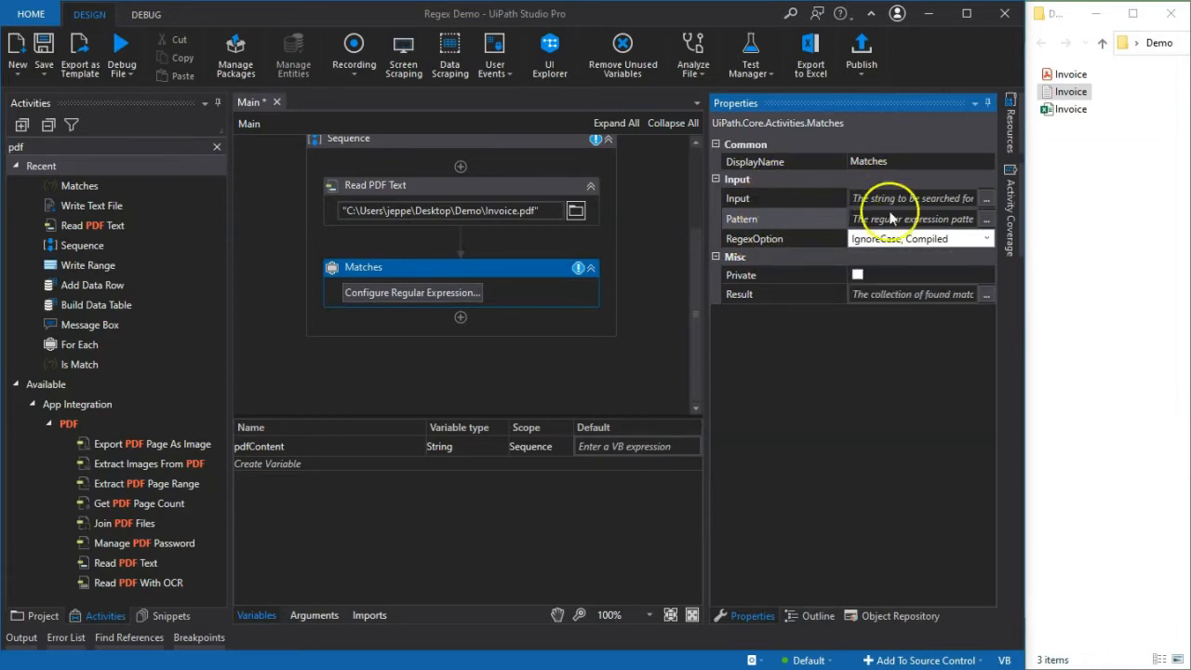
{"action": "mouse_move", "coordinate": [796, 270]}
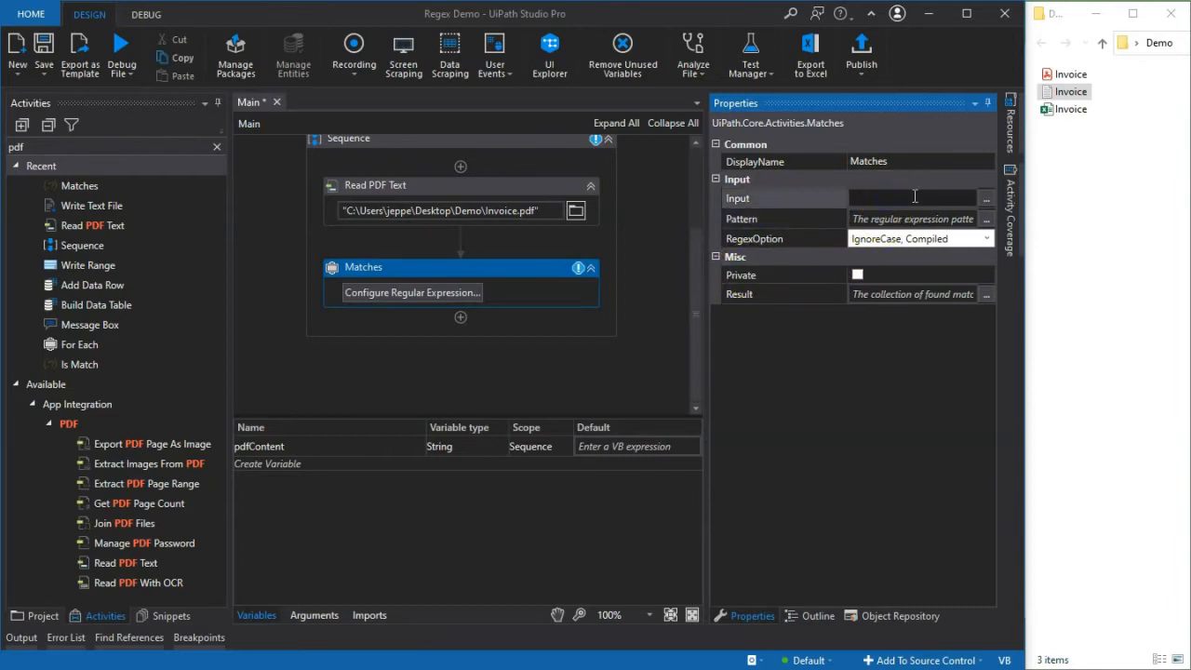
Set the Matches activity's Input property to pdfContent
{"action": "type", "text": "pdfContent"}
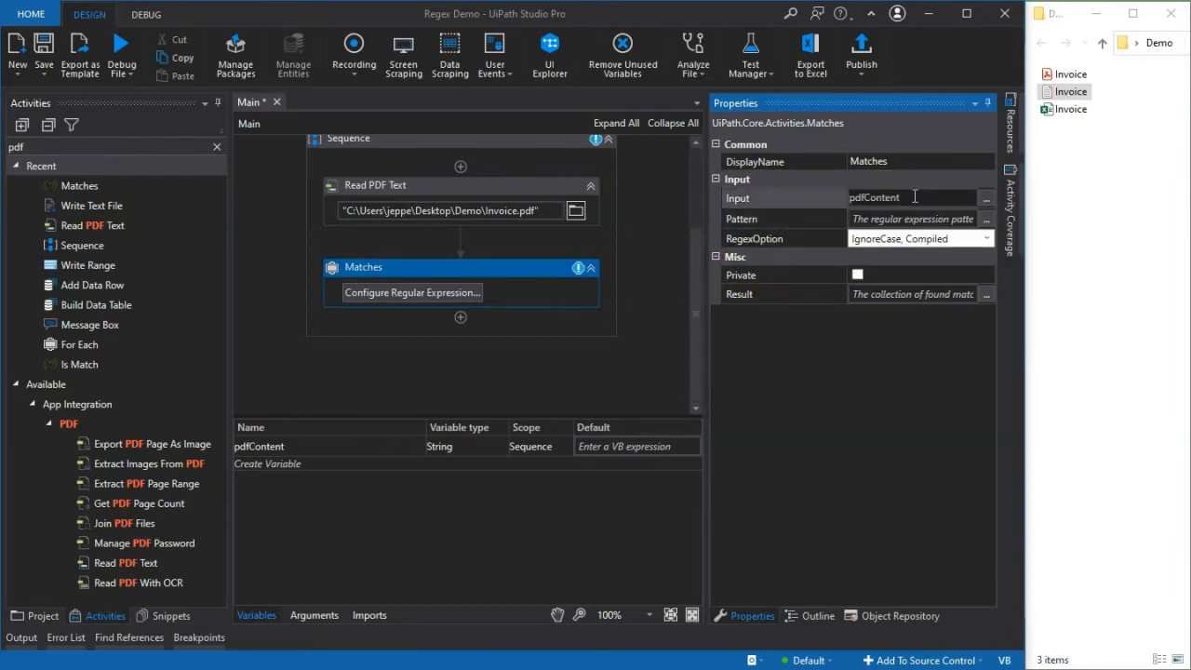
{"action": "left_click", "coordinate": [916, 219]}
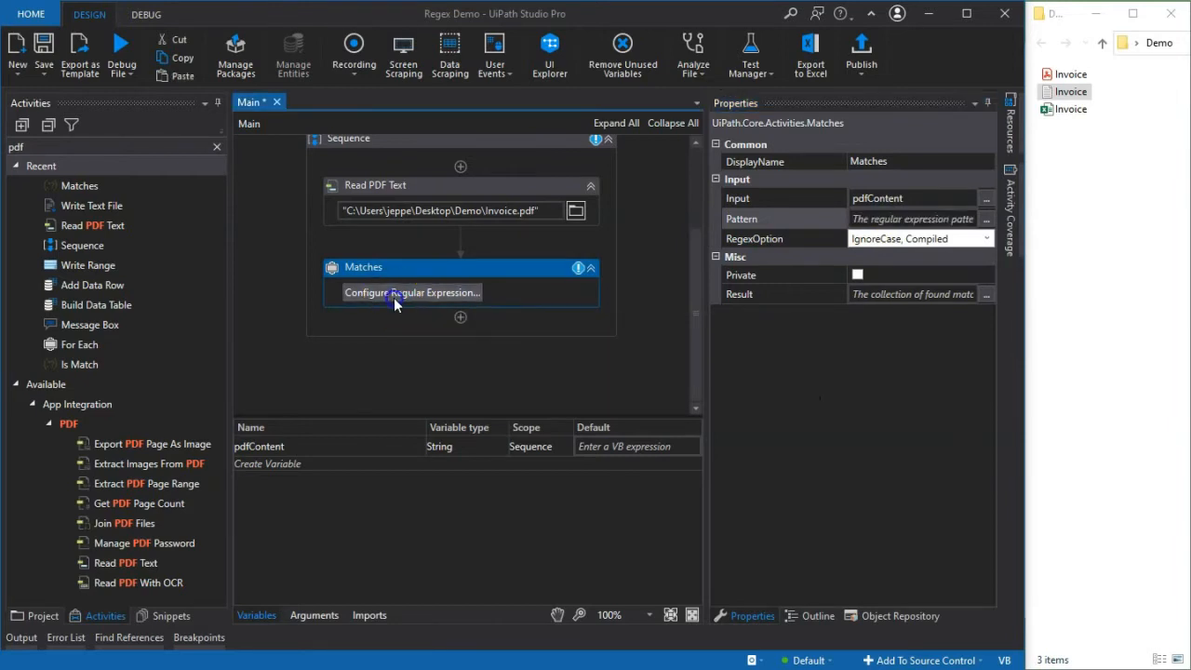
Open the RegEx Builder for Matches and remove the duplicated rules, leaving literal abc
{"action": "left_click", "coordinate": [411, 292]}
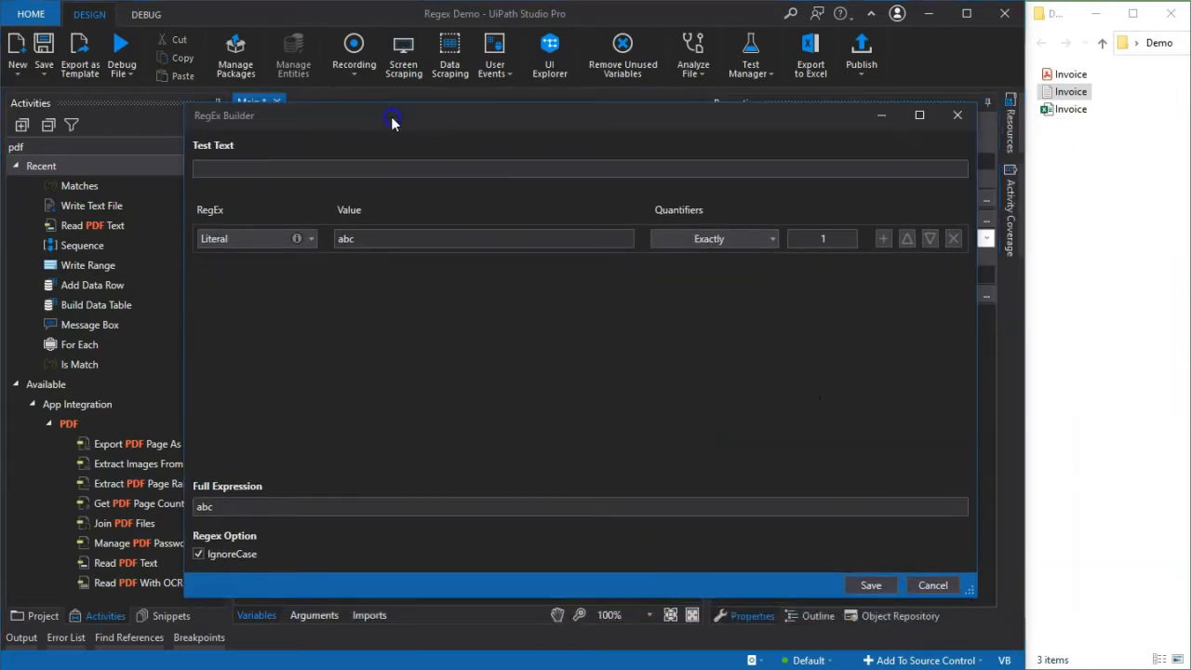
{"action": "mouse_move", "coordinate": [402, 164]}
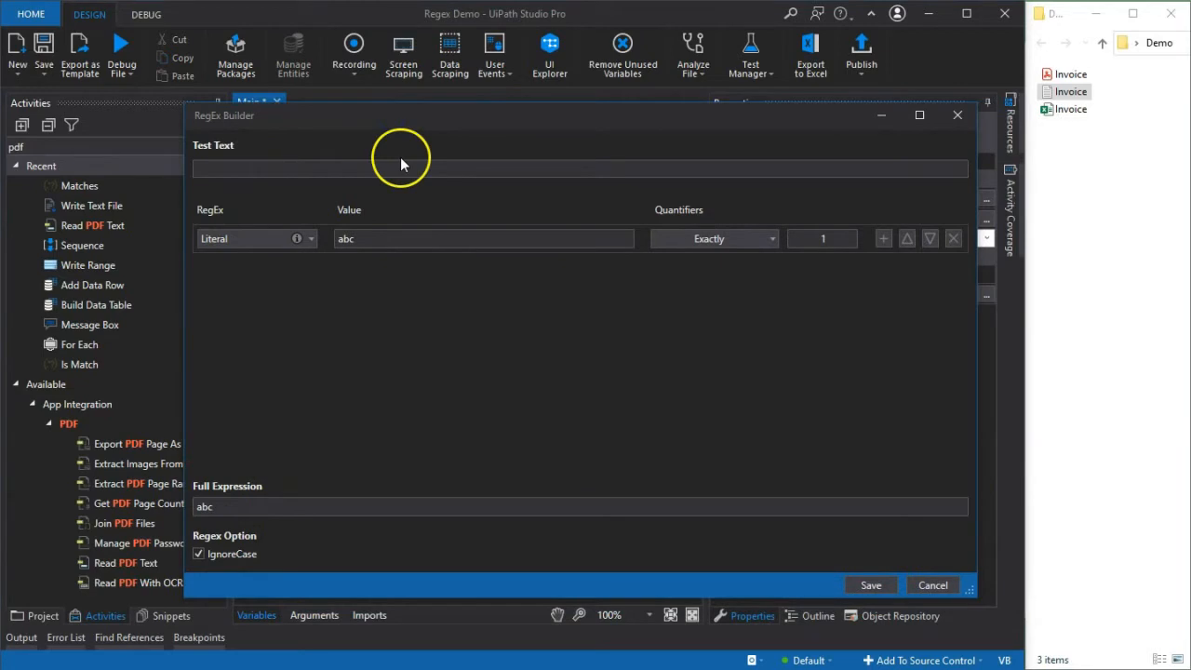
{"action": "mouse_move", "coordinate": [198, 154]}
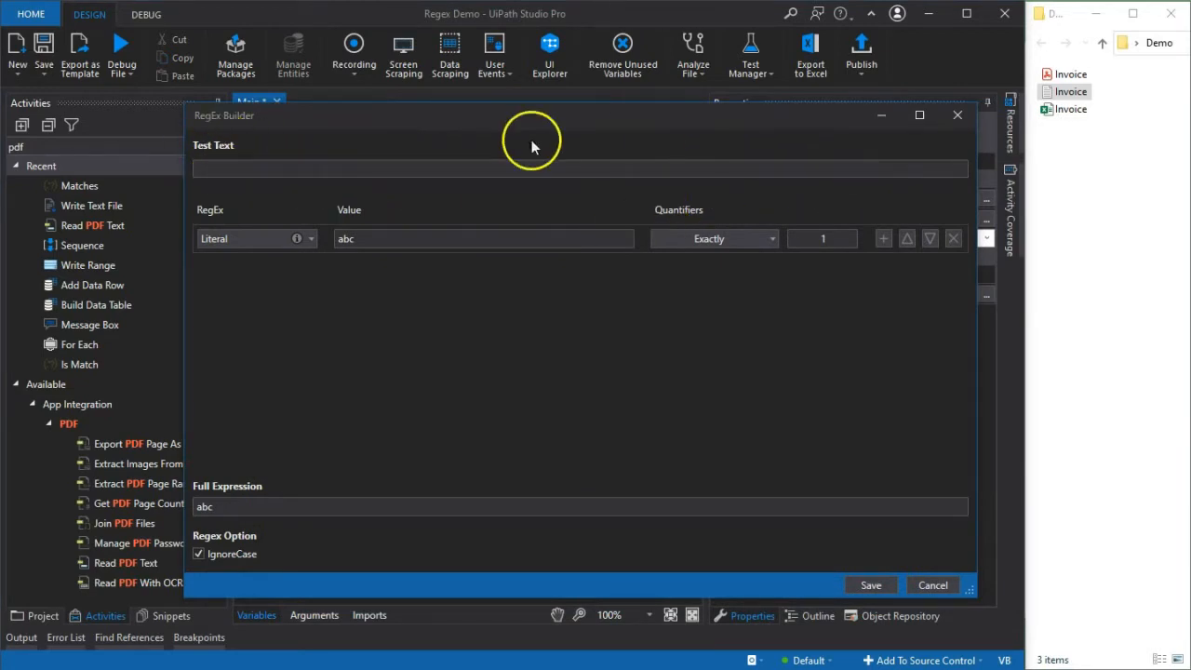
{"action": "left_click", "coordinate": [349, 168]}
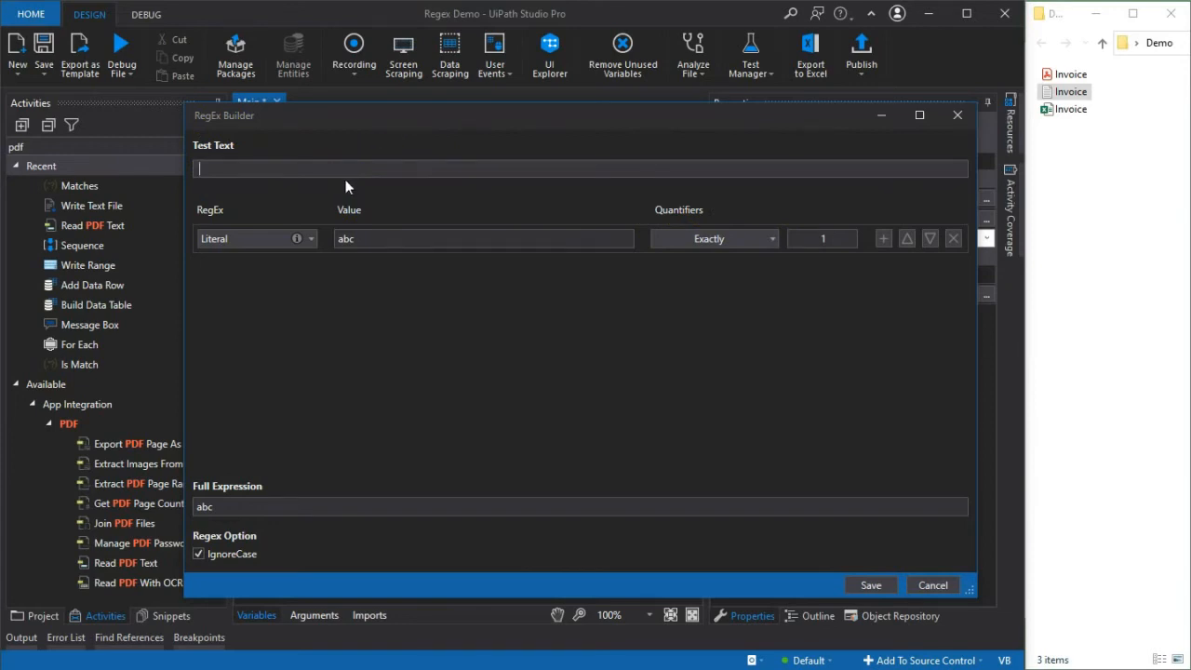
{"action": "mouse_move", "coordinate": [360, 226]}
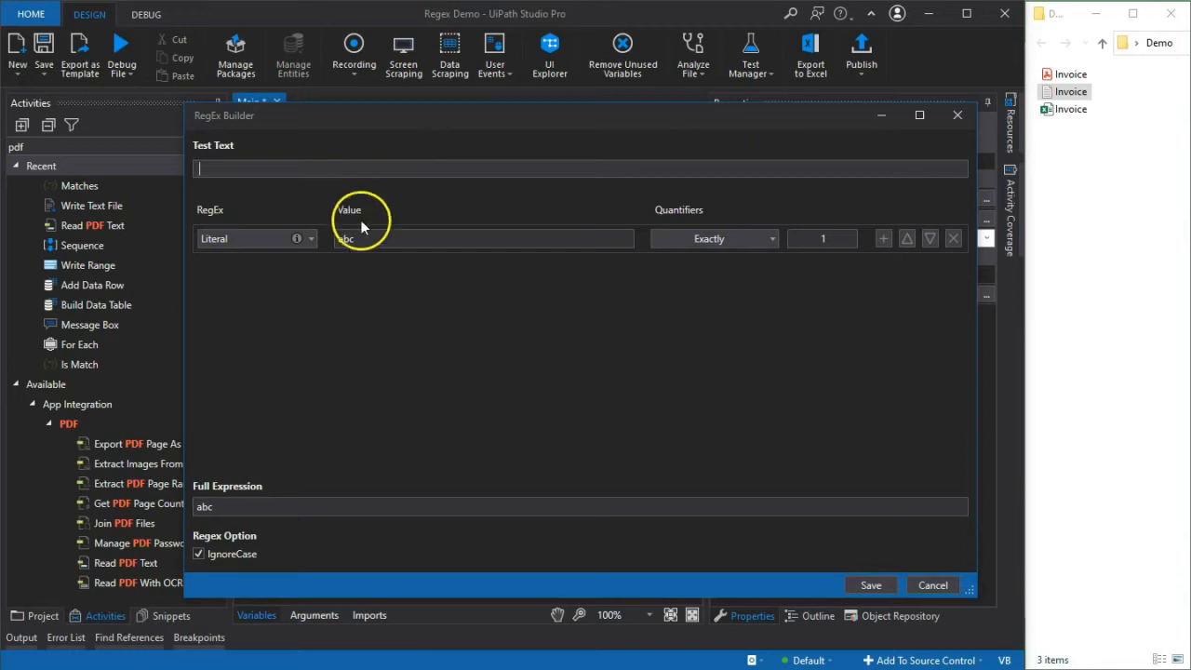
{"action": "mouse_move", "coordinate": [222, 221]}
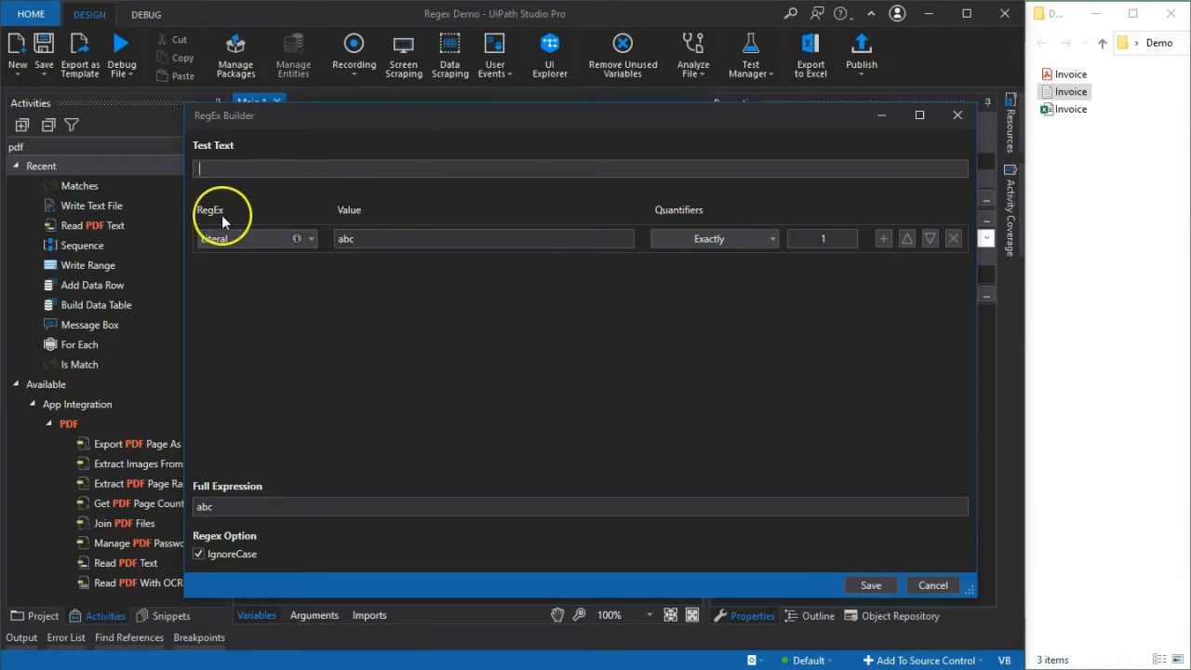
{"action": "mouse_move", "coordinate": [861, 340]}
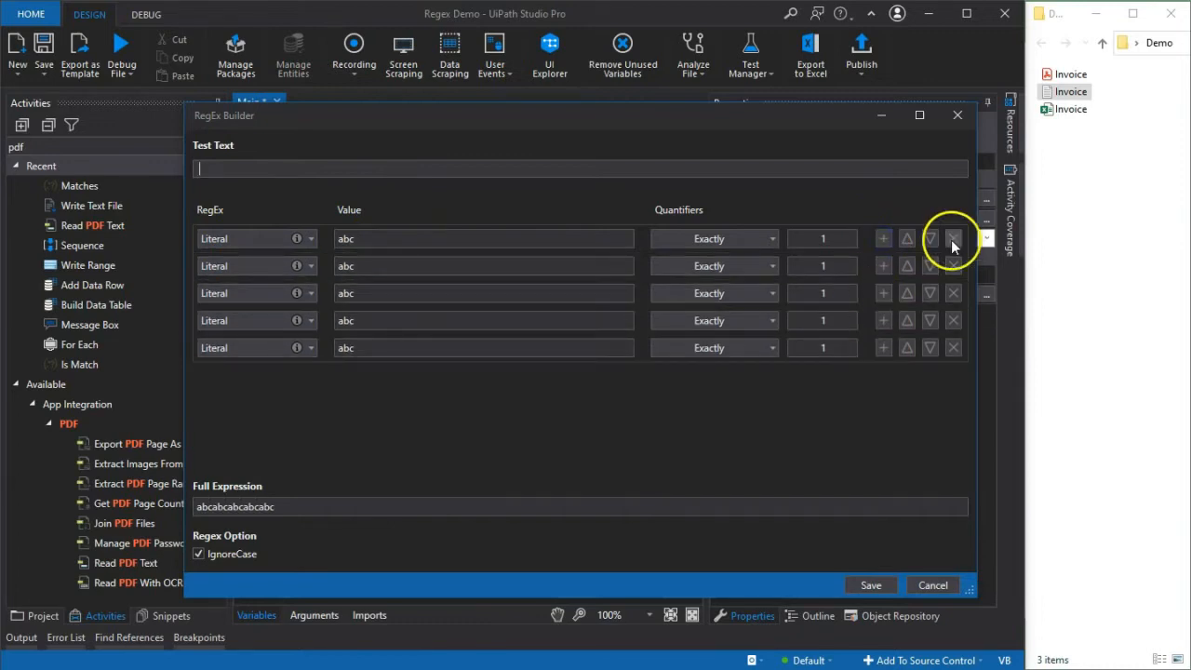
{"action": "left_click", "coordinate": [953, 238]}
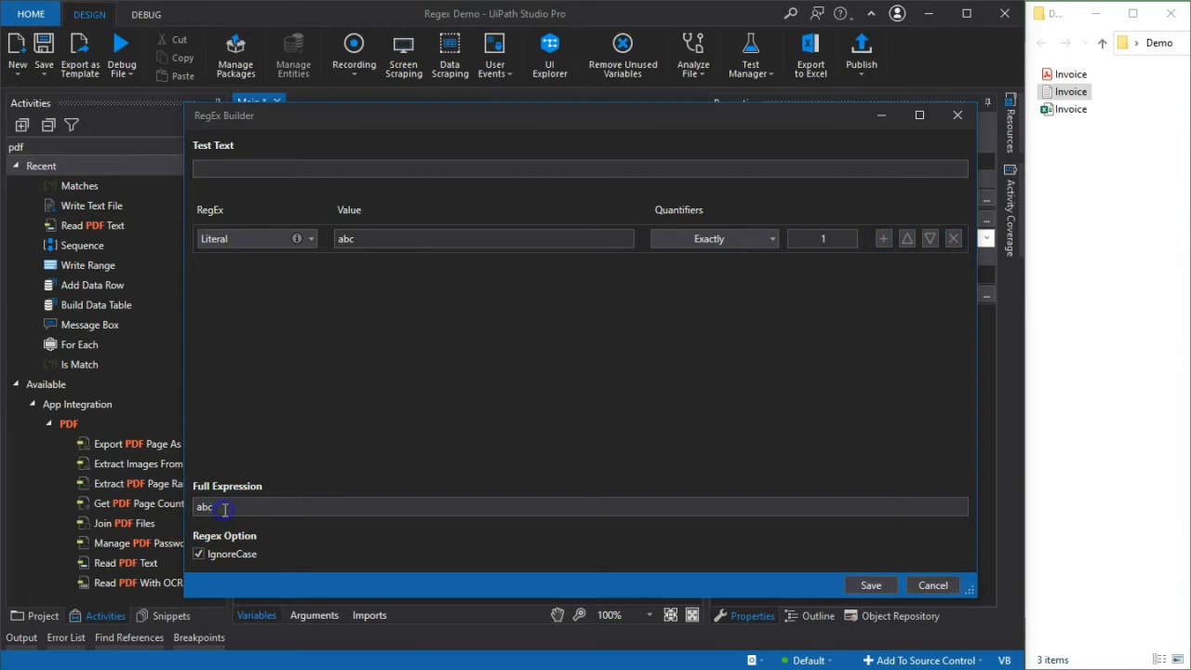
{"action": "mouse_move", "coordinate": [821, 286]}
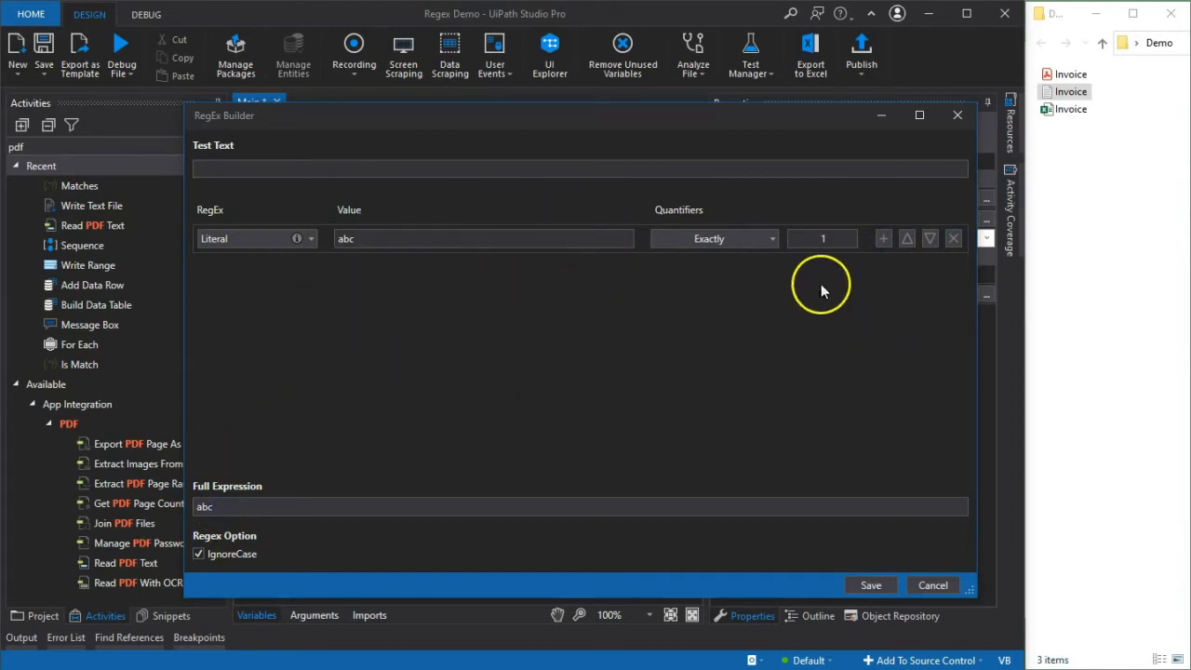
{"action": "mouse_move", "coordinate": [214, 364]}
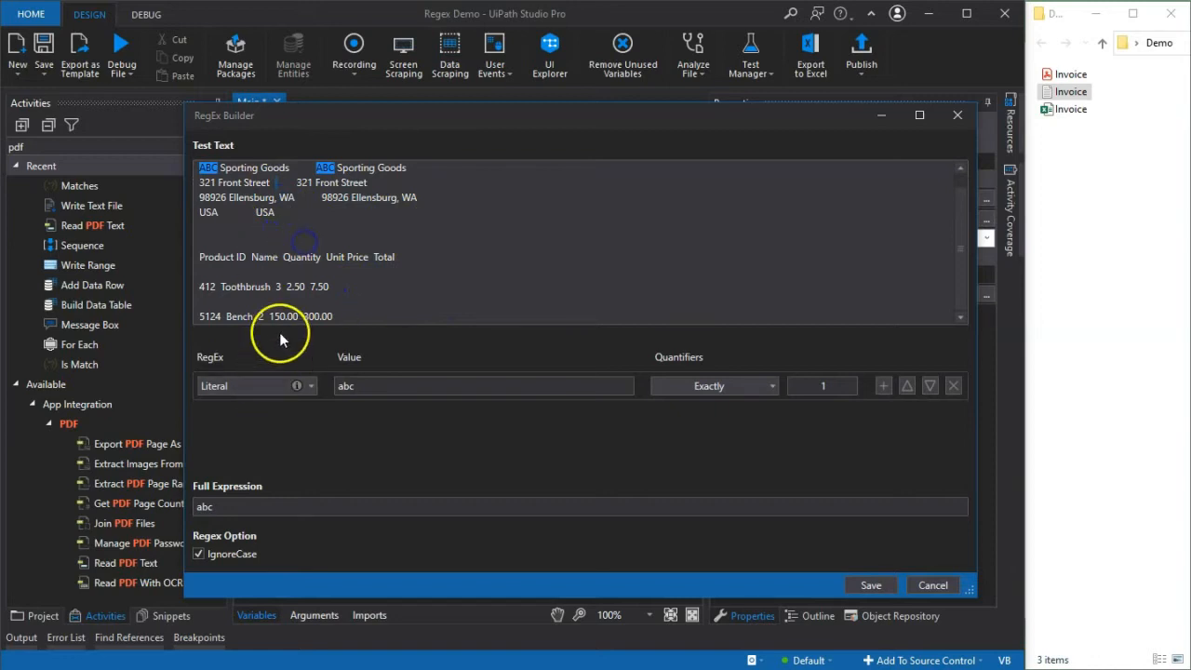
{"action": "mouse_move", "coordinate": [288, 420]}
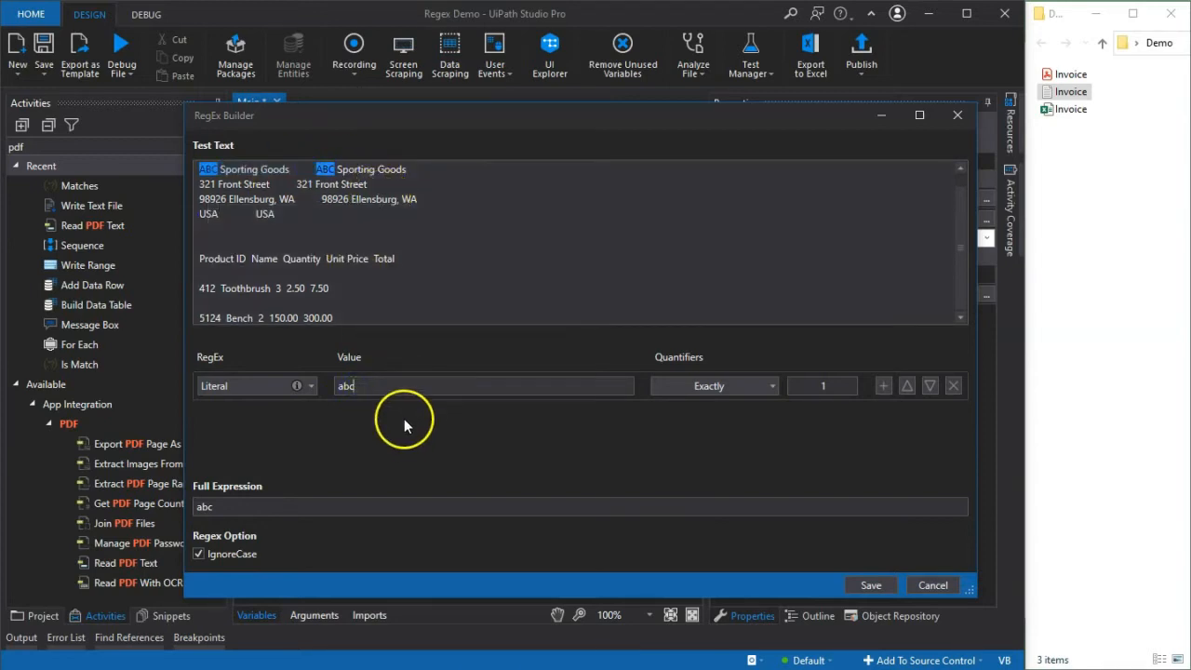
{"action": "mouse_move", "coordinate": [377, 412]}
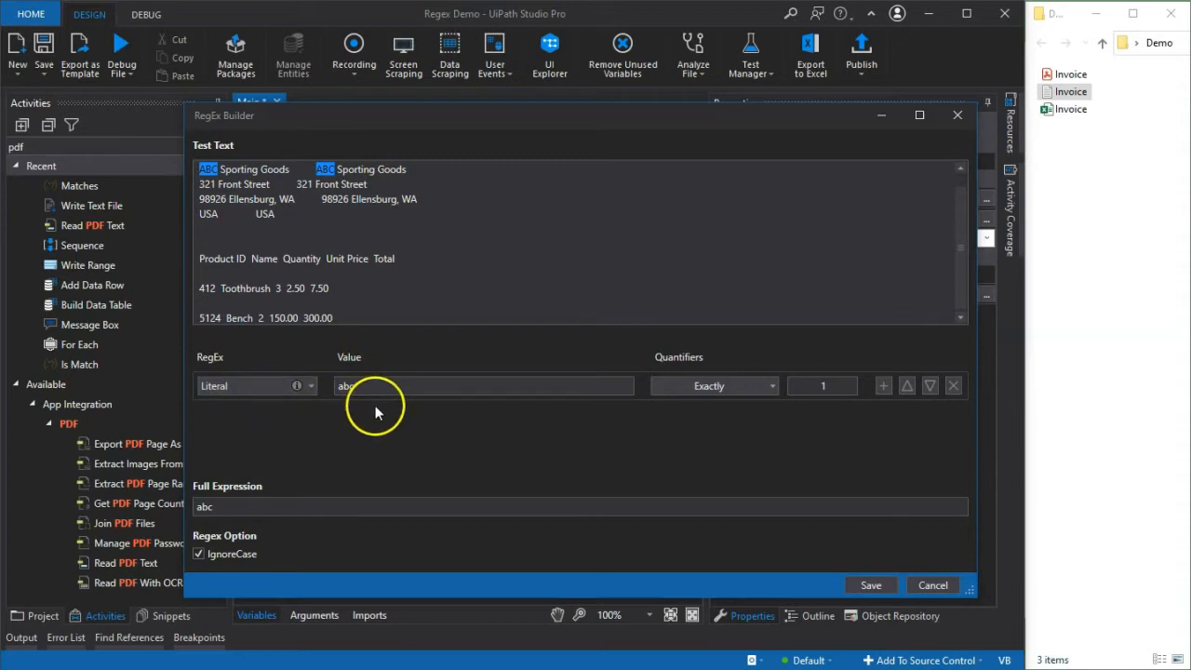
{"action": "mouse_move", "coordinate": [321, 415]}
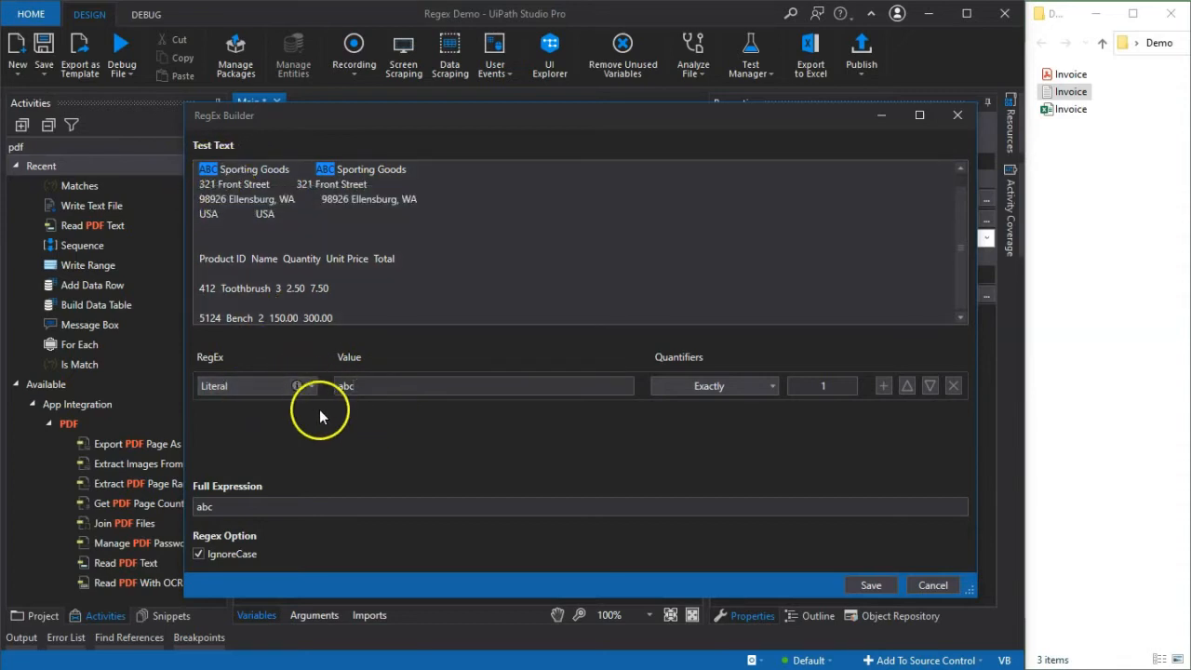
Set the abc rule's quantifier to At least one, giving (?:abc)+
{"action": "left_click", "coordinate": [712, 385]}
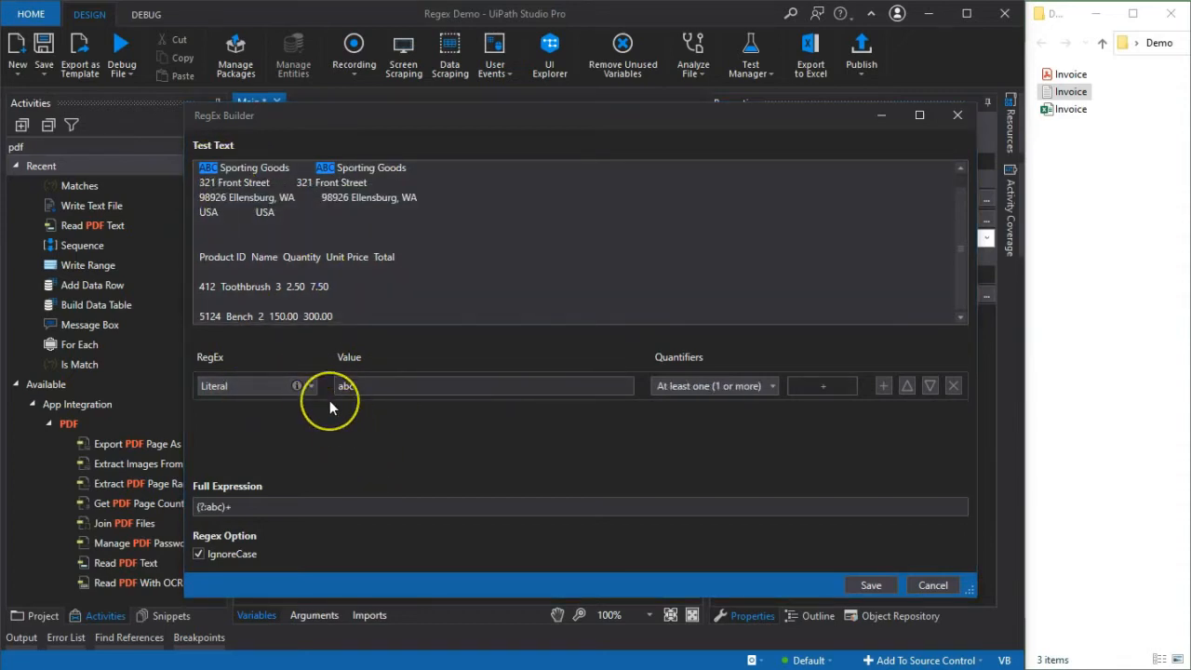
{"action": "mouse_move", "coordinate": [332, 389]}
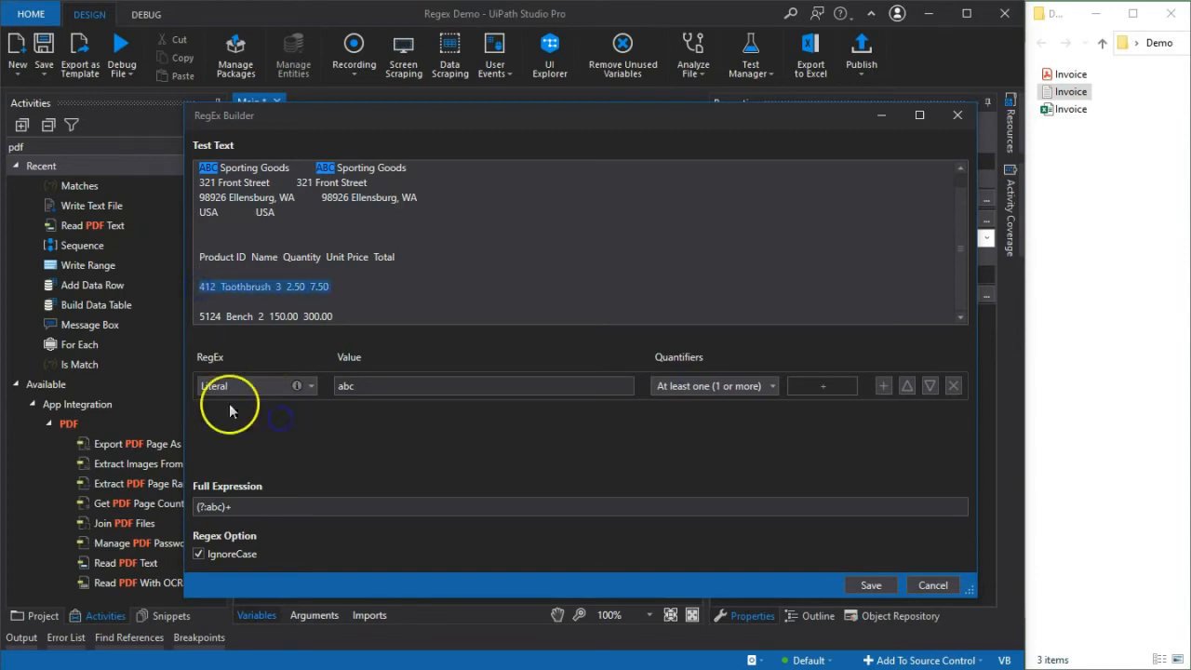
{"action": "mouse_move", "coordinate": [712, 385]}
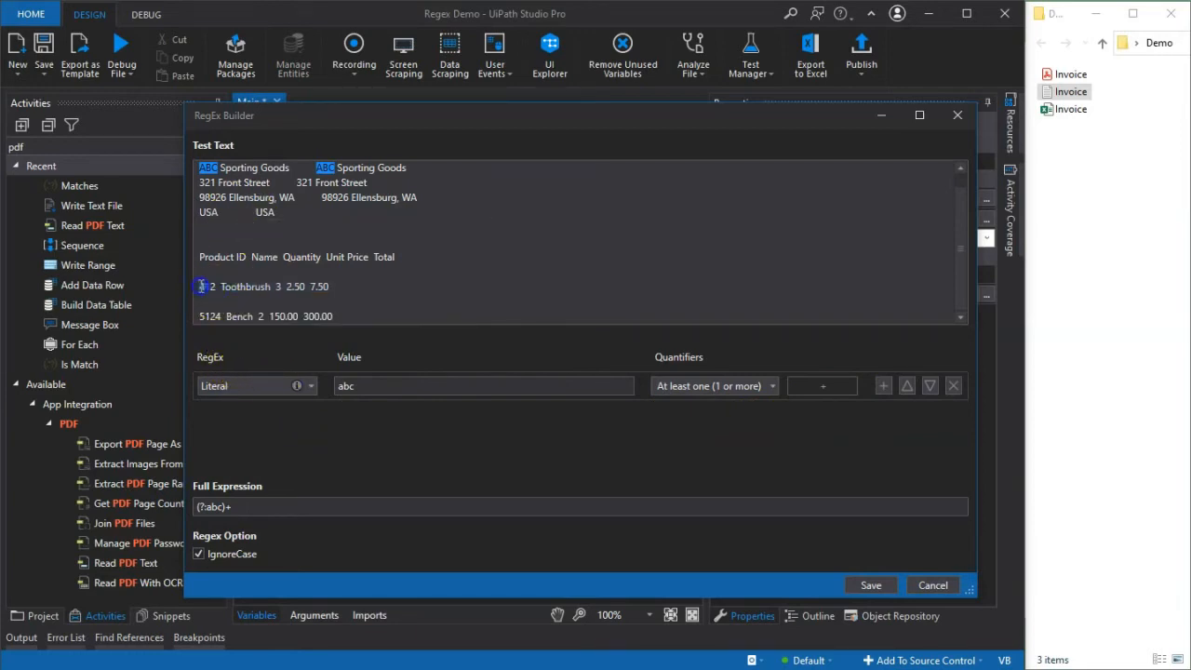
Change the rule to Digit with quantifier At least one, giving (\d+)
{"action": "left_click", "coordinate": [256, 385]}
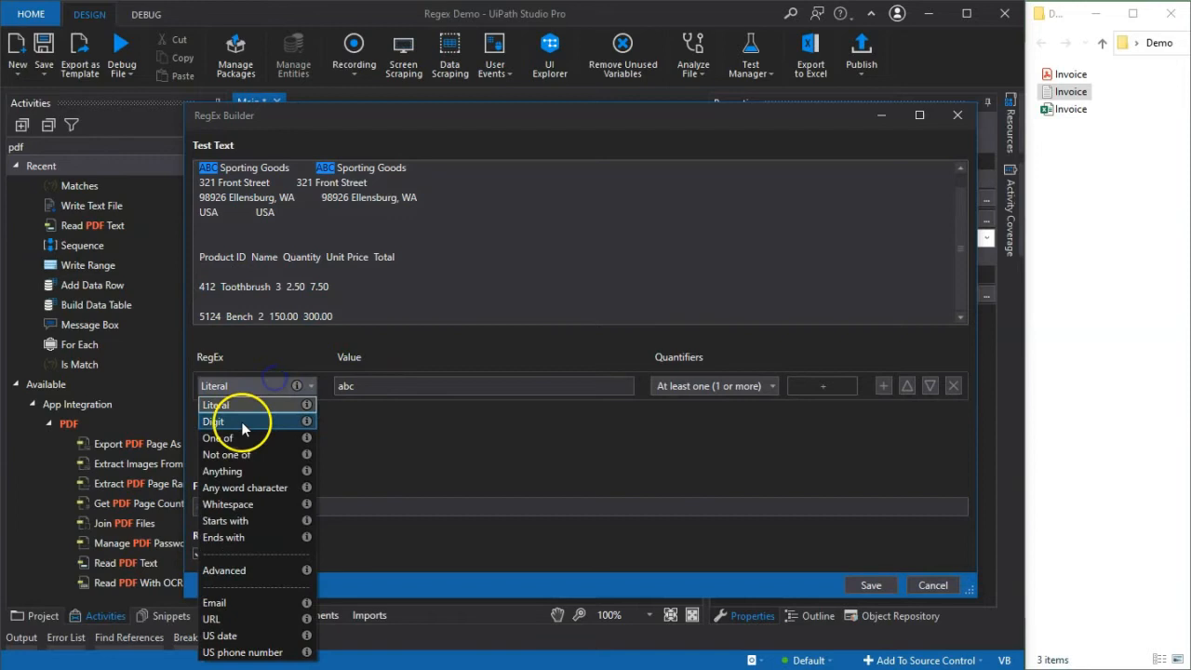
{"action": "left_click", "coordinate": [214, 422]}
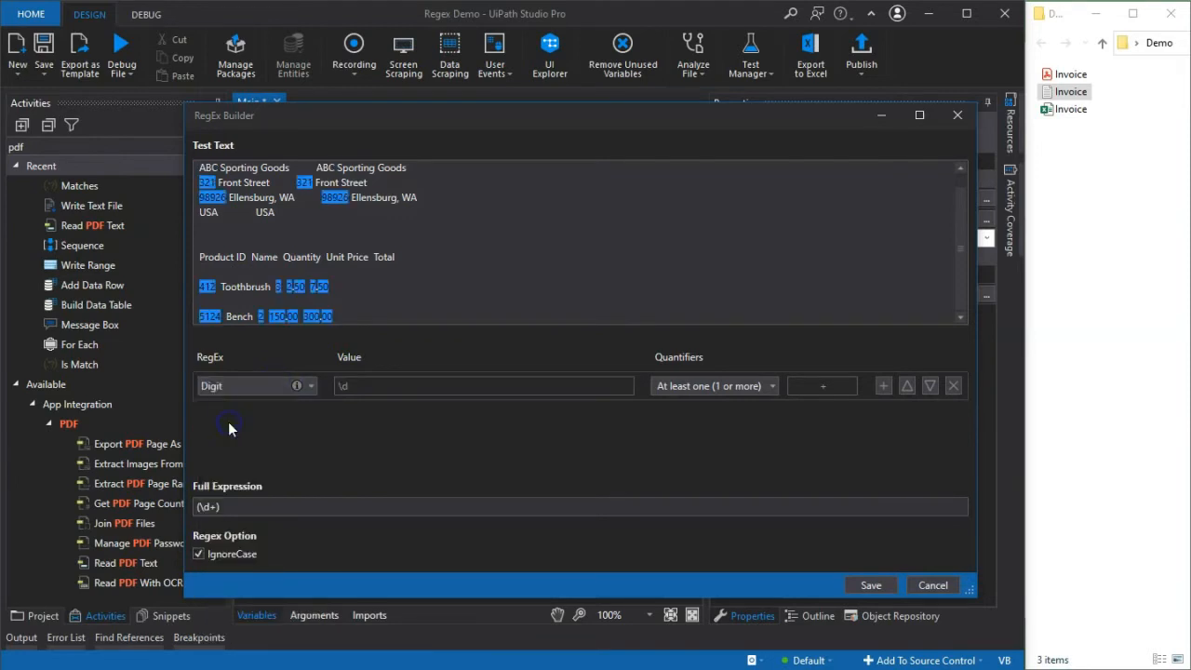
{"action": "left_click", "coordinate": [214, 506]}
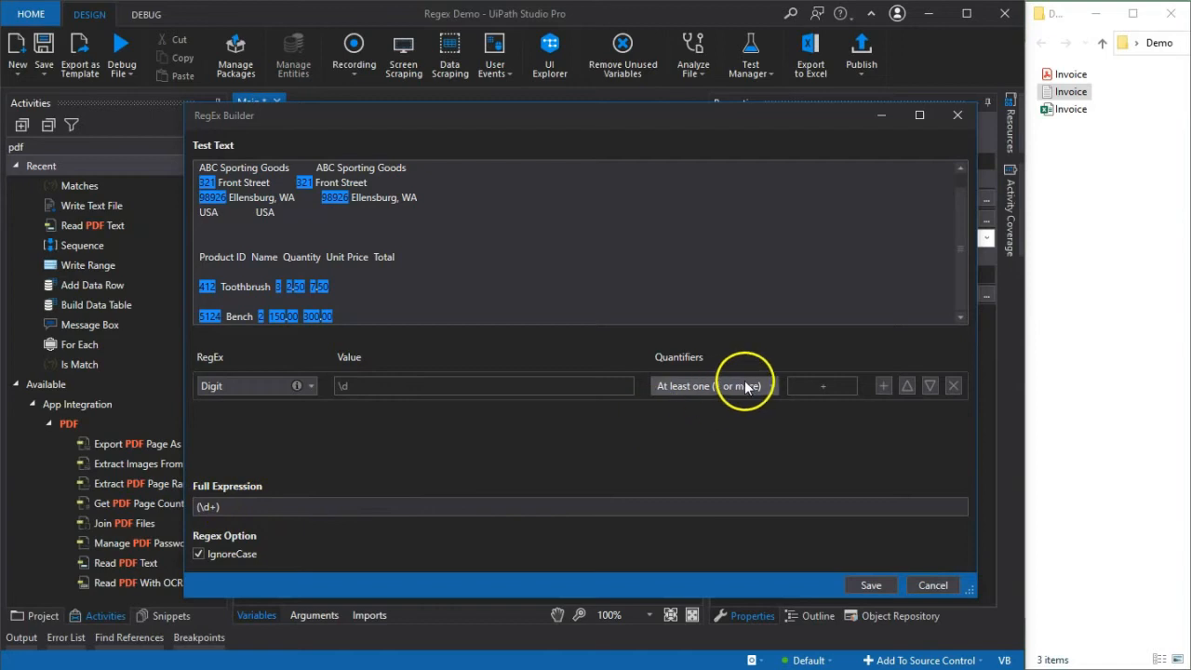
{"action": "left_click", "coordinate": [713, 385]}
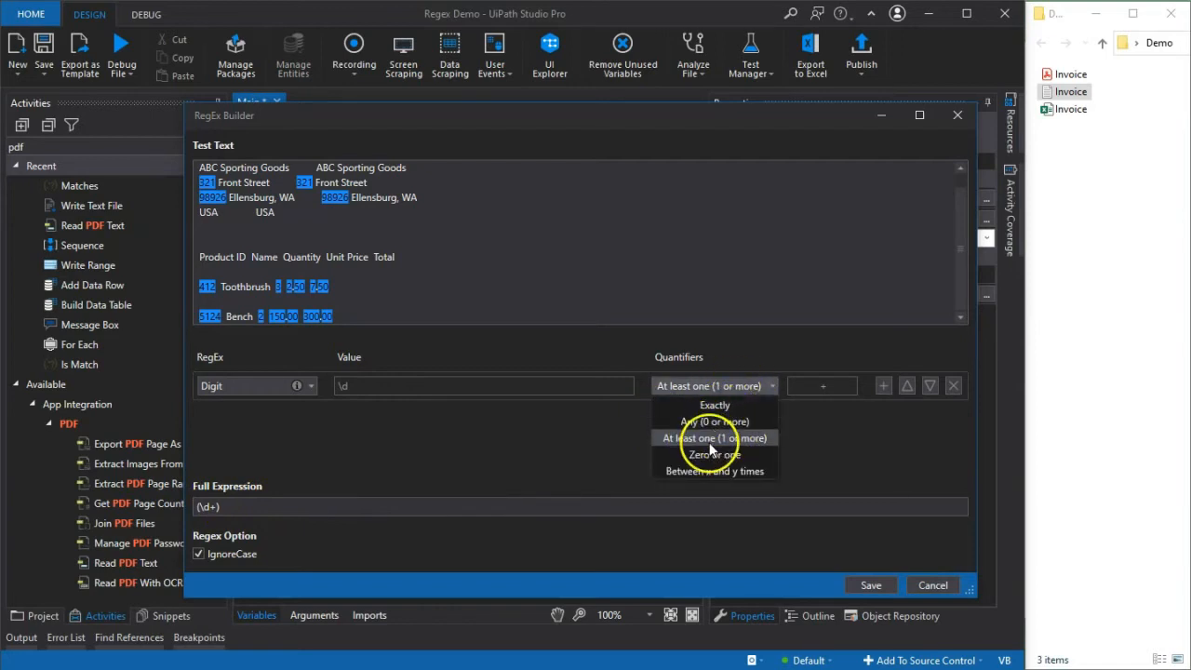
{"action": "left_click", "coordinate": [713, 437]}
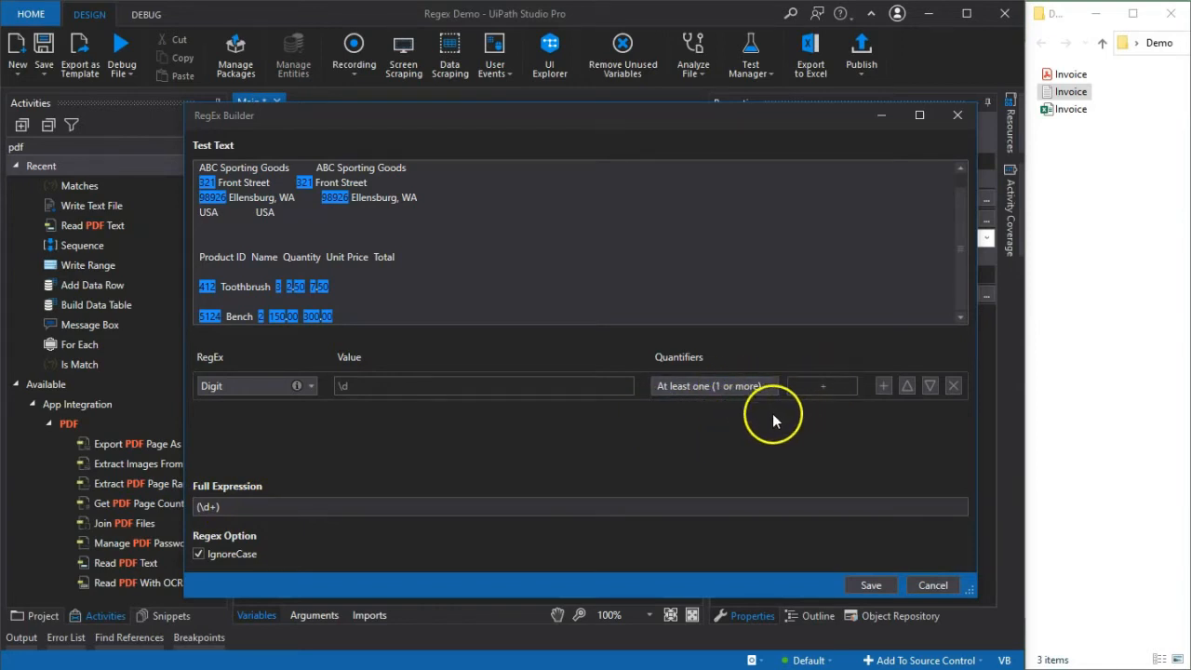
{"action": "mouse_move", "coordinate": [214, 287]}
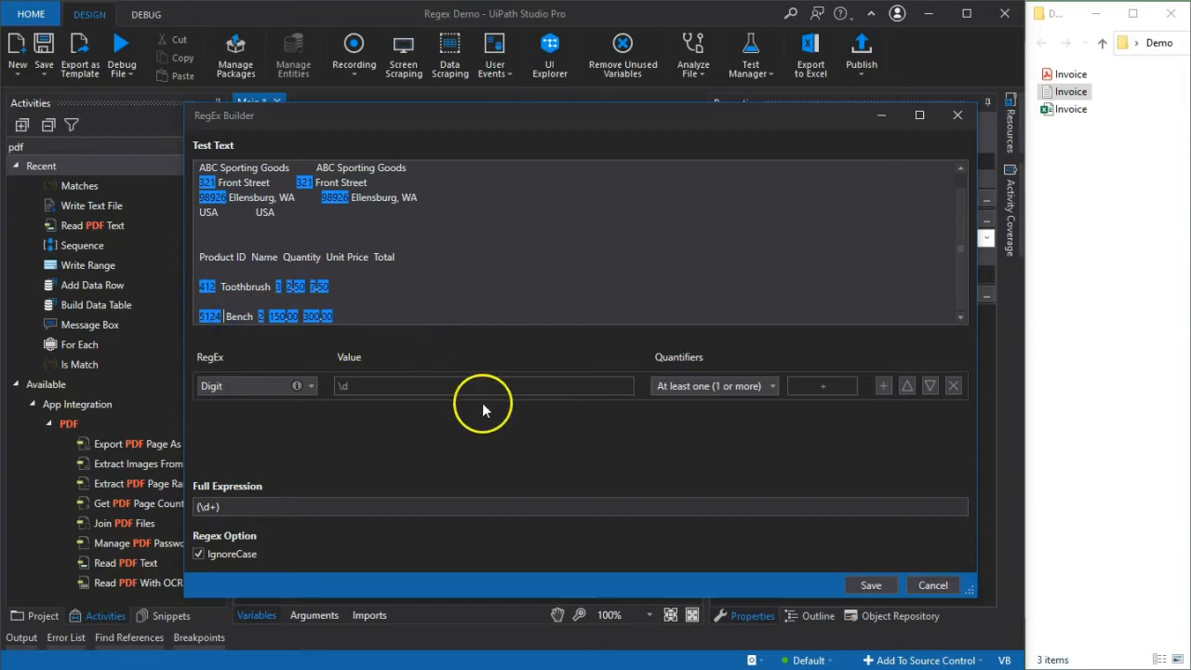
{"action": "mouse_move", "coordinate": [269, 372]}
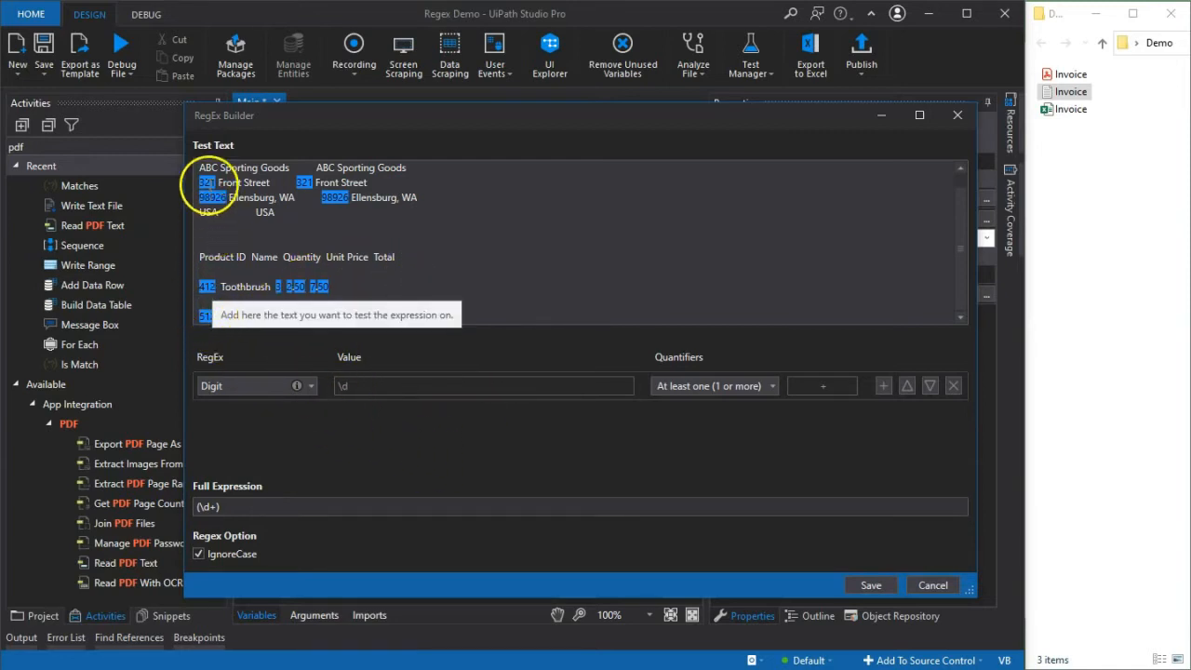
{"action": "mouse_move", "coordinate": [360, 262]}
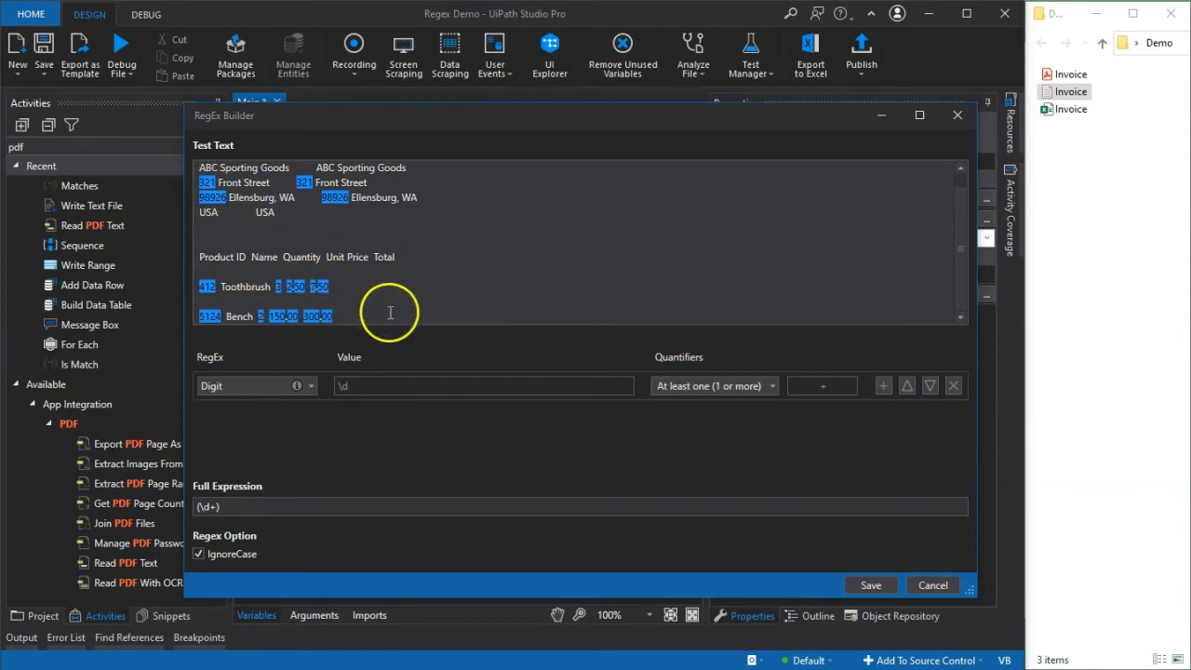
{"action": "mouse_move", "coordinate": [210, 286]}
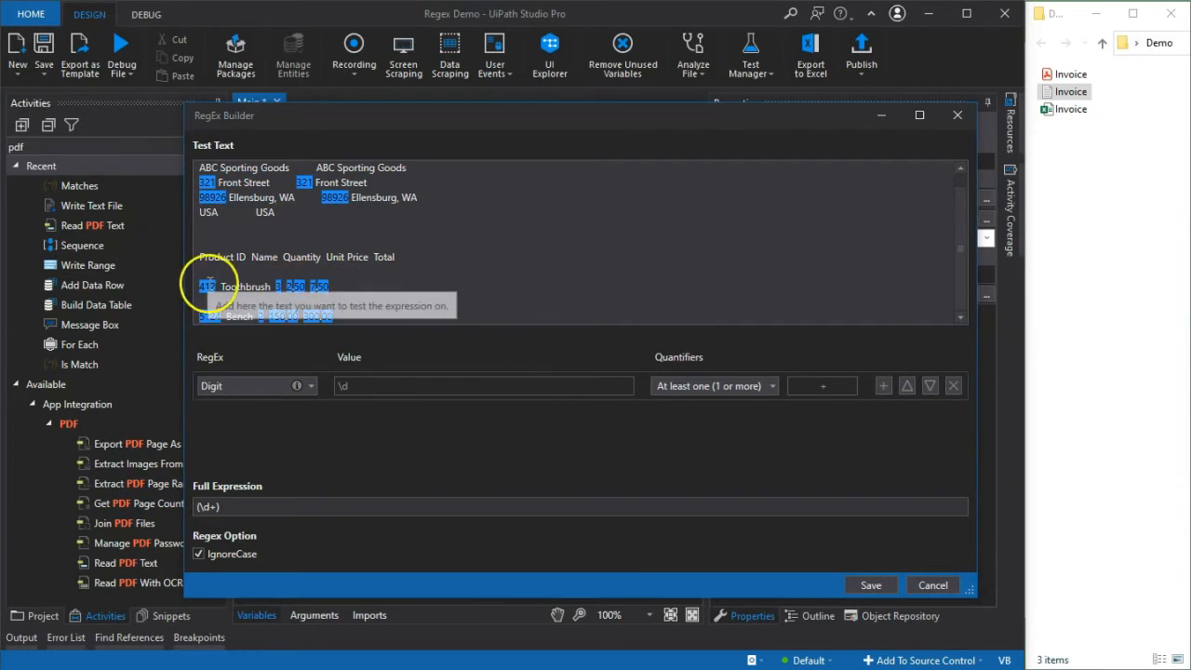
{"action": "mouse_move", "coordinate": [688, 410]}
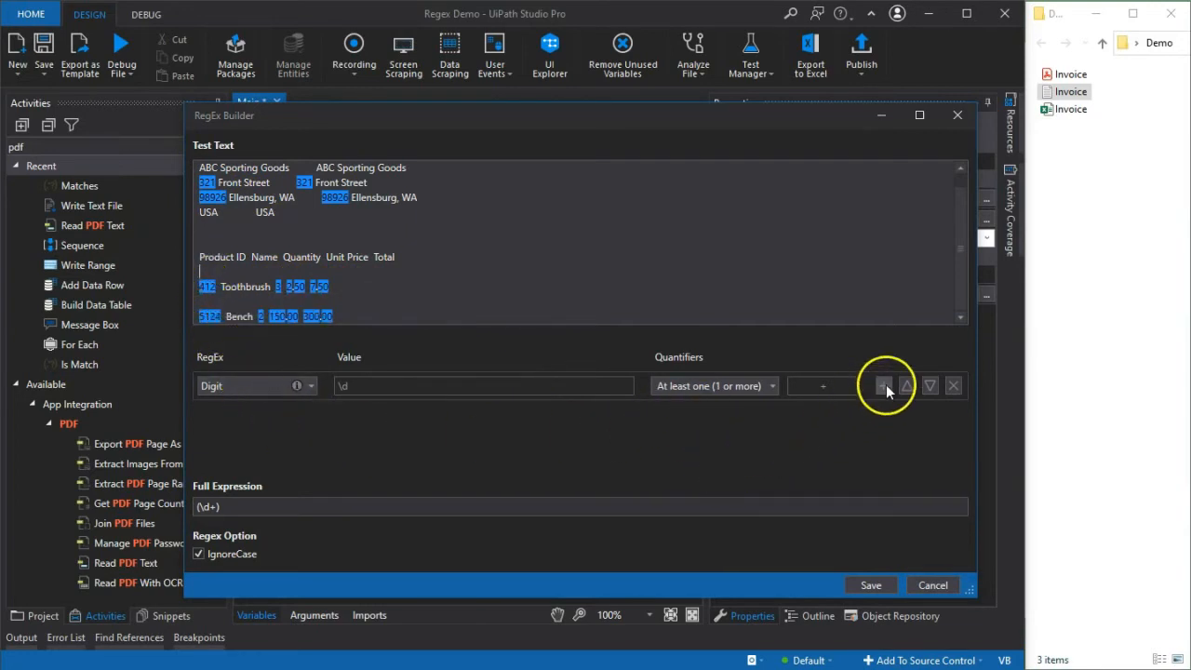
Add a Whitespace rule after the digit rule, making (\d+)\s
{"action": "left_click", "coordinate": [882, 386]}
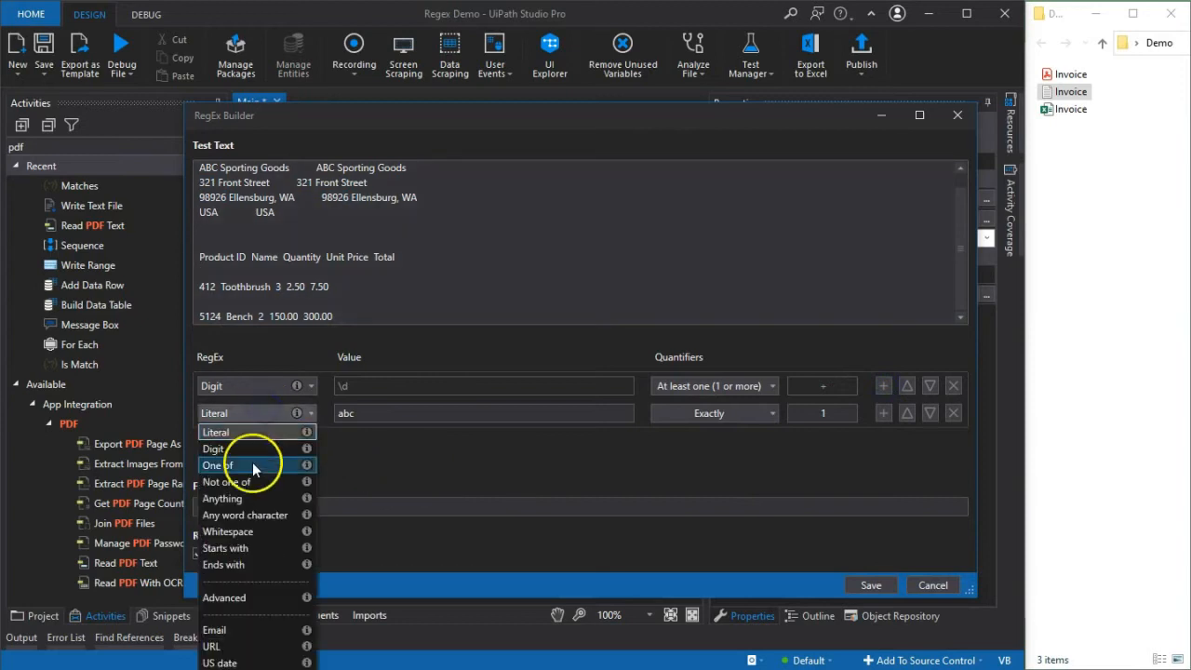
{"action": "left_click", "coordinate": [227, 531]}
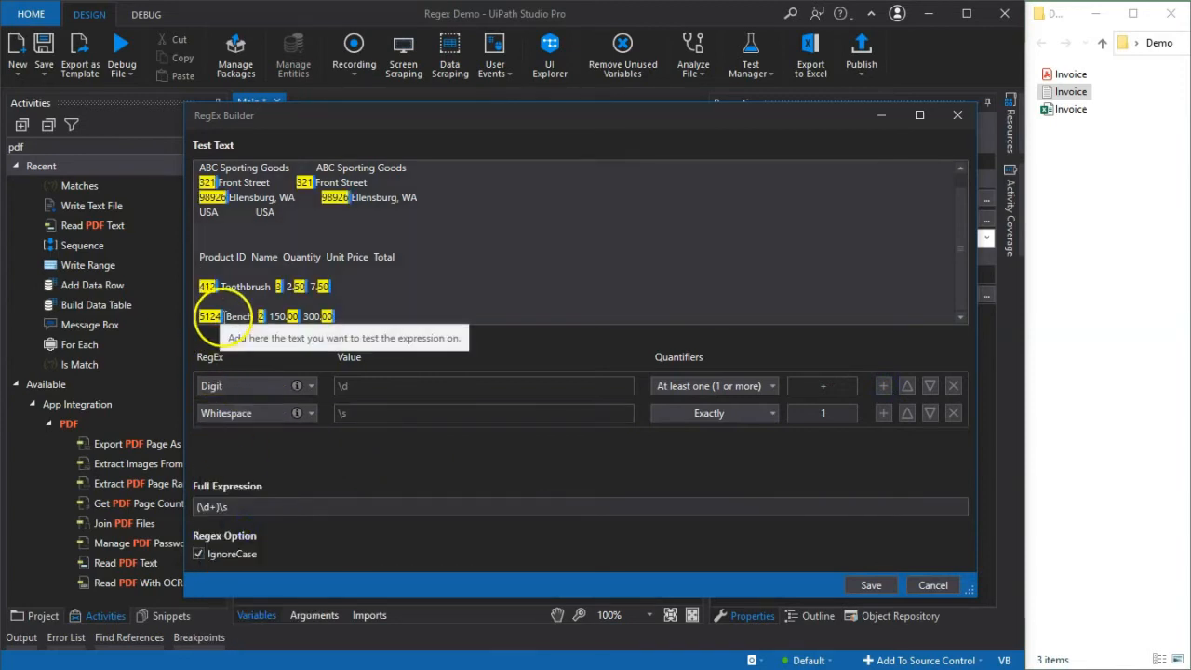
{"action": "mouse_move", "coordinate": [274, 437]}
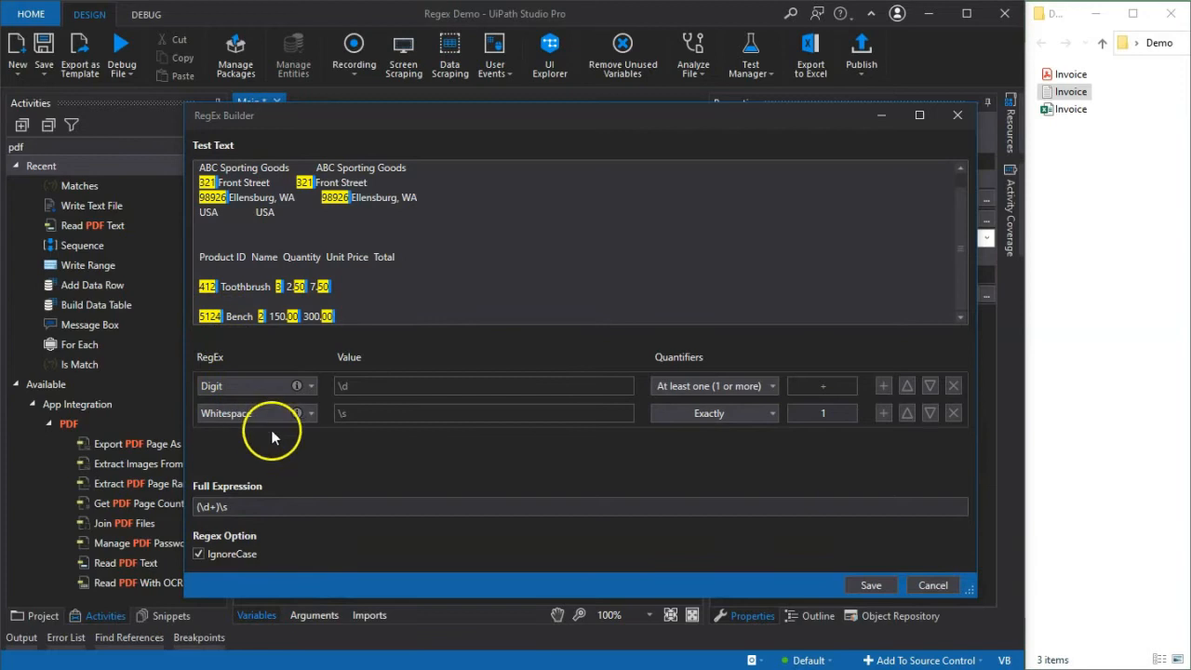
{"action": "mouse_move", "coordinate": [352, 378]}
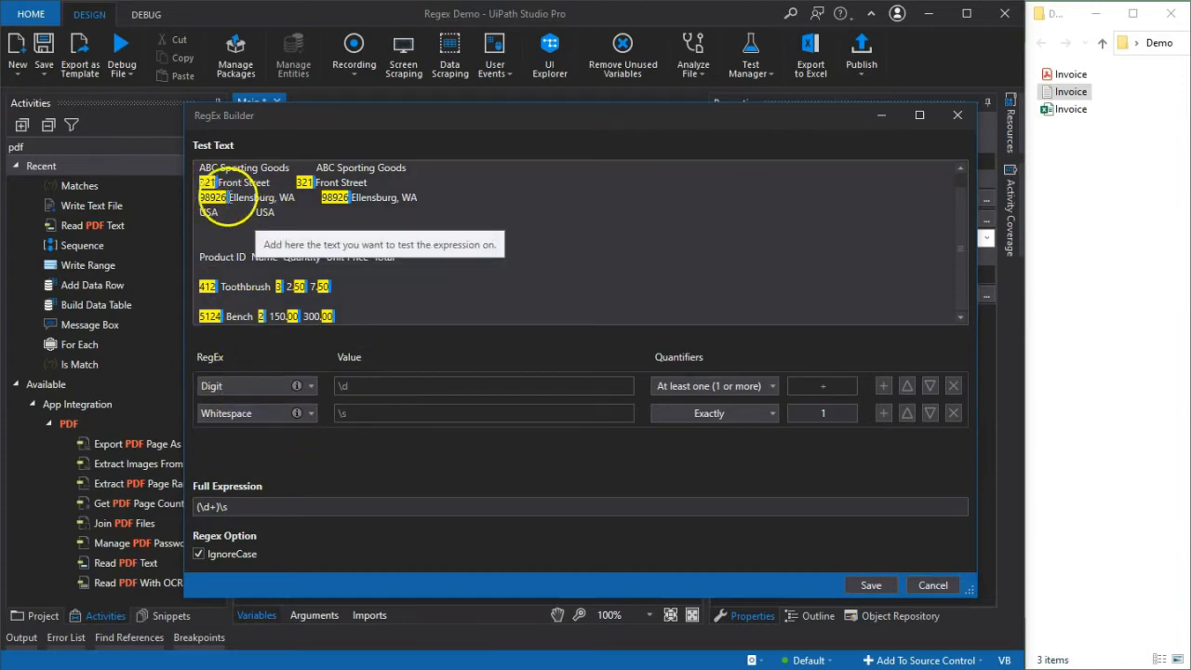
{"action": "mouse_move", "coordinate": [298, 347]}
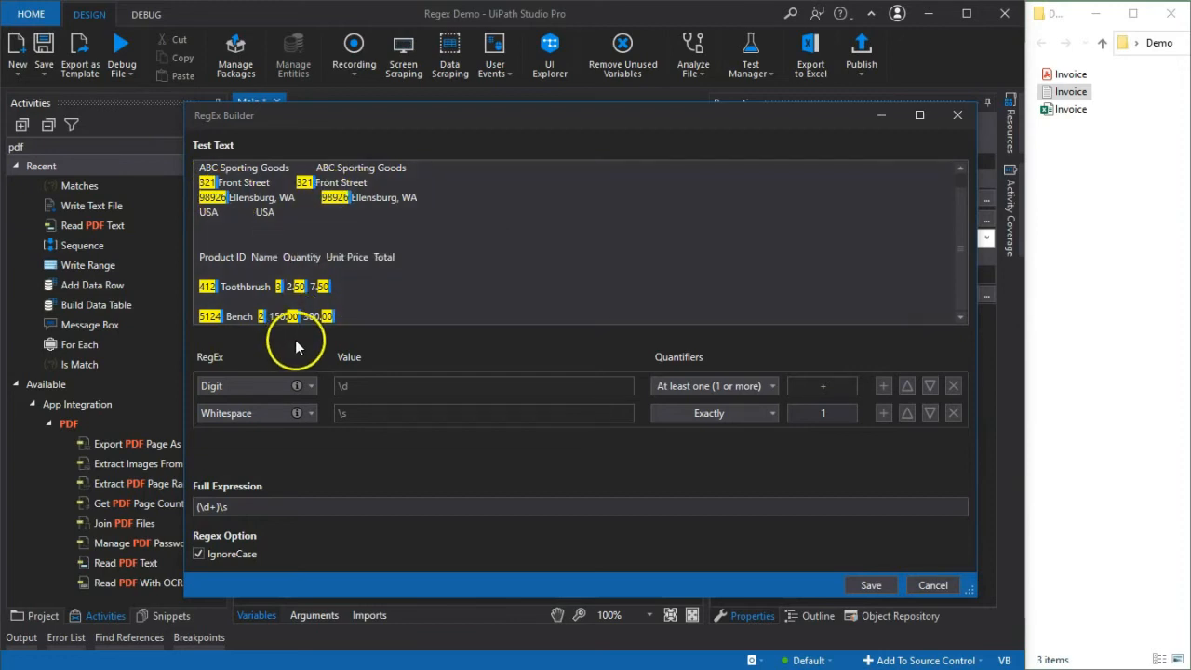
{"action": "mouse_move", "coordinate": [307, 288]}
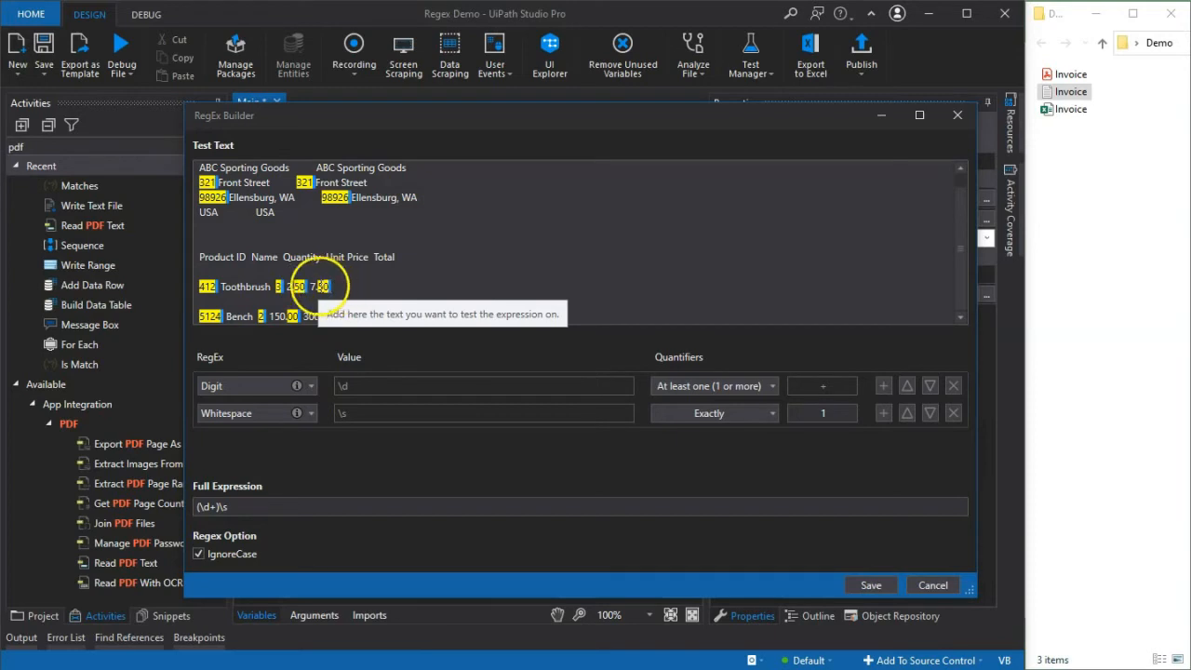
{"action": "mouse_move", "coordinate": [330, 395]}
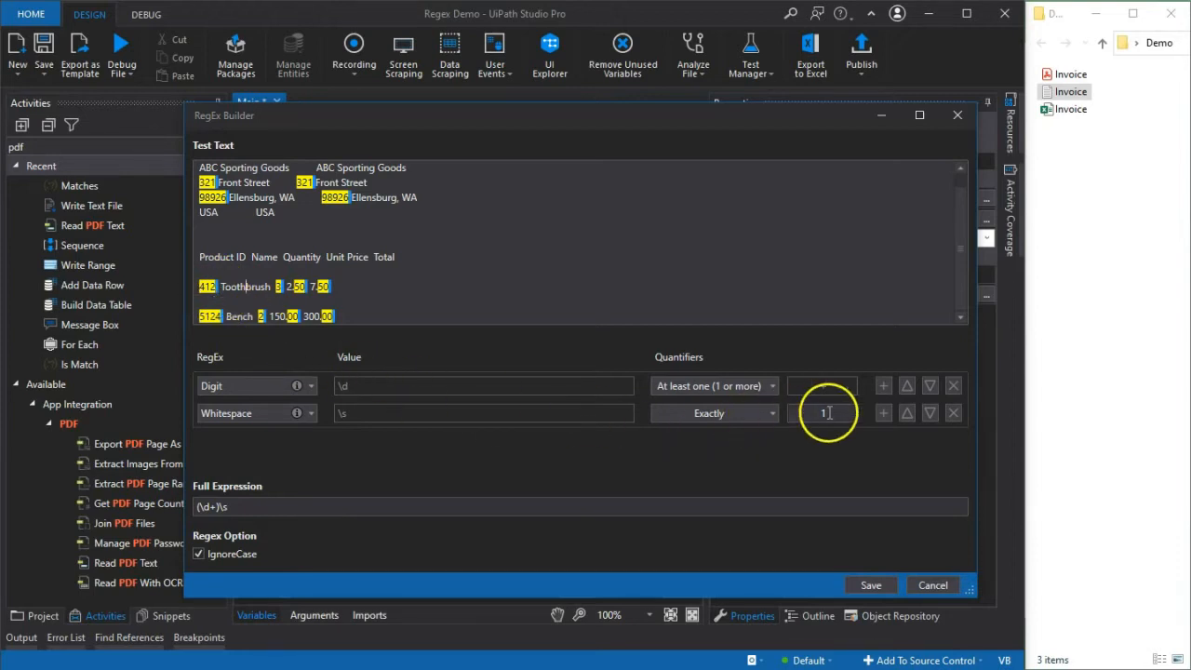
{"action": "mouse_move", "coordinate": [791, 438]}
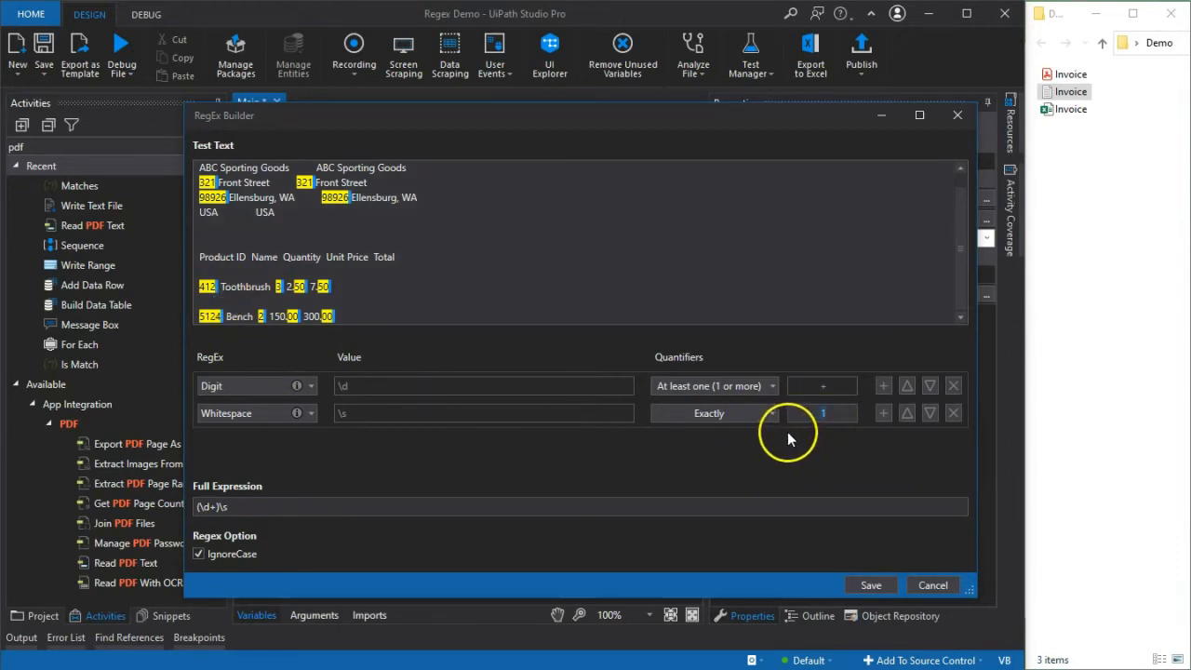
{"action": "mouse_move", "coordinate": [660, 437]}
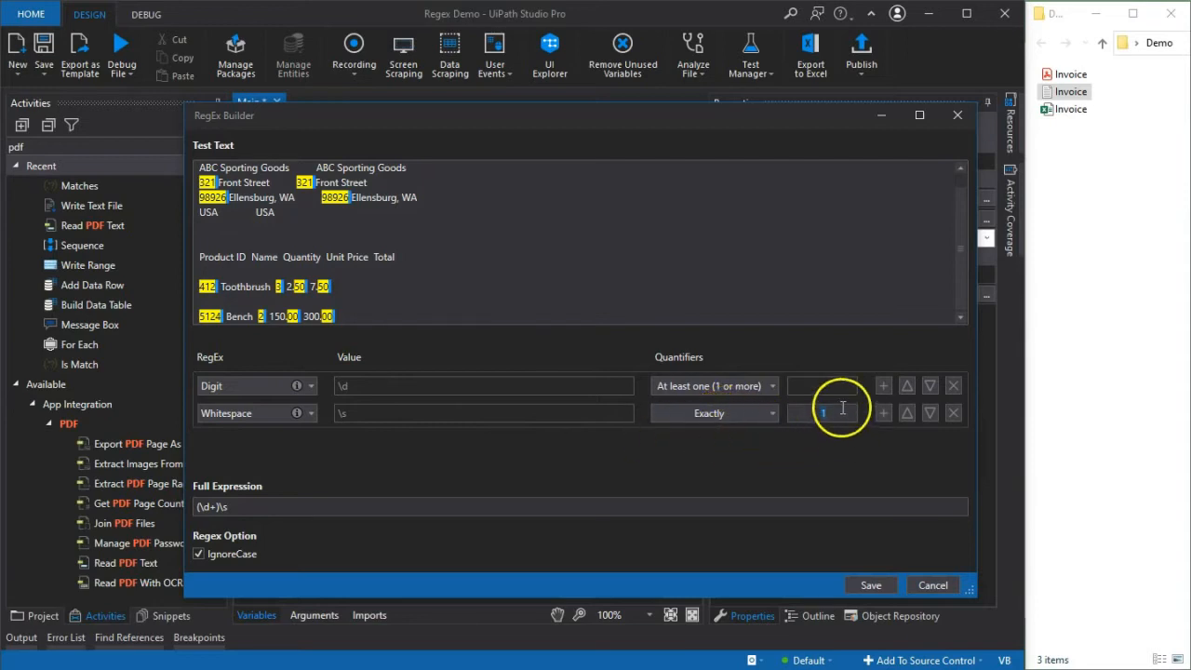
Require exactly 2 whitespace characters, giving the pattern (\d+)\s{2}
{"action": "type", "text": "2"}
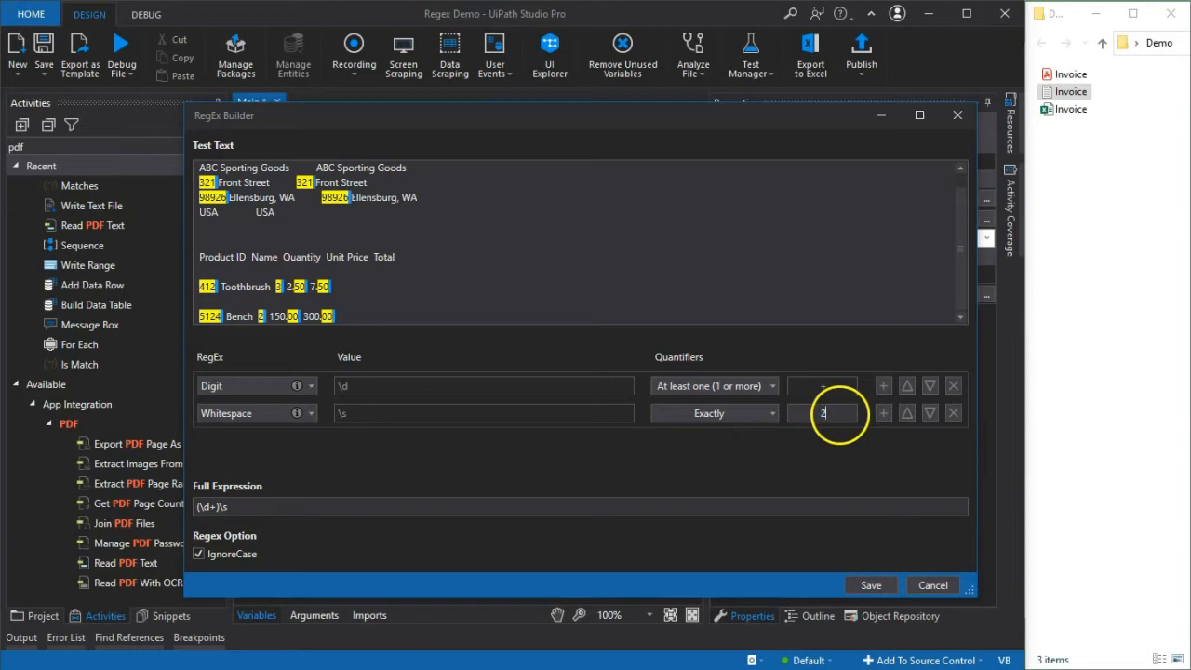
{"action": "type", "text": "2"}
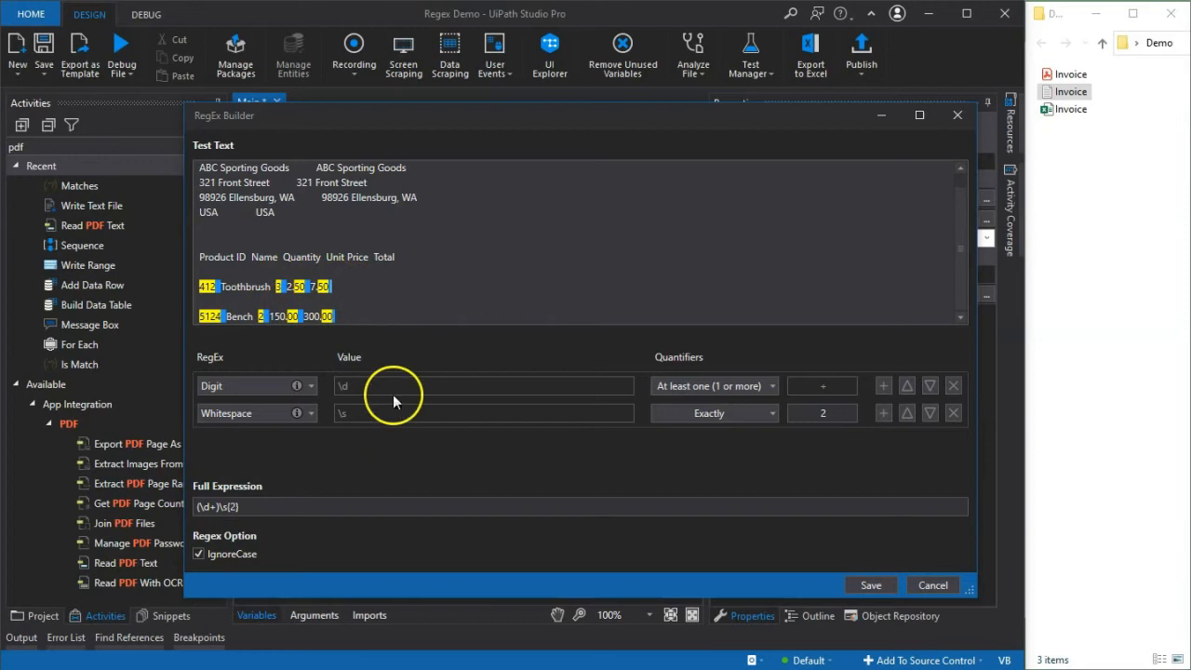
{"action": "mouse_move", "coordinate": [535, 281]}
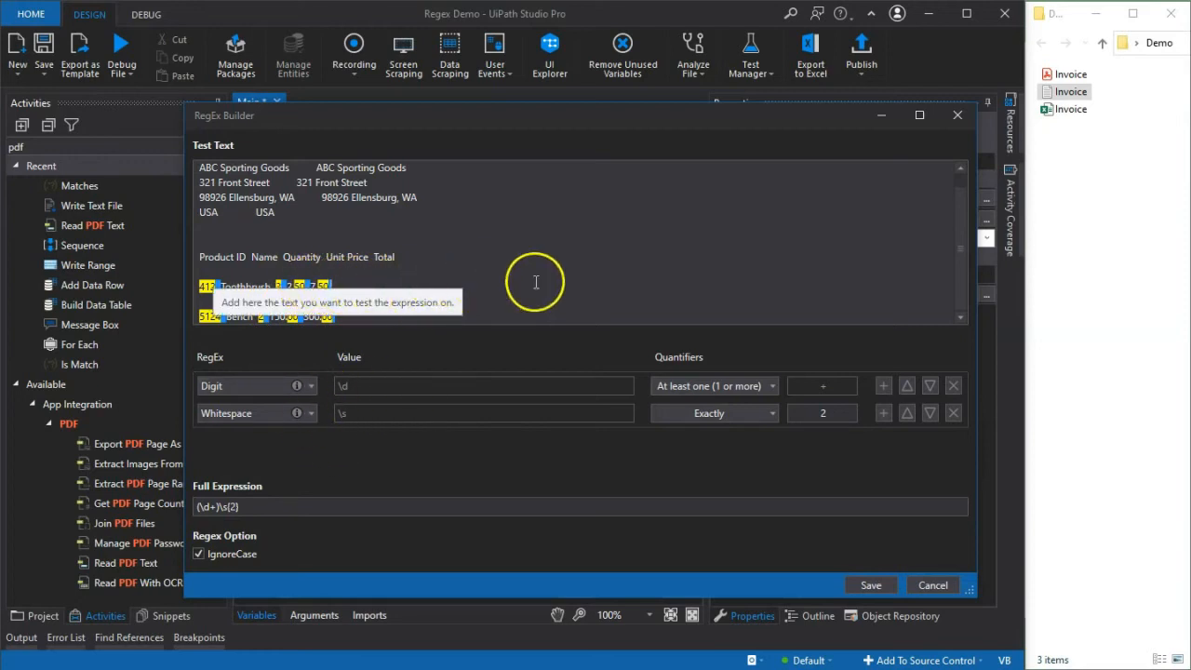
{"action": "mouse_move", "coordinate": [516, 299]}
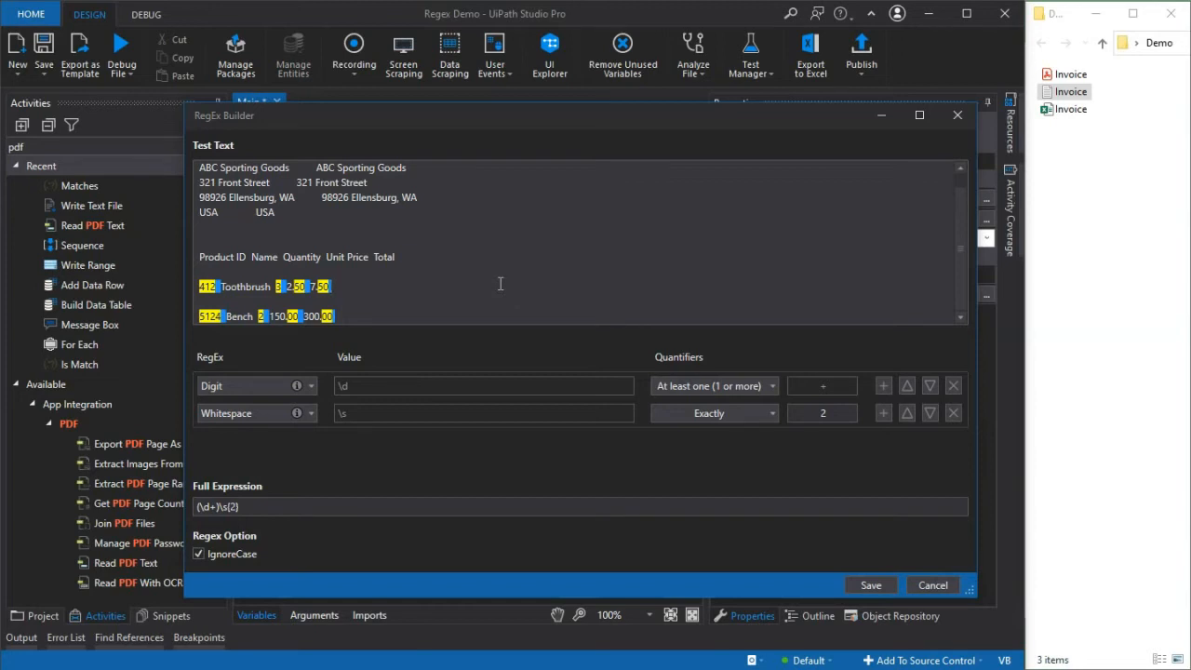
{"action": "mouse_move", "coordinate": [602, 262]}
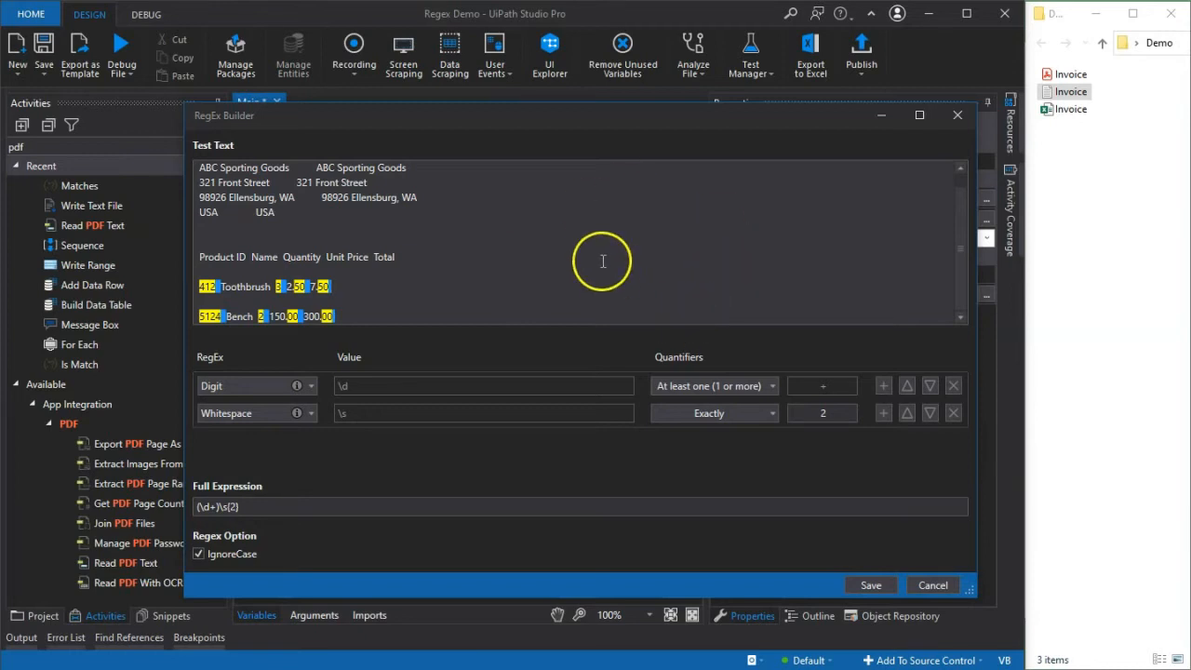
{"action": "mouse_move", "coordinate": [445, 356]}
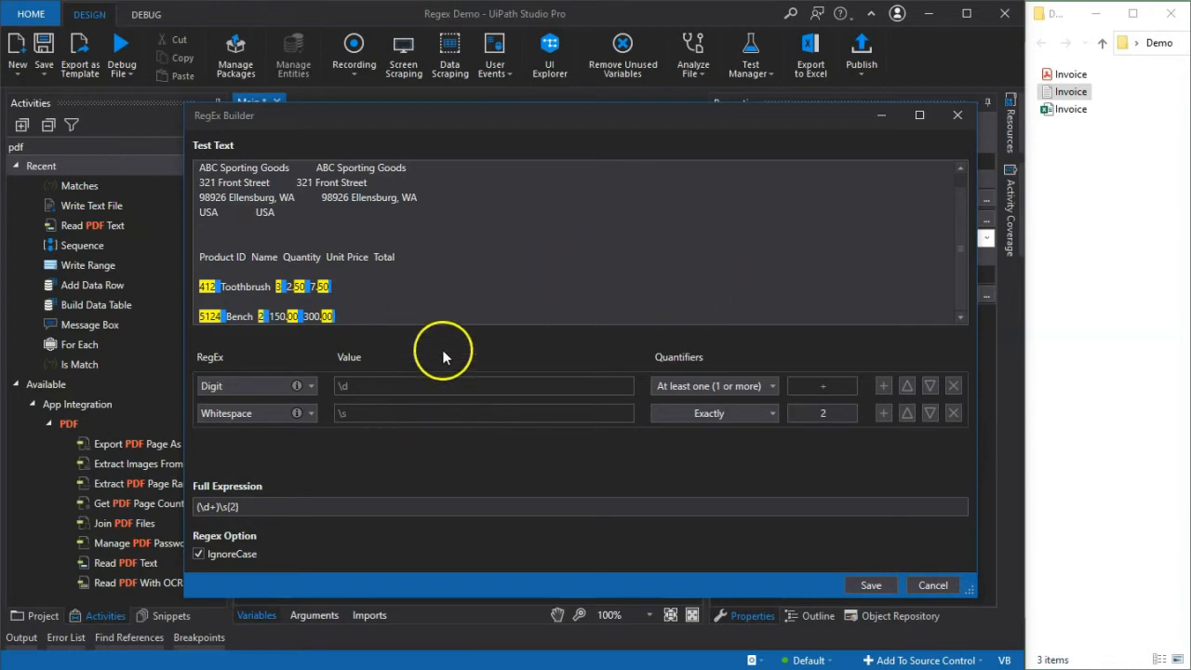
Add a Digit element matching at least one digit to extend the regex pattern
{"action": "left_click", "coordinate": [882, 413]}
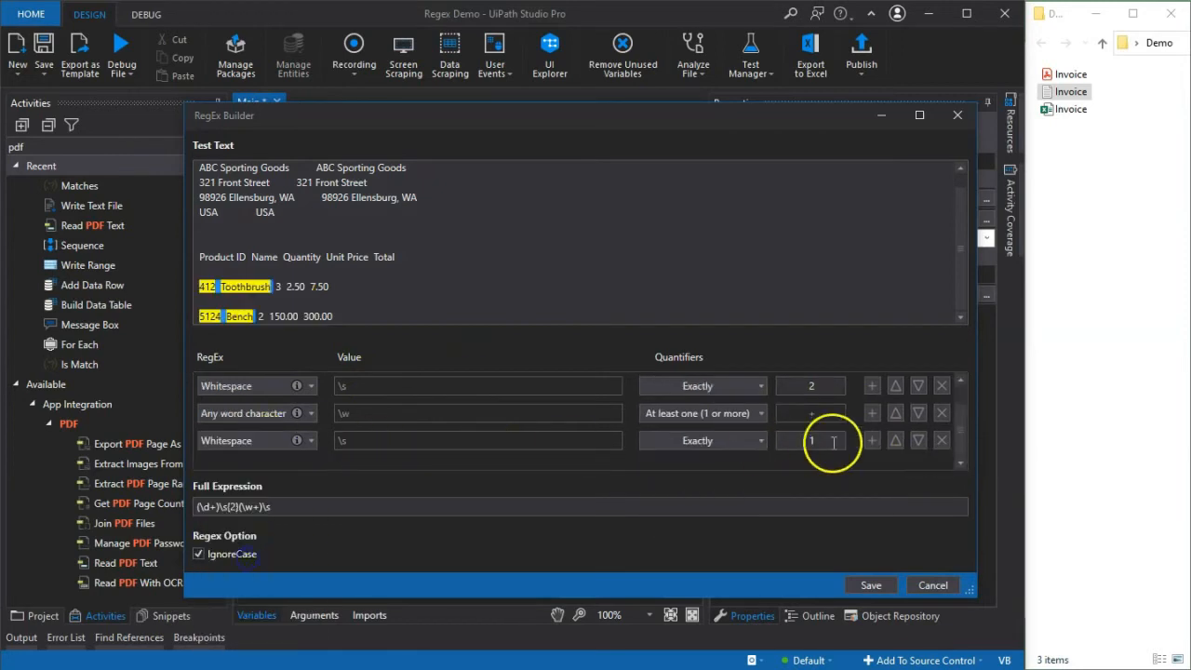
{"action": "left_click", "coordinate": [697, 440]}
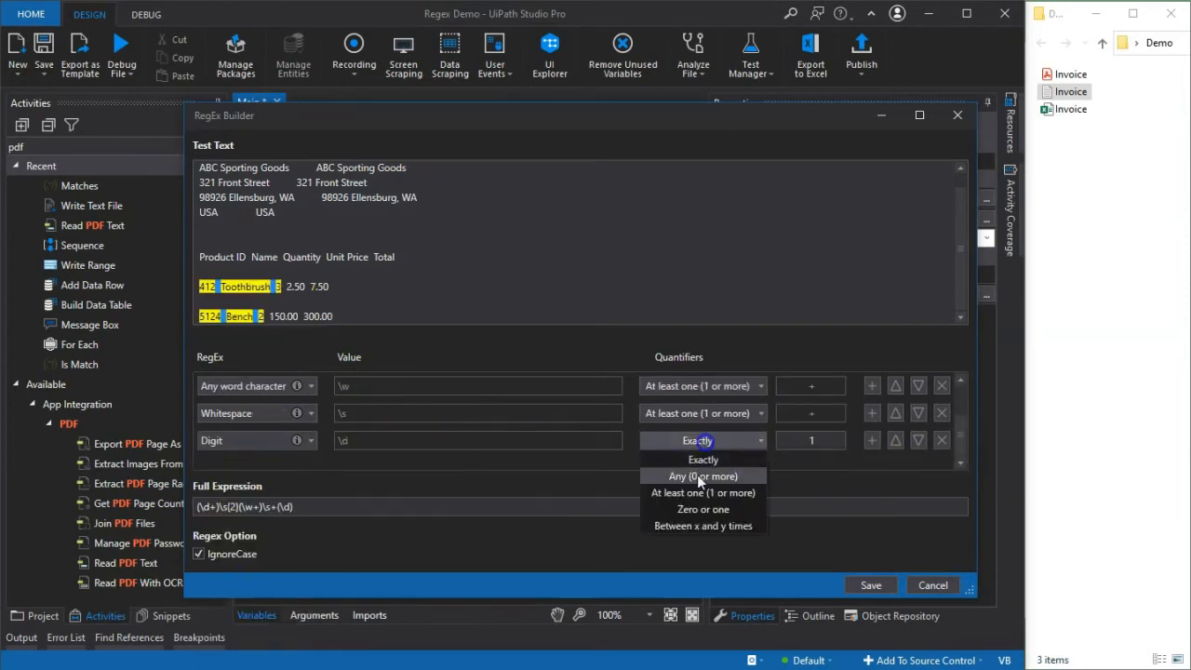
{"action": "left_click", "coordinate": [702, 459]}
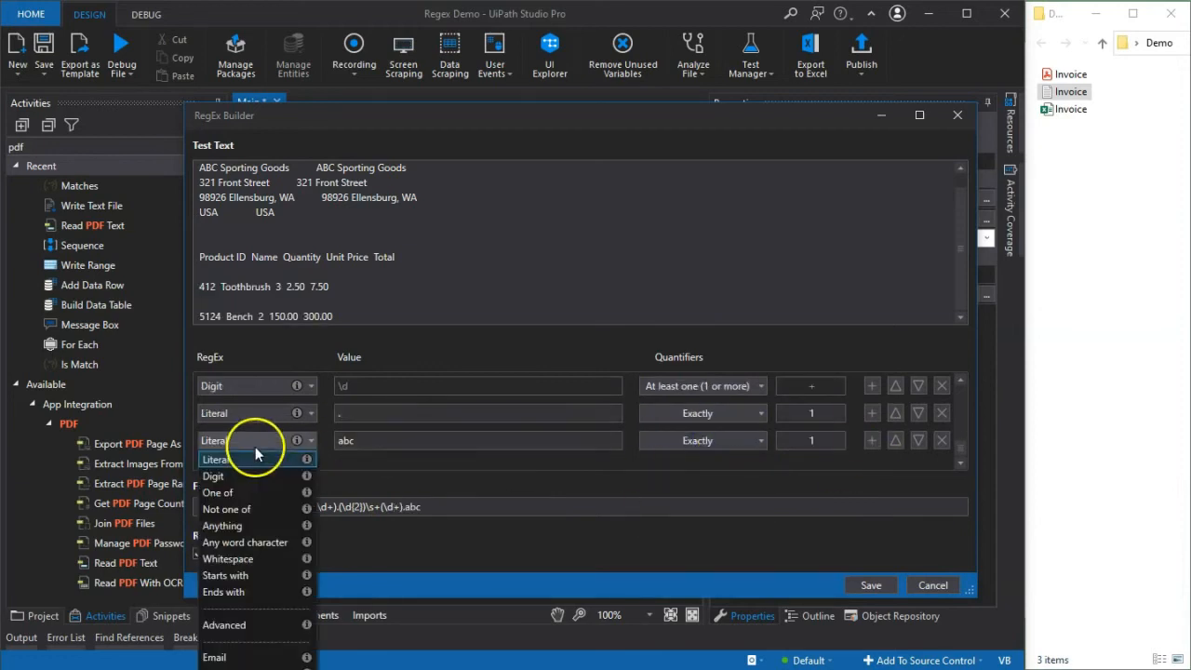
{"action": "left_click", "coordinate": [213, 476]}
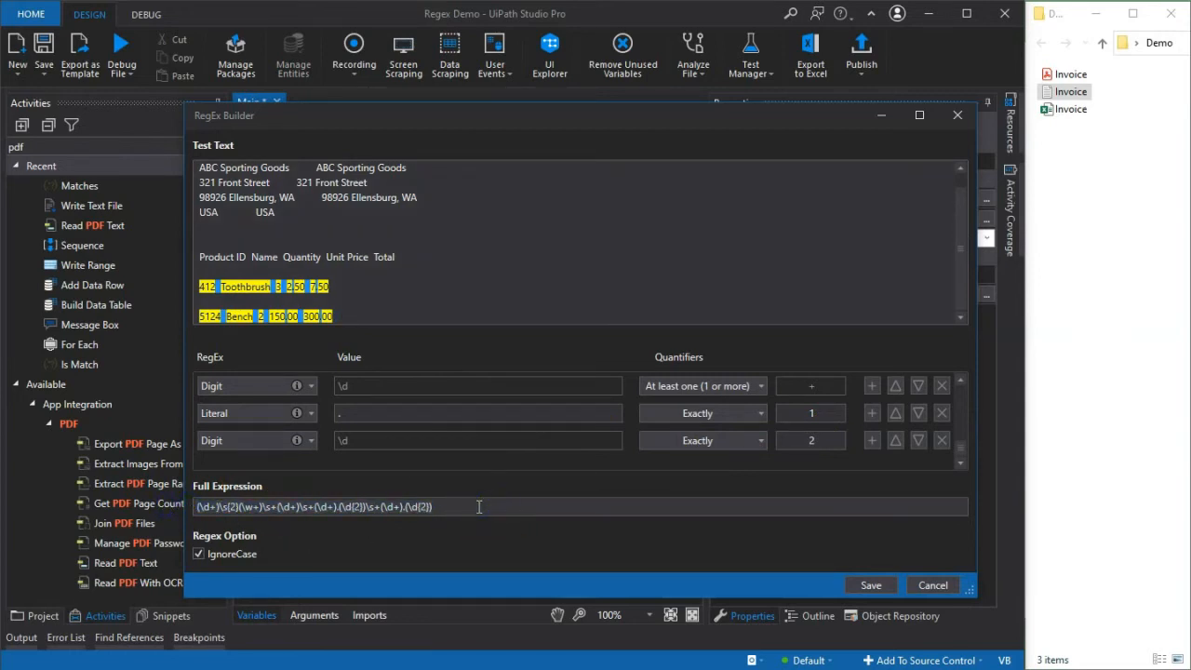
{"action": "mouse_move", "coordinate": [472, 513]}
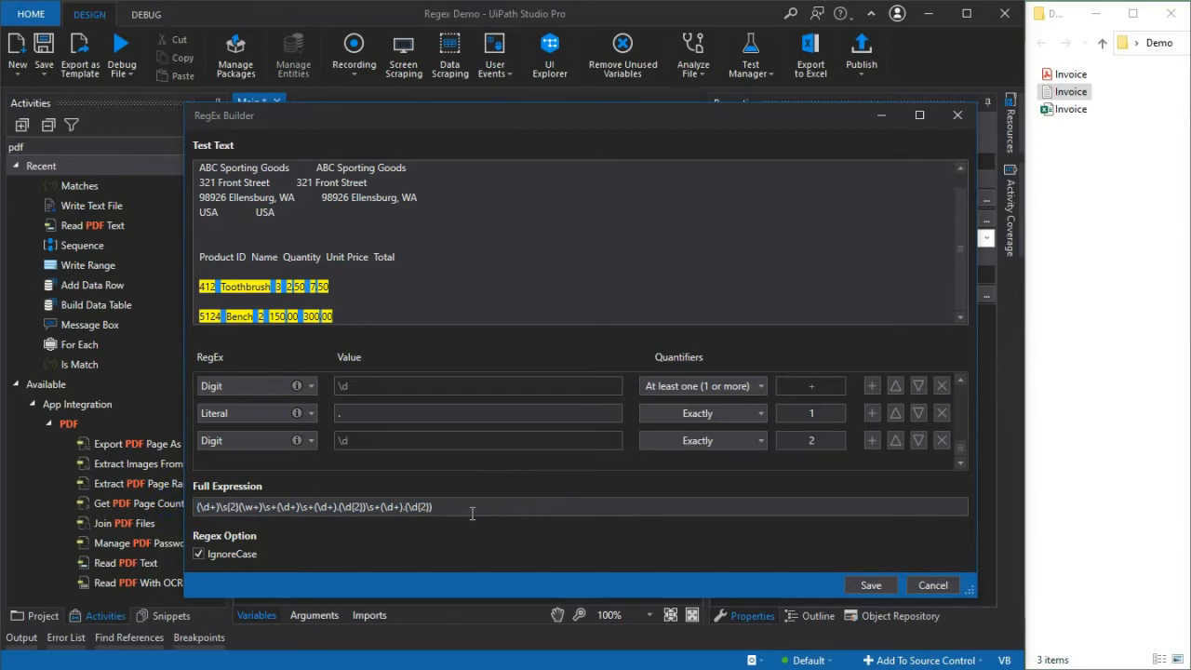
{"action": "mouse_move", "coordinate": [360, 317]}
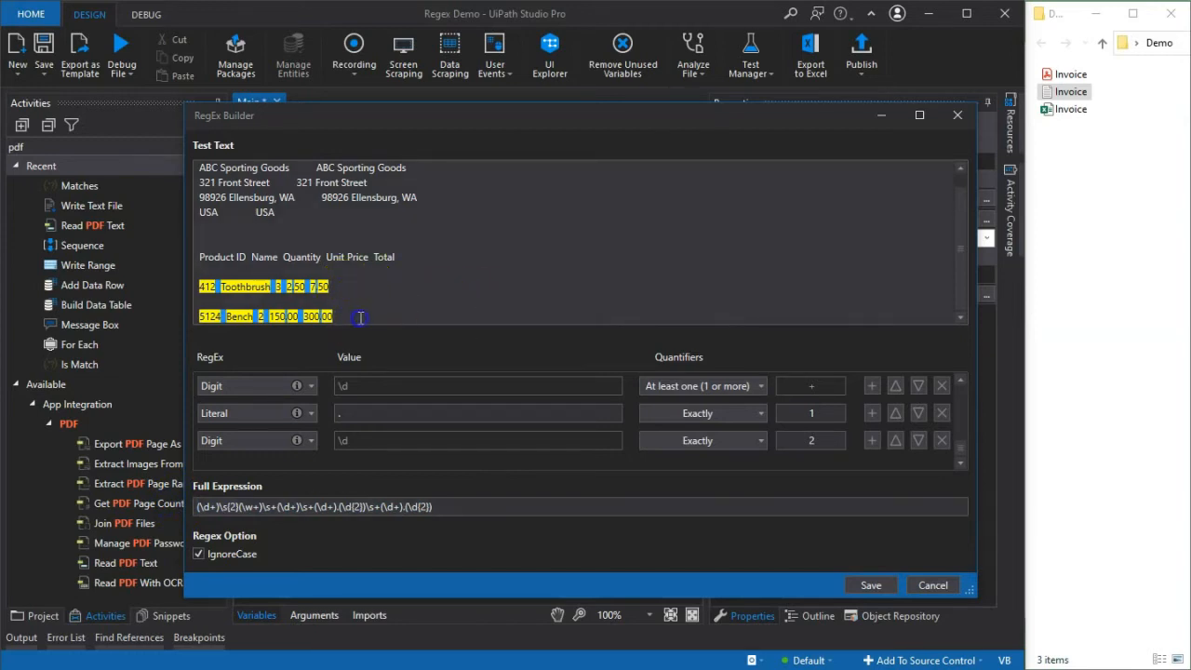
{"action": "mouse_move", "coordinate": [371, 289]}
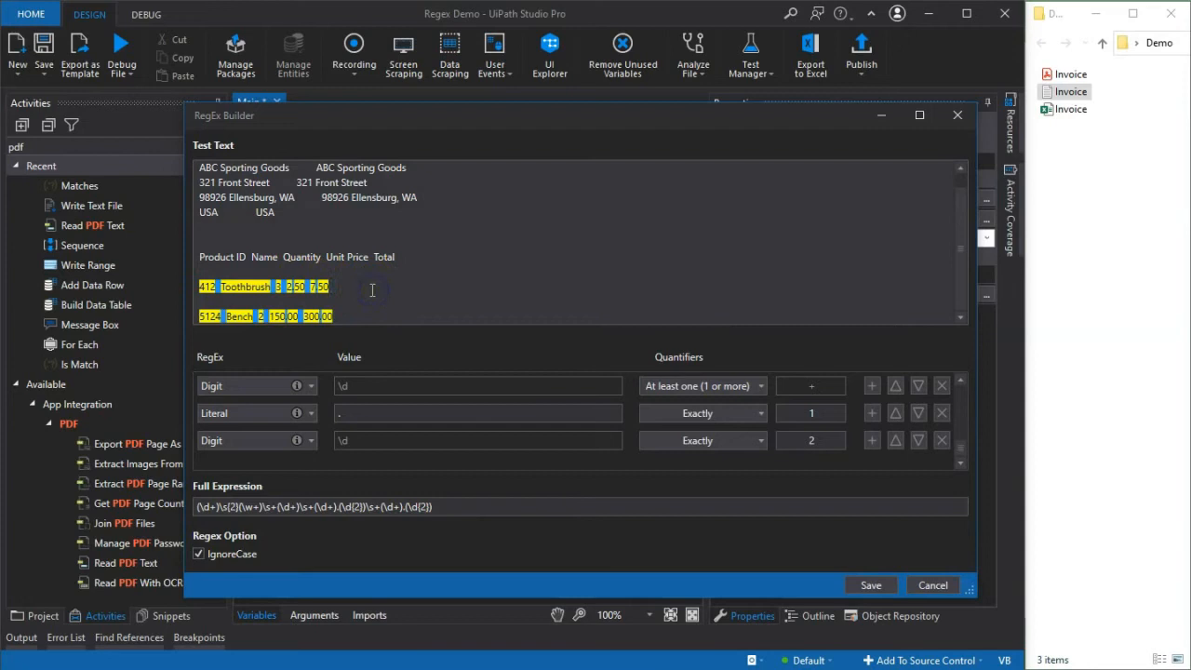
{"action": "mouse_move", "coordinate": [321, 287]}
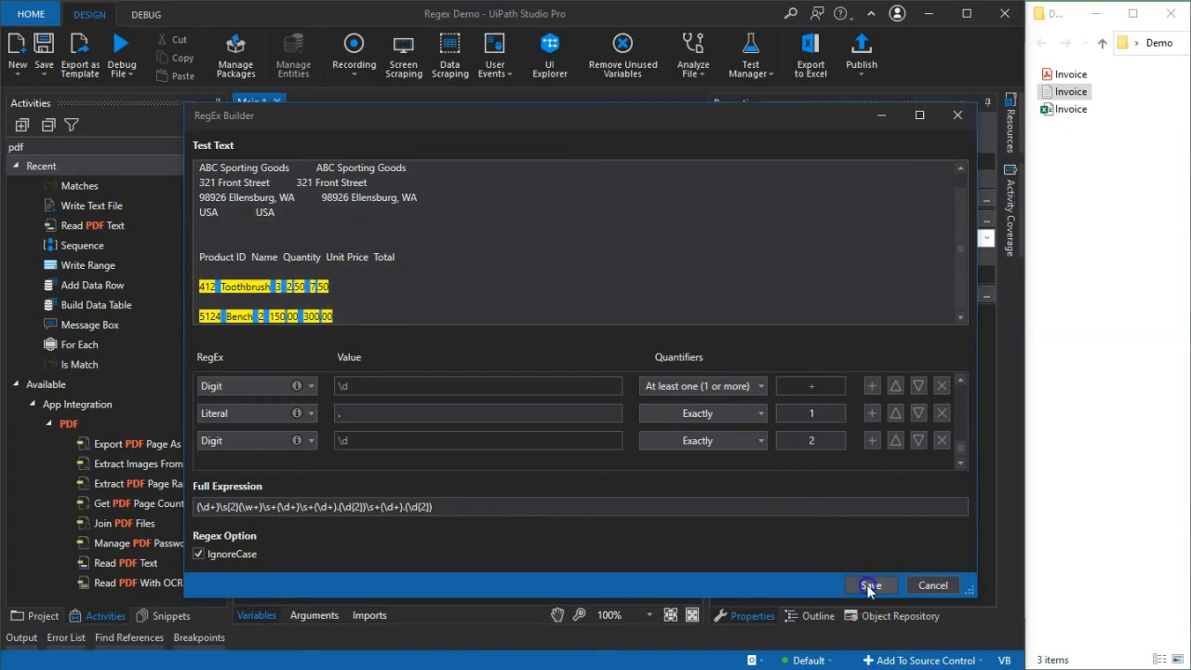
Save the RegEx Builder pattern into the Matches activity
{"action": "left_click", "coordinate": [870, 585]}
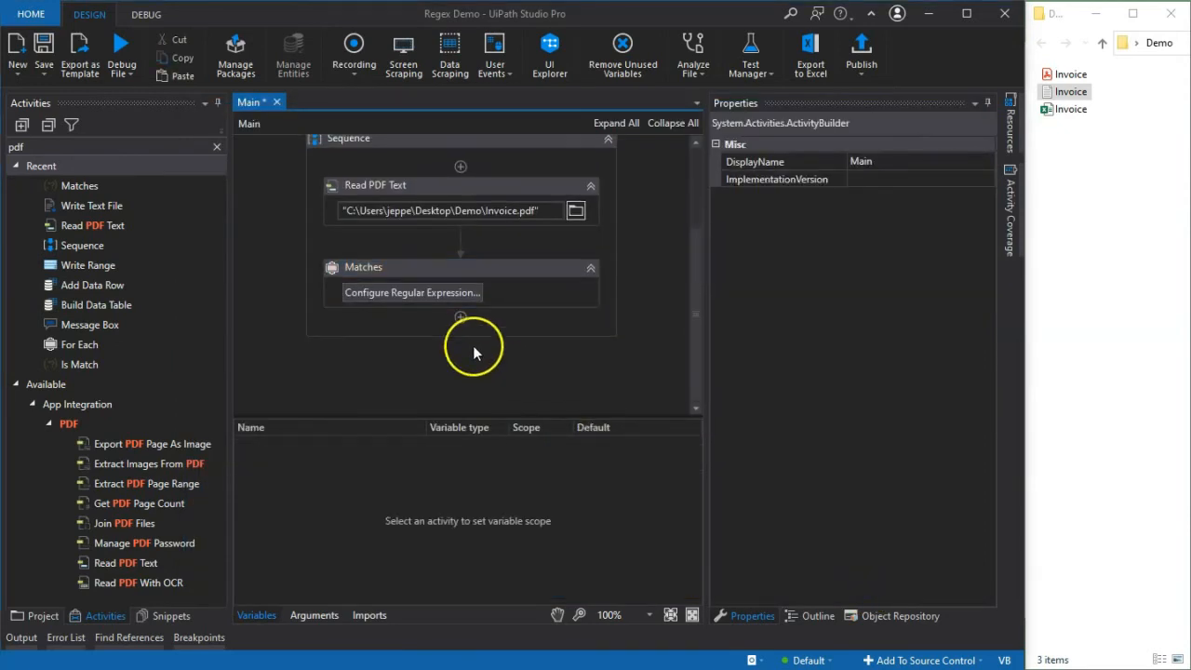
Create variable foundMatches as the Matches Result and verify its IEnumerable<Match> type
{"action": "left_click", "coordinate": [391, 270]}
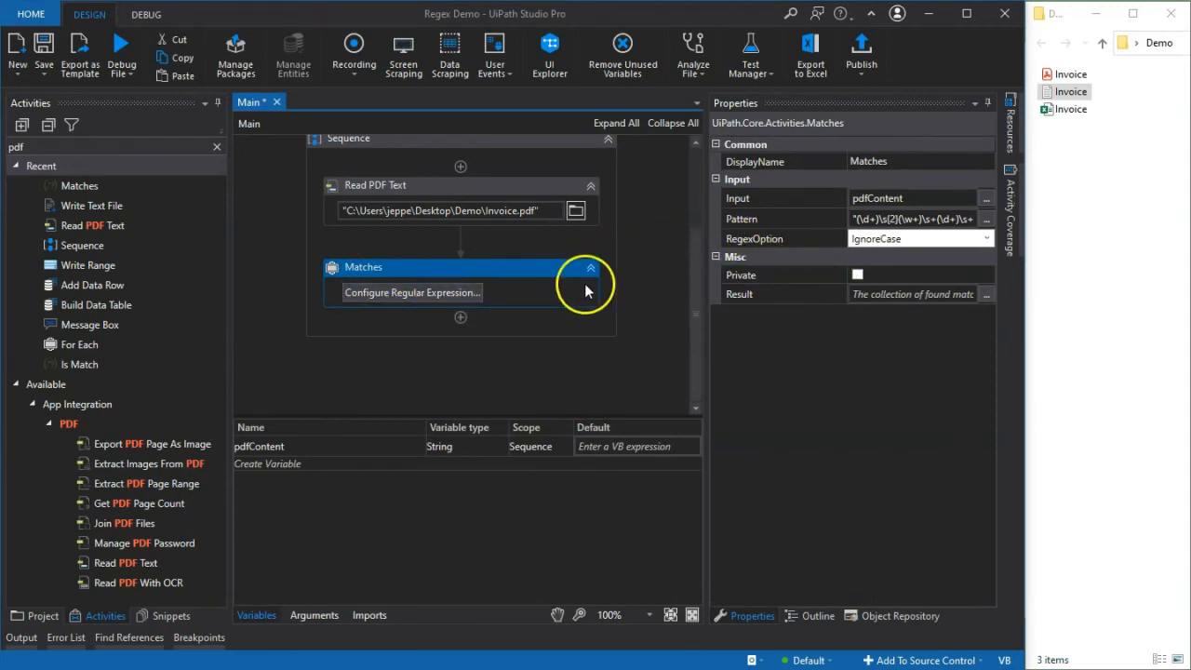
{"action": "left_click", "coordinate": [912, 294]}
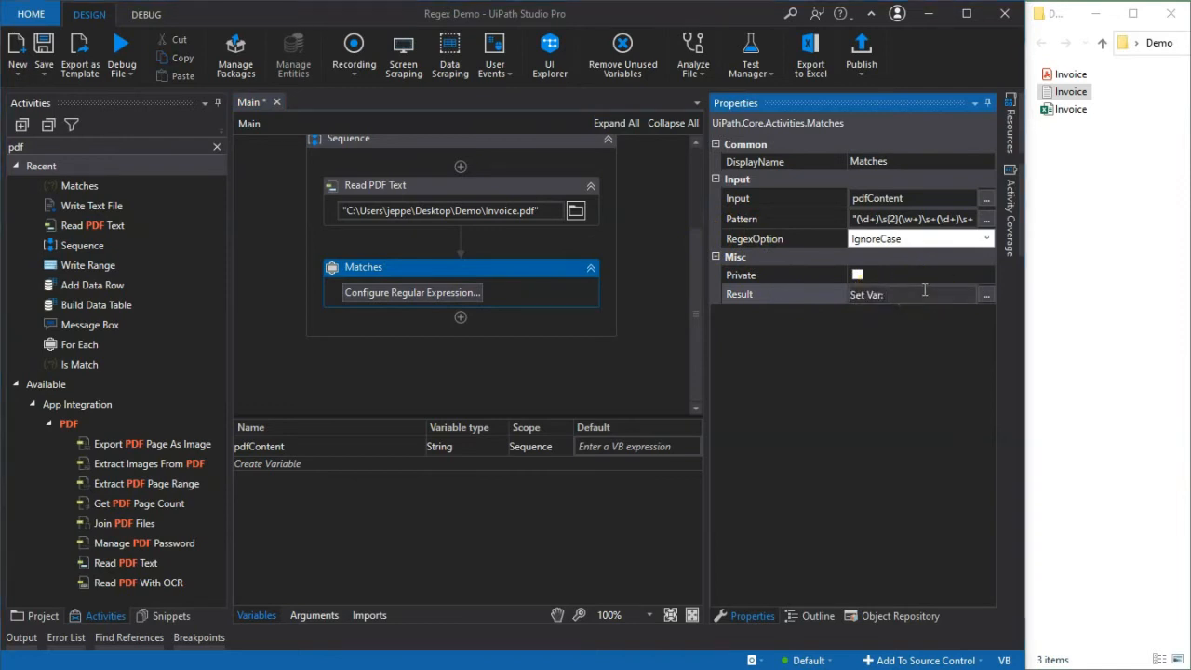
{"action": "type", "text": "found"}
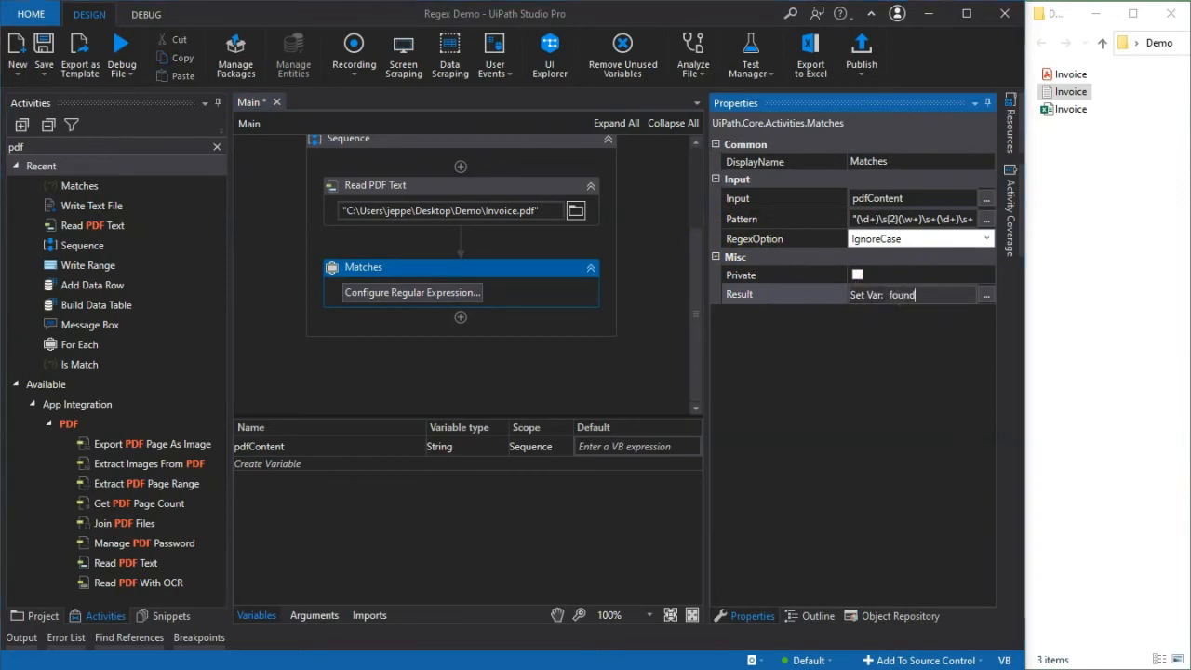
{"action": "type", "text": "R"}
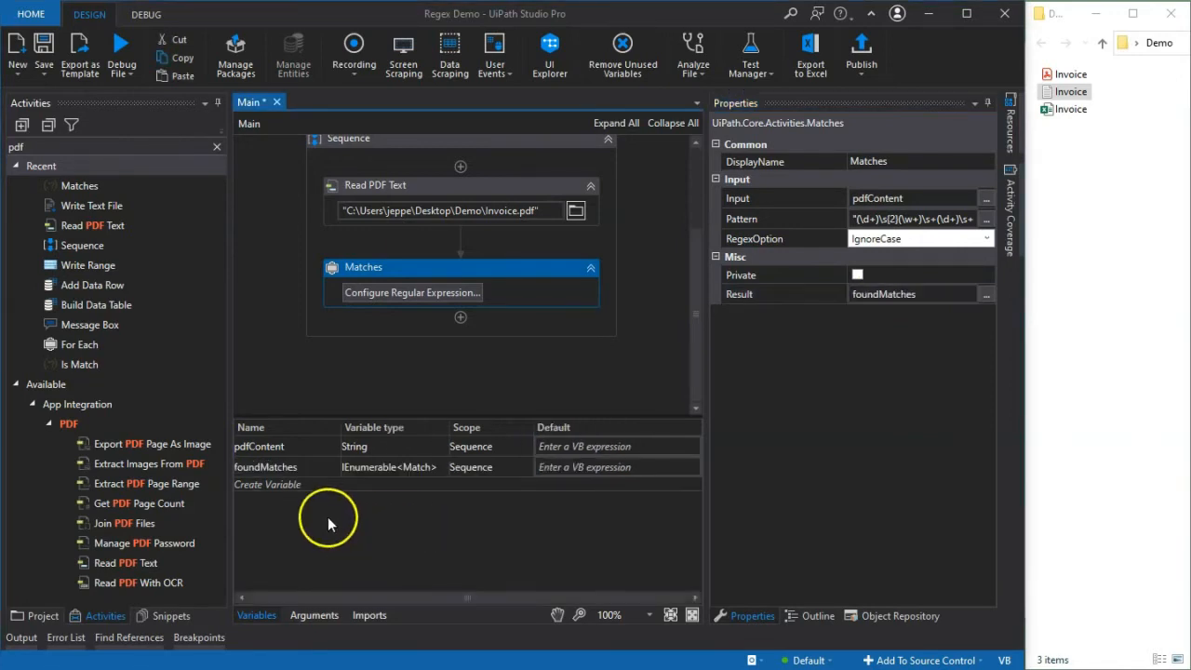
{"action": "left_click", "coordinate": [265, 466]}
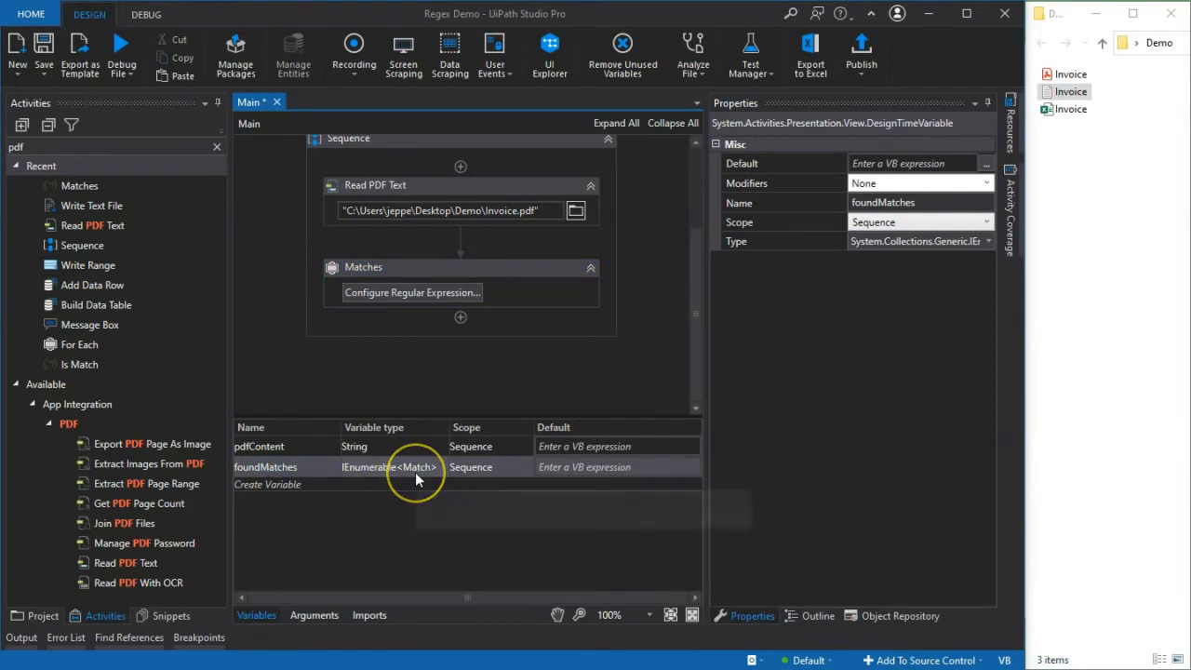
{"action": "mouse_move", "coordinate": [417, 479]}
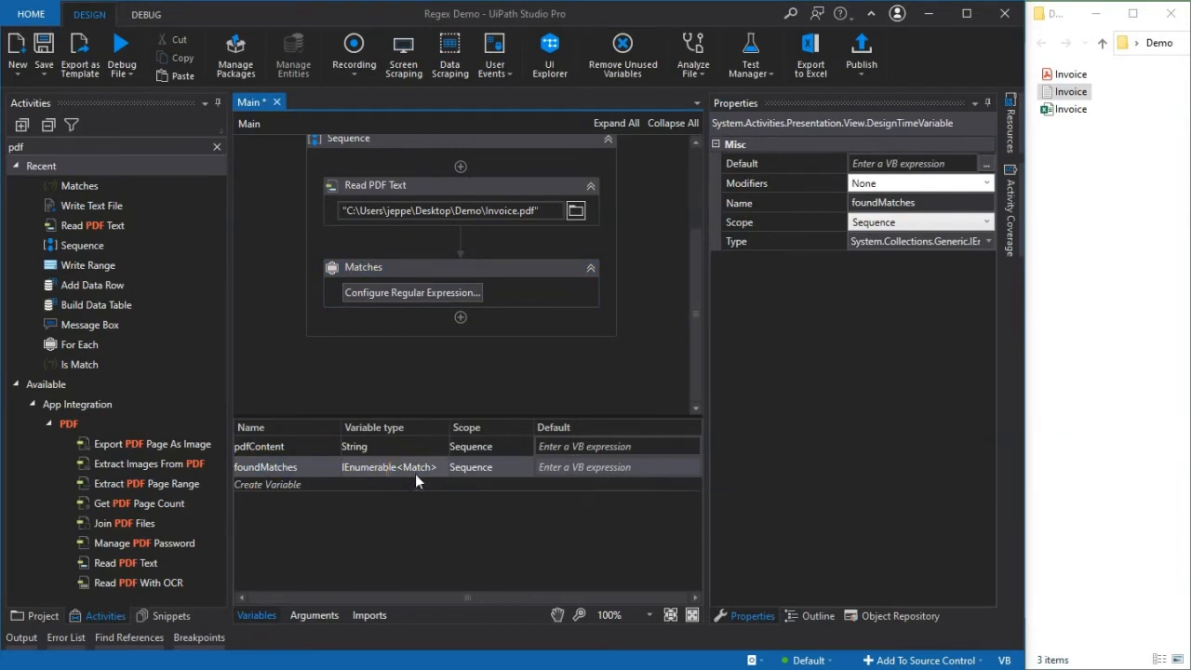
{"action": "mouse_move", "coordinate": [414, 482]}
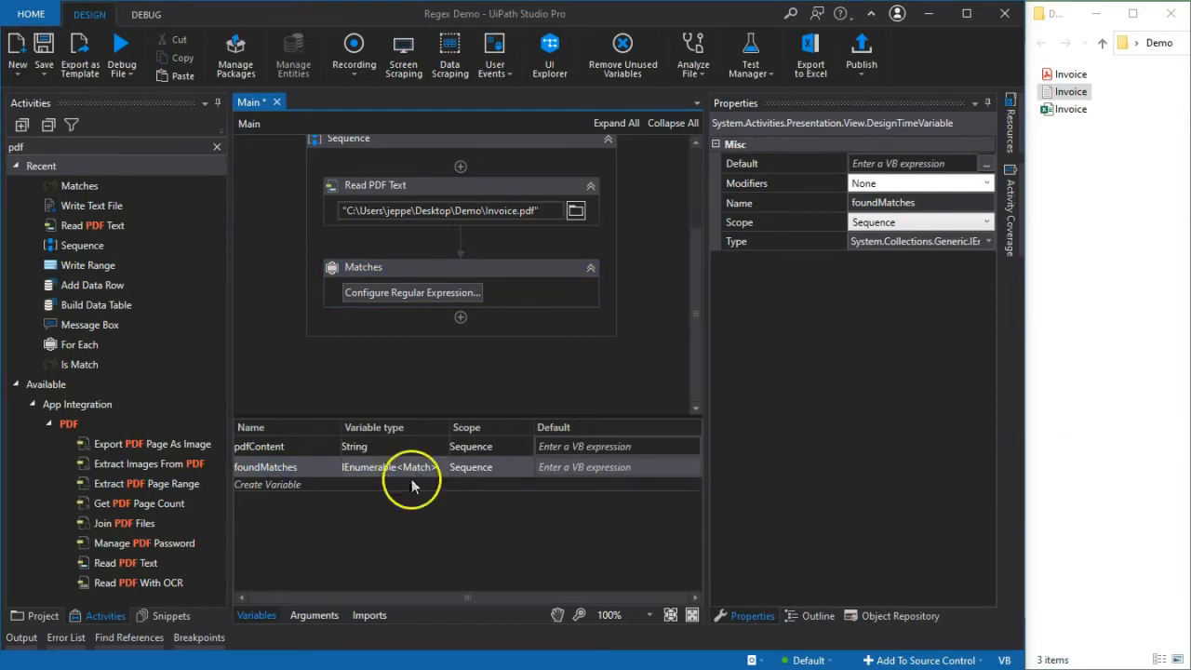
{"action": "left_click", "coordinate": [494, 372]}
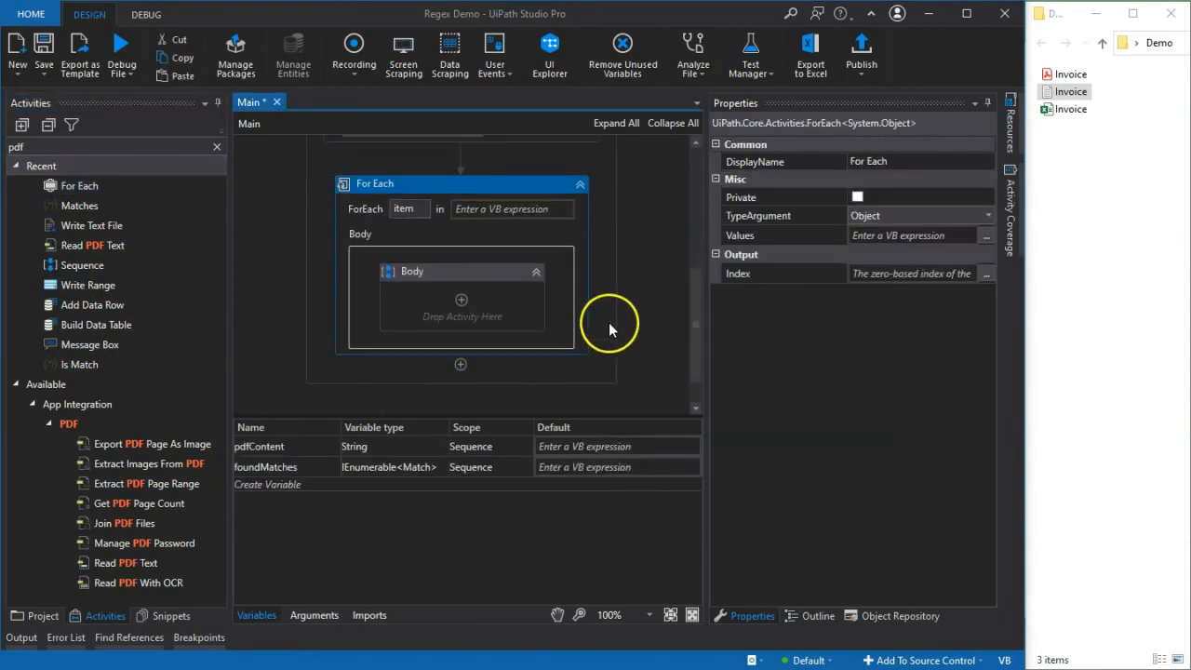
Set the For Each loop collection to foundMatches
{"action": "left_click", "coordinate": [510, 208]}
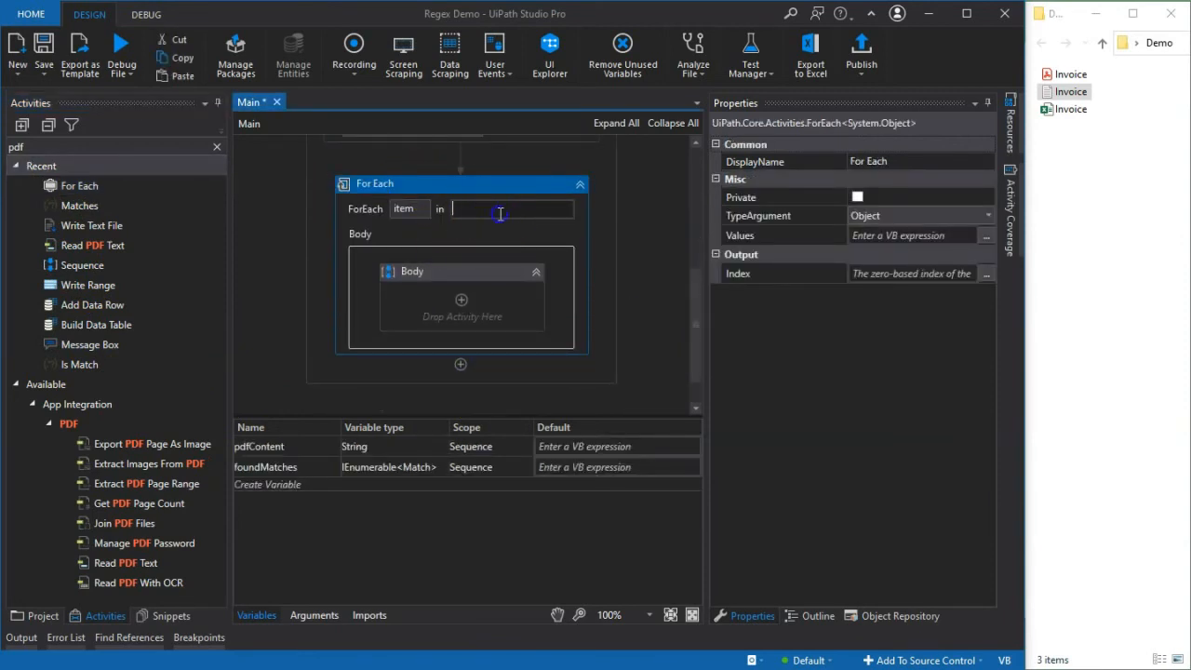
{"action": "type", "text": "fo"}
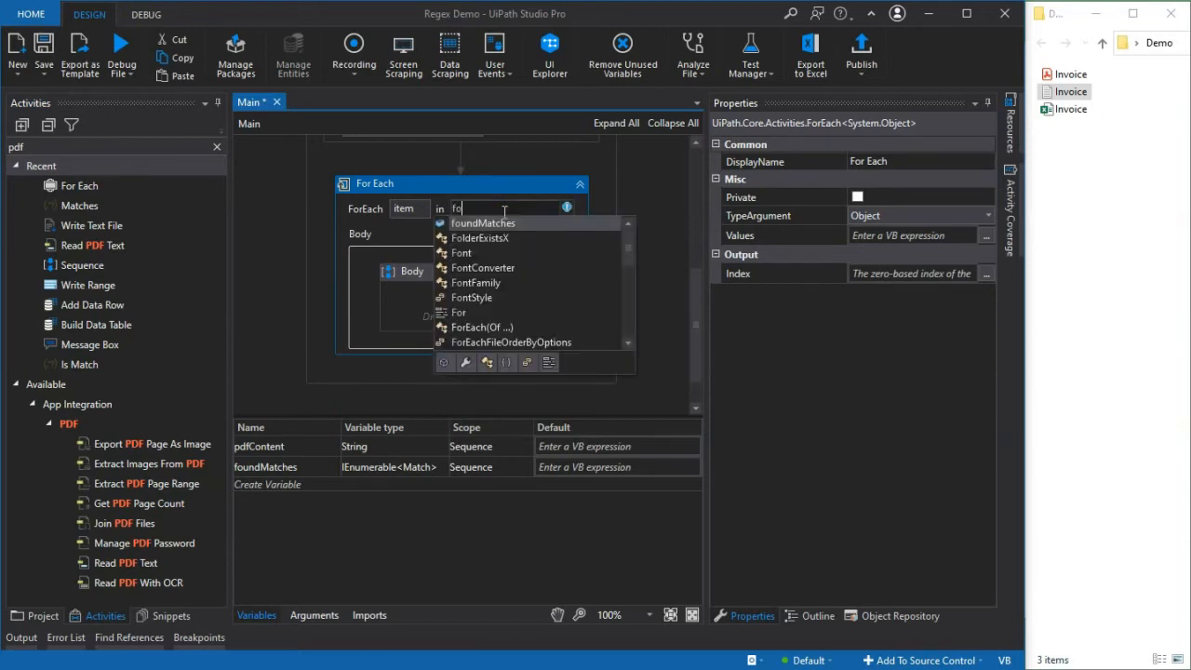
{"action": "left_click", "coordinate": [482, 223]}
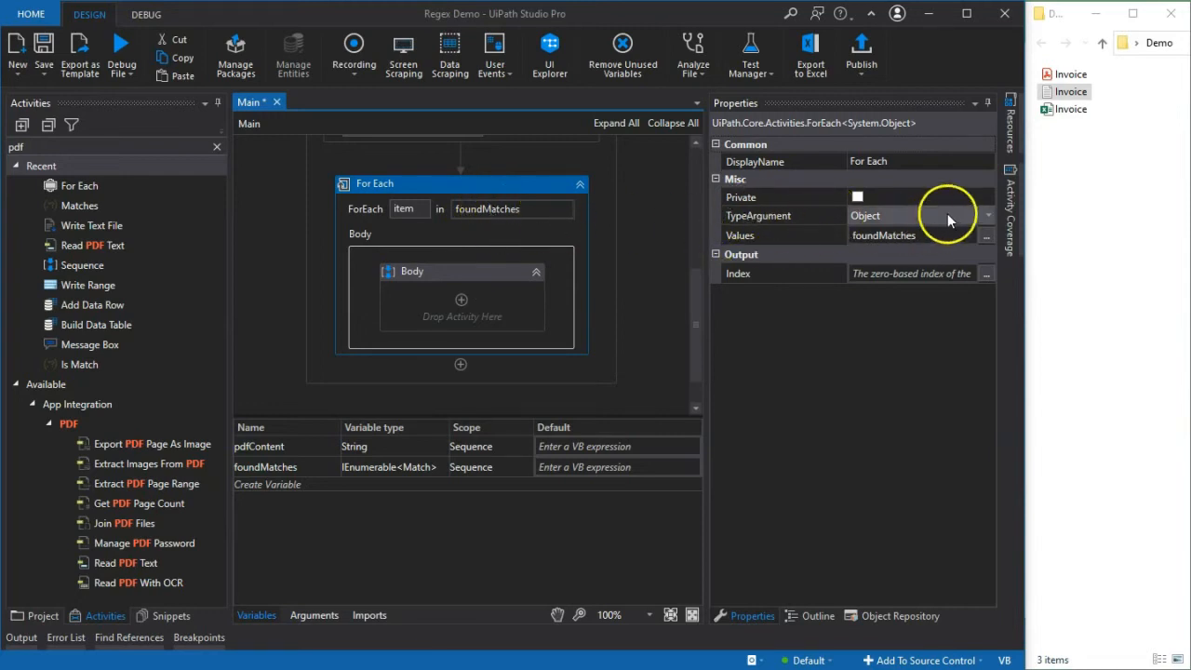
{"action": "left_click", "coordinate": [987, 215]}
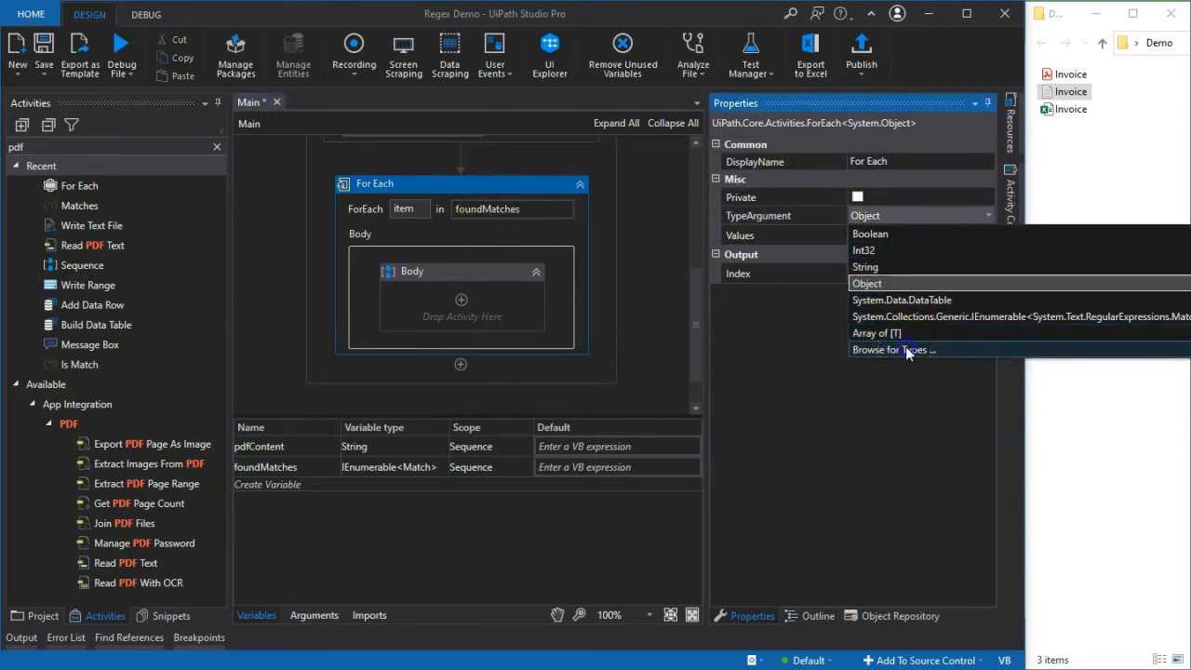
Set the loop TypeArgument to System.Text.RegularExpressions.Match via Browse for Types
{"action": "left_click", "coordinate": [892, 349]}
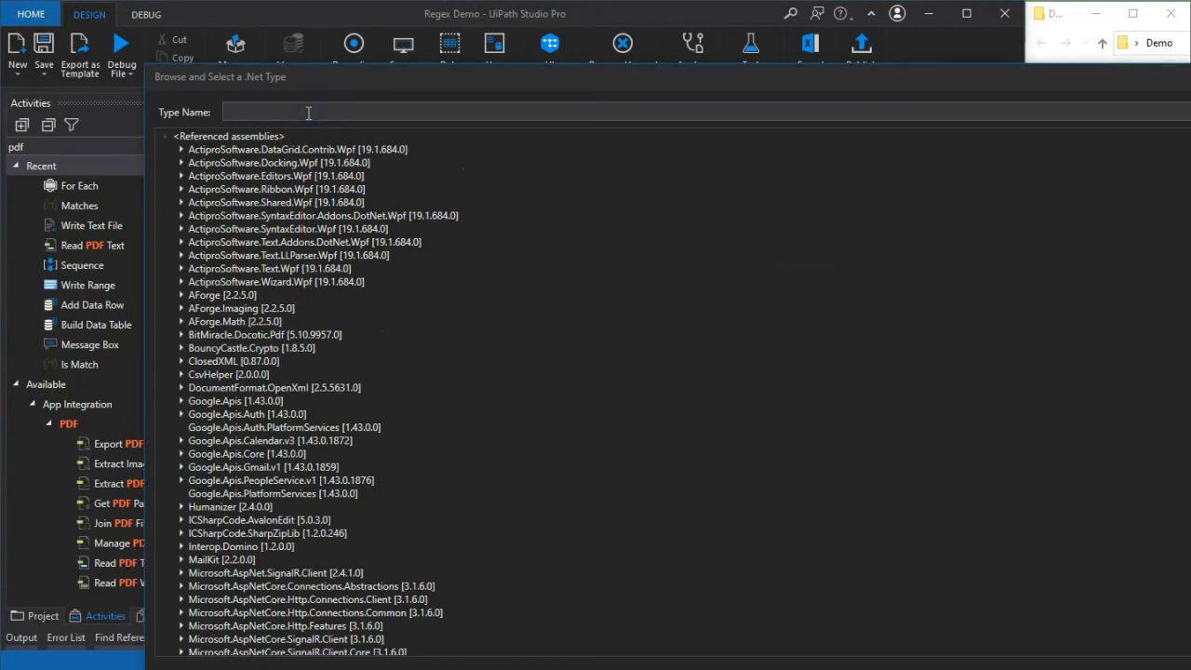
{"action": "type", "text": "Match"}
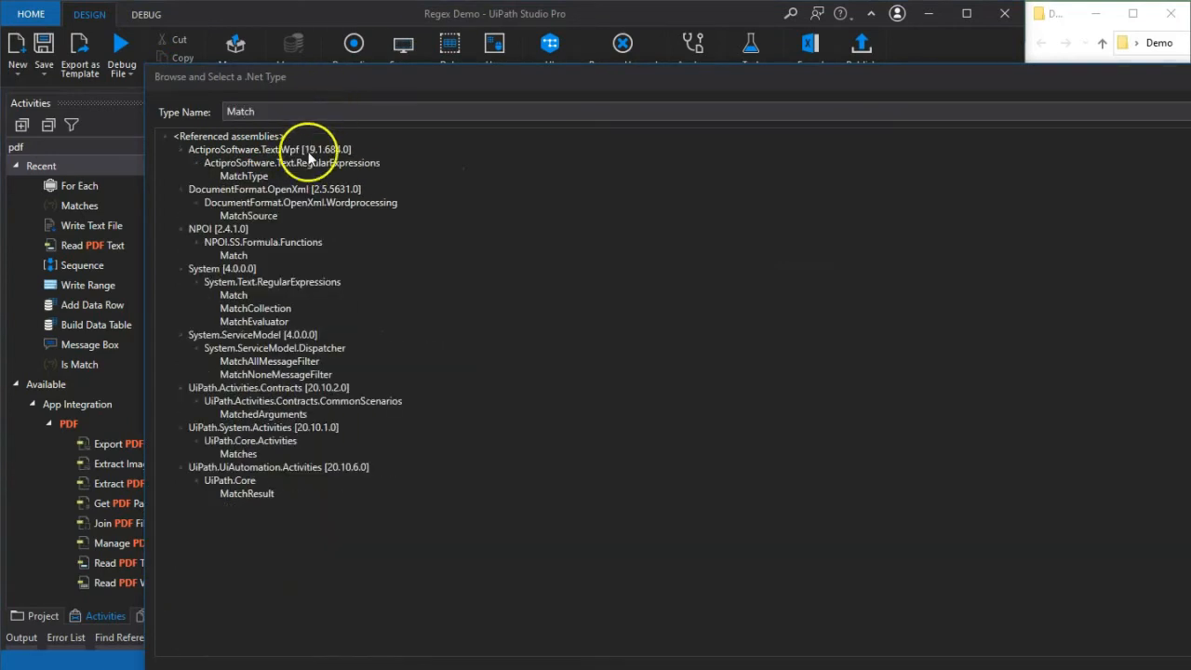
{"action": "mouse_move", "coordinate": [233, 278]}
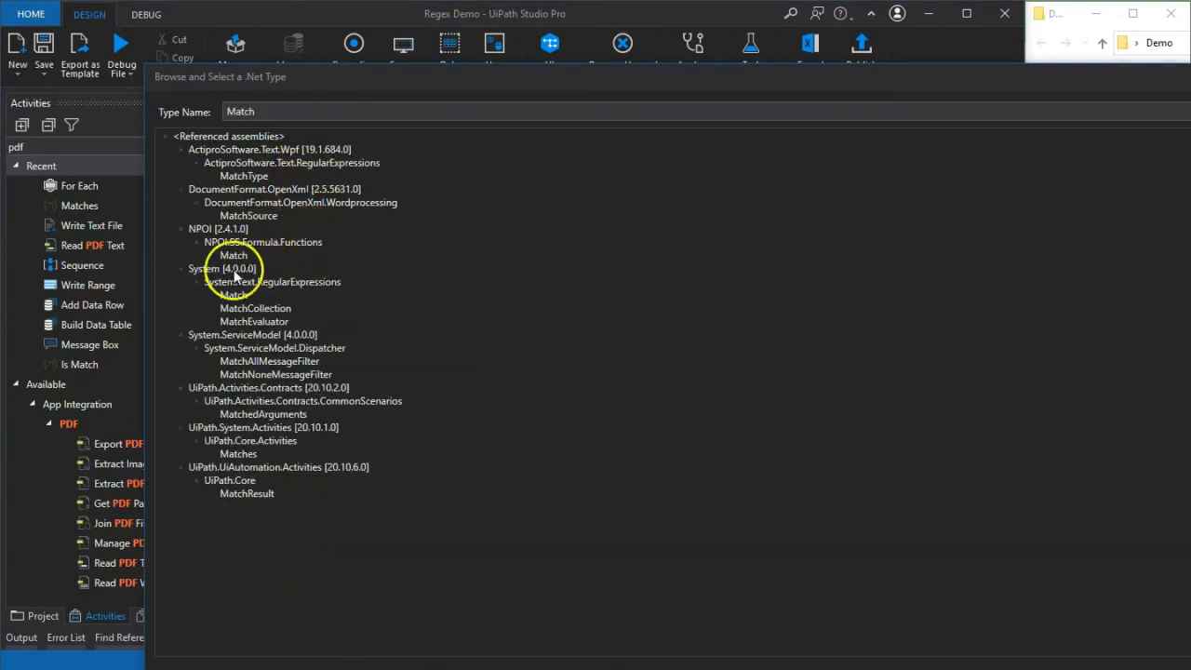
{"action": "left_click", "coordinate": [234, 295]}
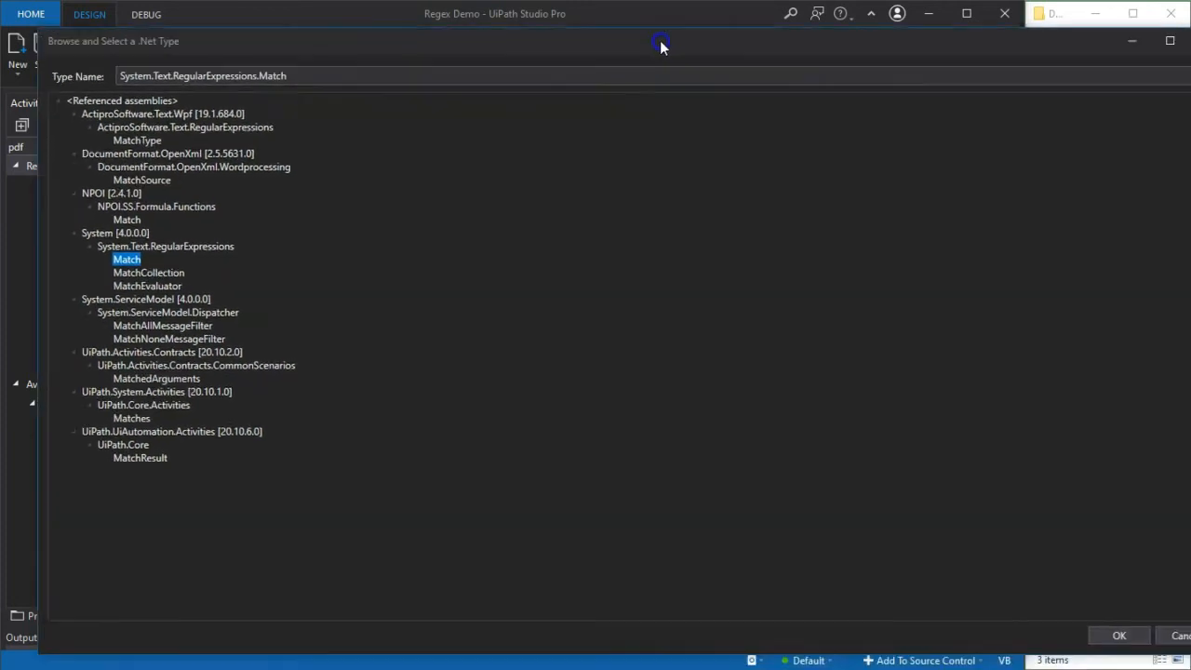
{"action": "left_click", "coordinate": [1119, 634]}
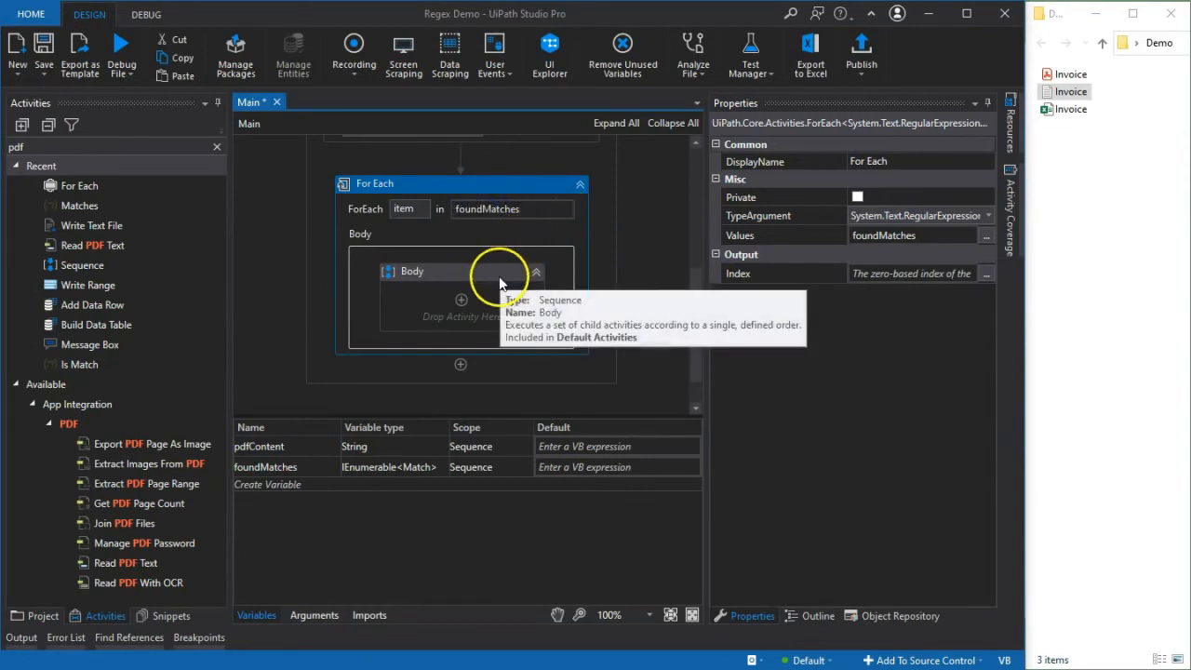
{"action": "mouse_move", "coordinate": [79, 205]}
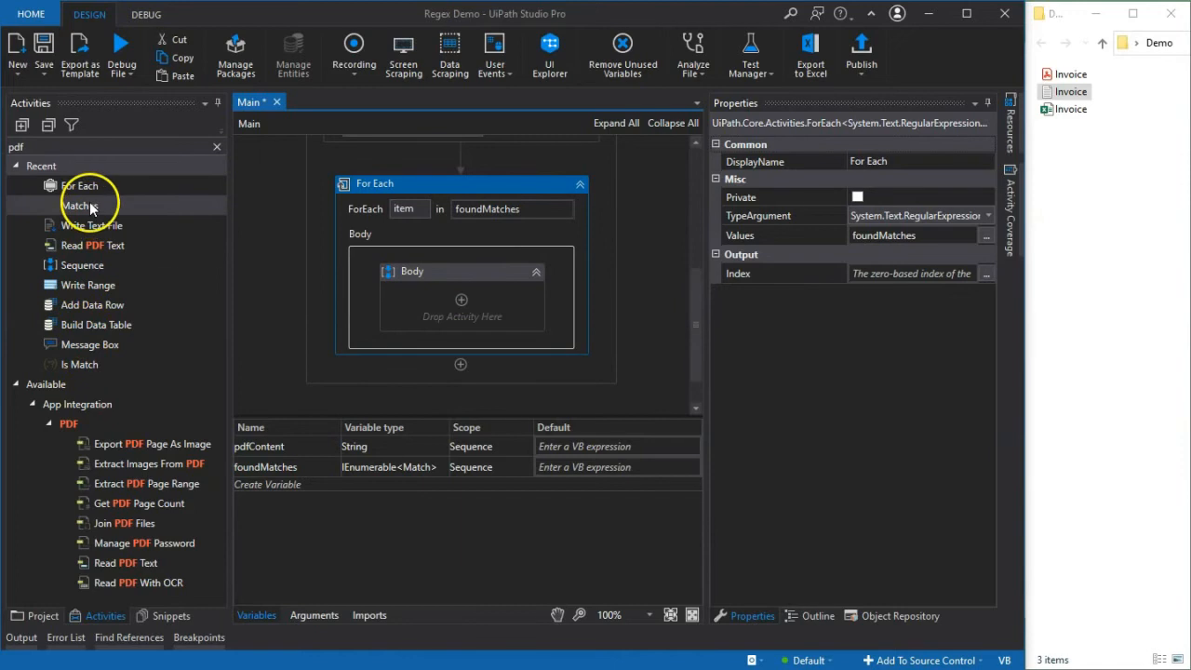
{"action": "mouse_move", "coordinate": [92, 304]}
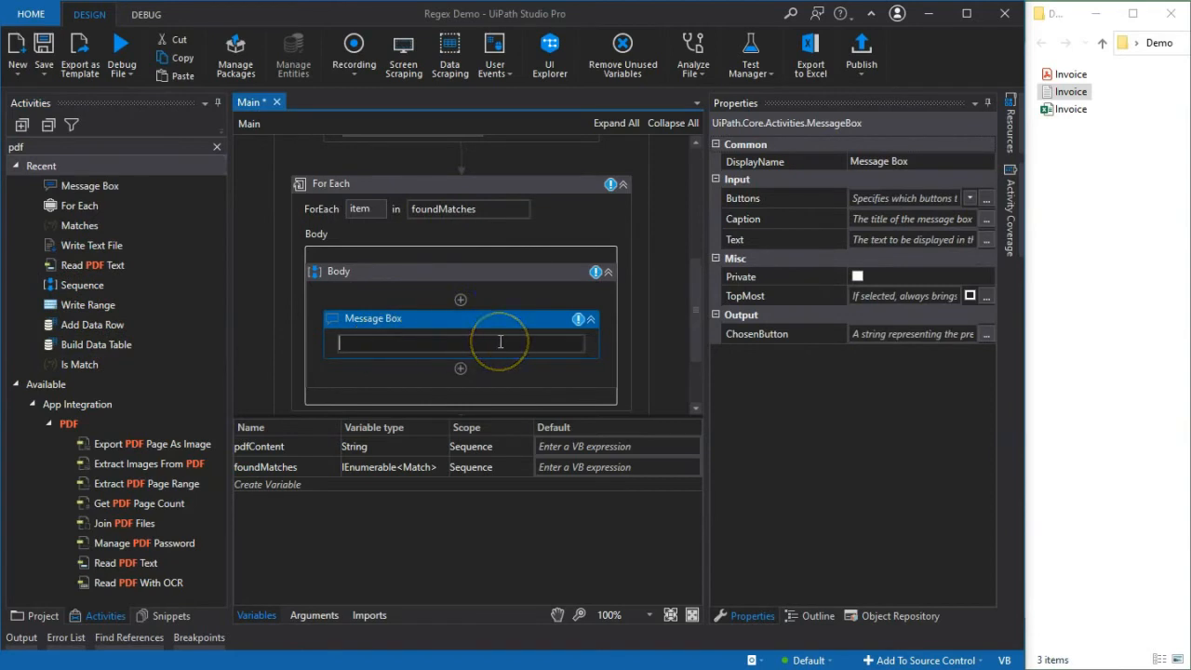
Show item.Value in the loop's Message Box and start a debug run
{"action": "type", "text": "item."}
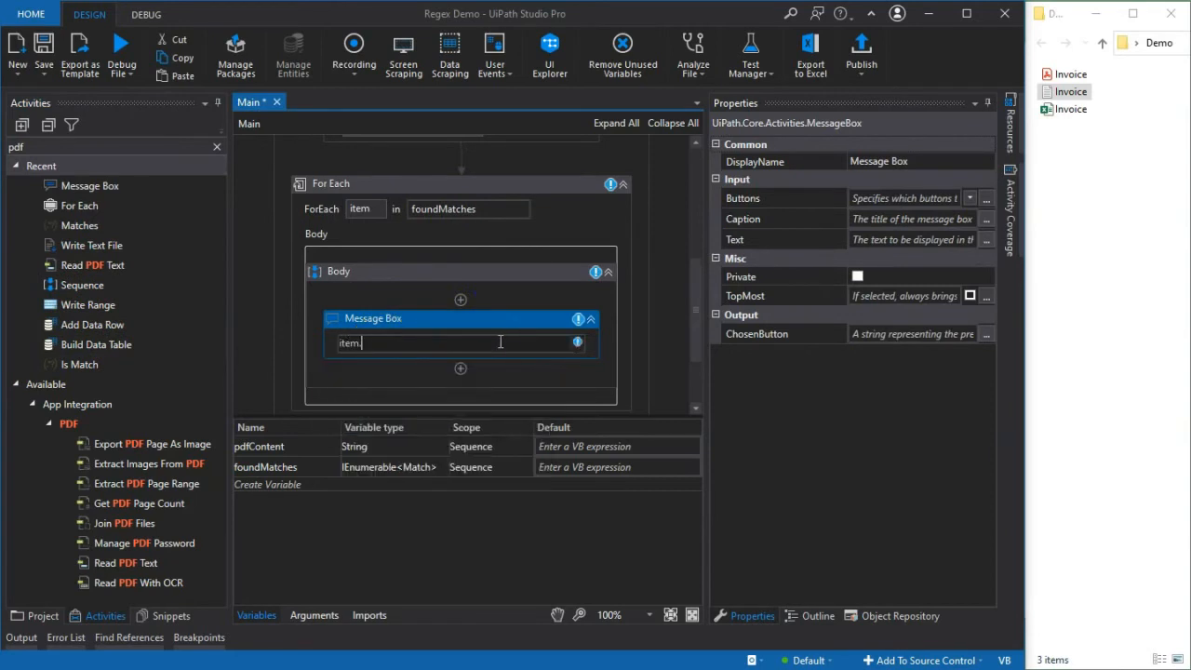
{"action": "type", "text": "Value"}
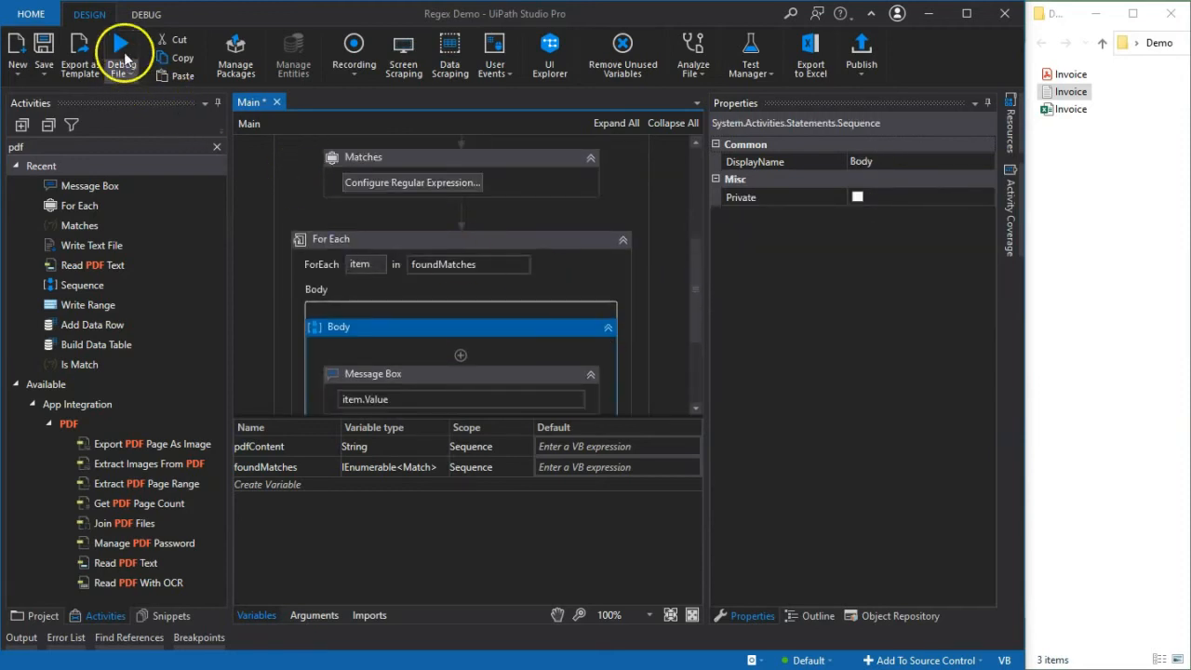
{"action": "left_click", "coordinate": [122, 51]}
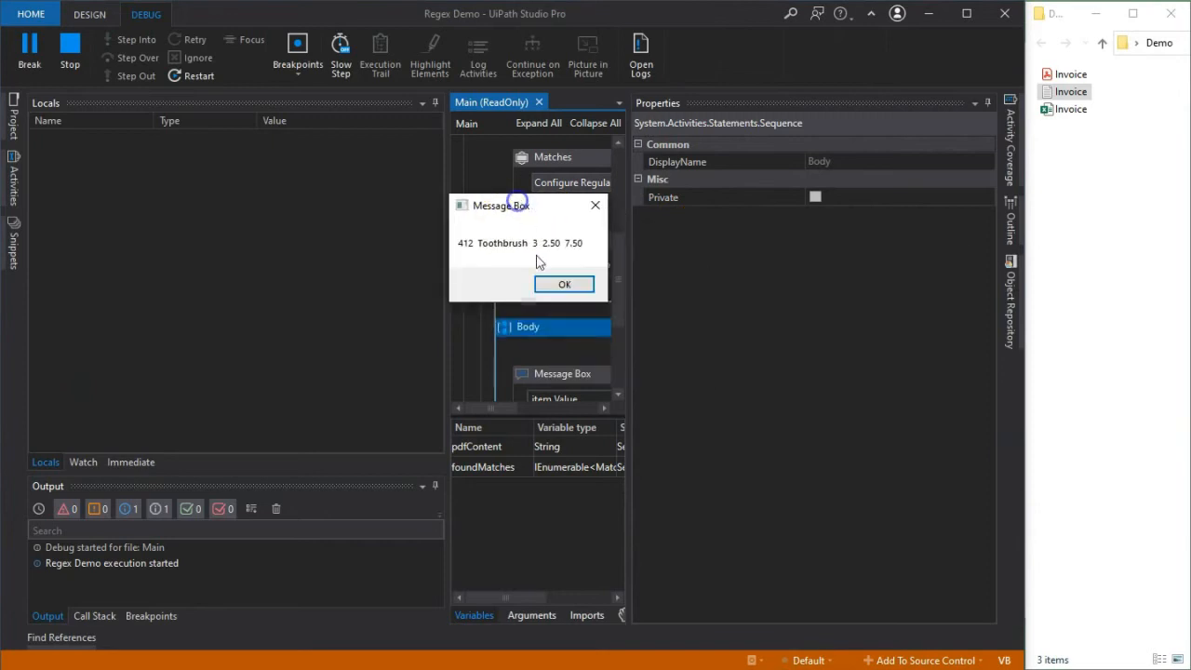
Dismiss each matched-row message box until the debug run ends
{"action": "left_click", "coordinate": [564, 283]}
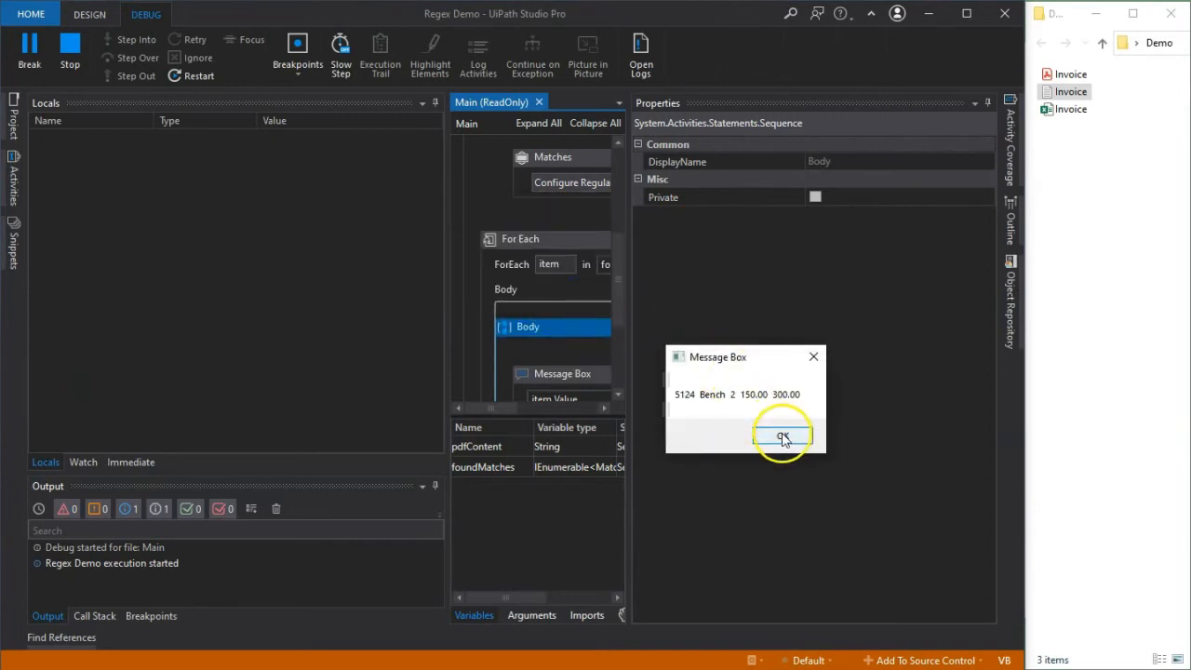
{"action": "left_click", "coordinate": [783, 437]}
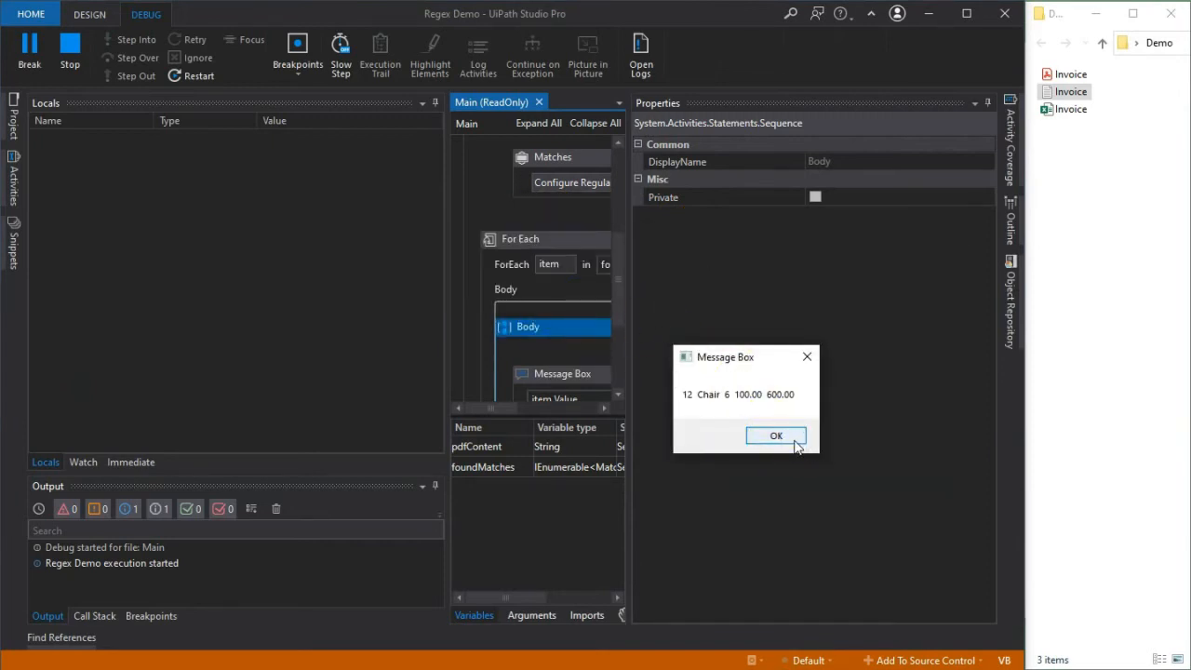
{"action": "left_click", "coordinate": [776, 435]}
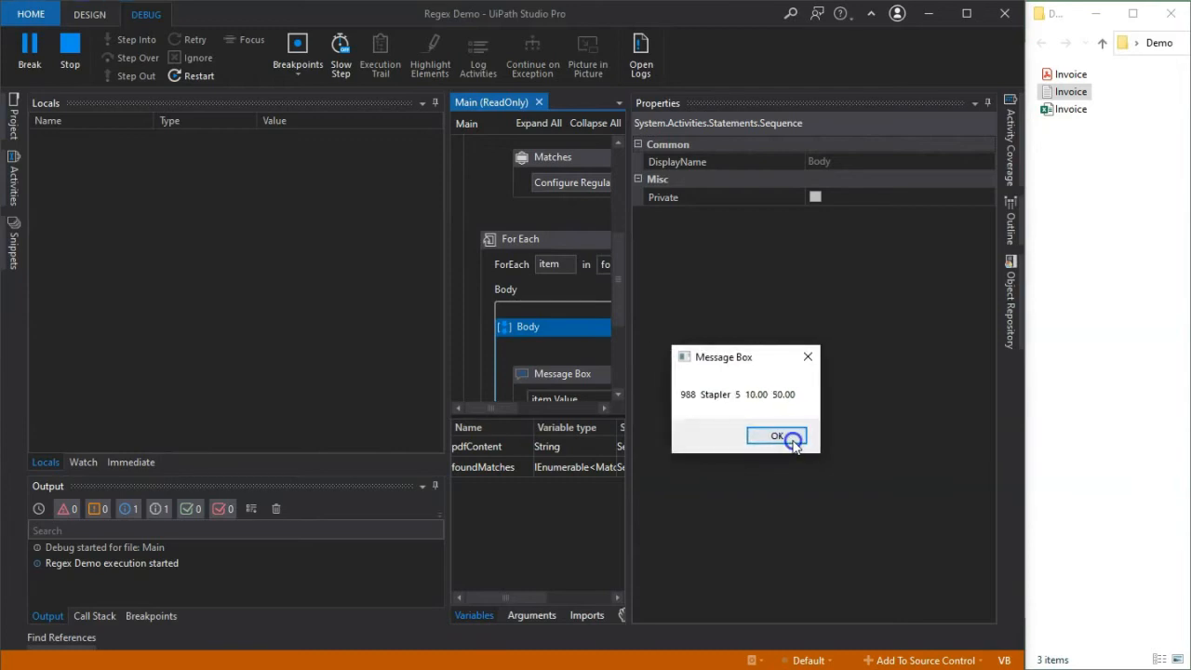
{"action": "left_click", "coordinate": [777, 436]}
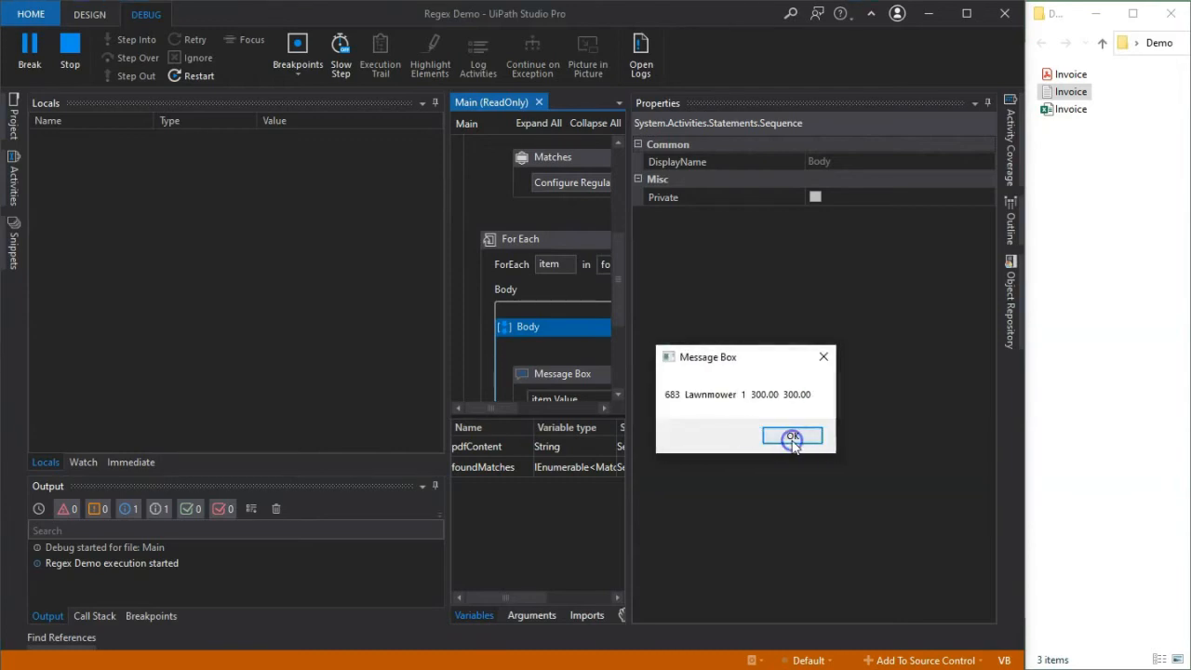
{"action": "left_click", "coordinate": [792, 437]}
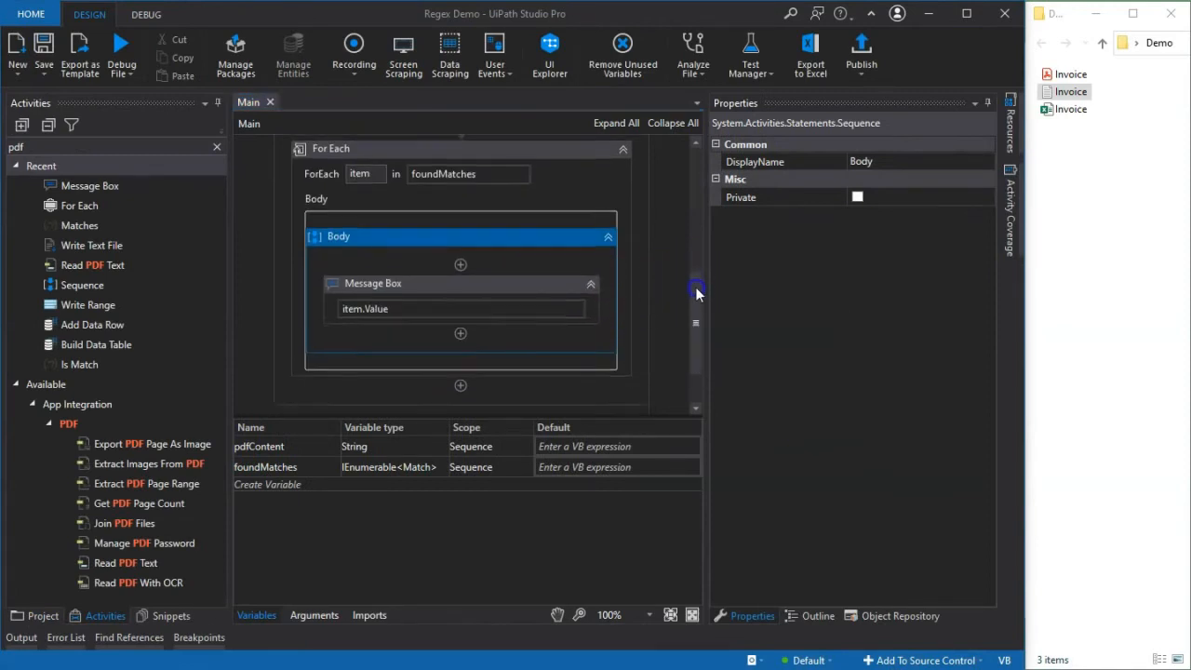
Add Build Data Table below the For Each and open its column editor
{"action": "scroll", "scroll_direction": "down", "scroll_amount": 3}
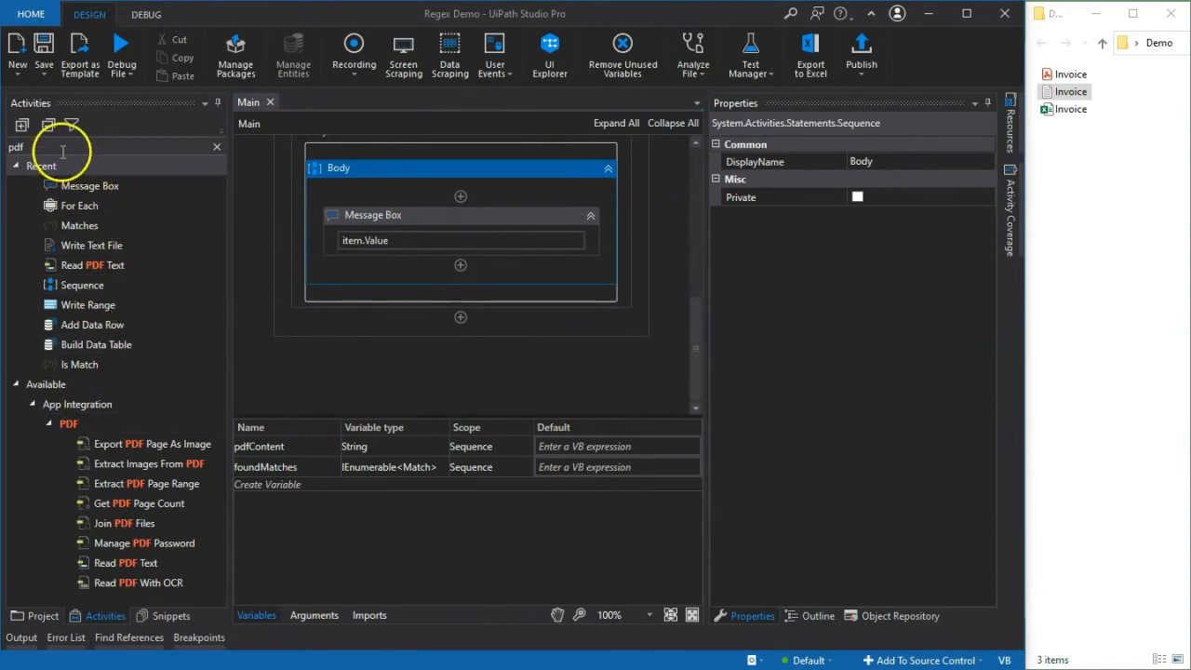
{"action": "type", "text": "datata"}
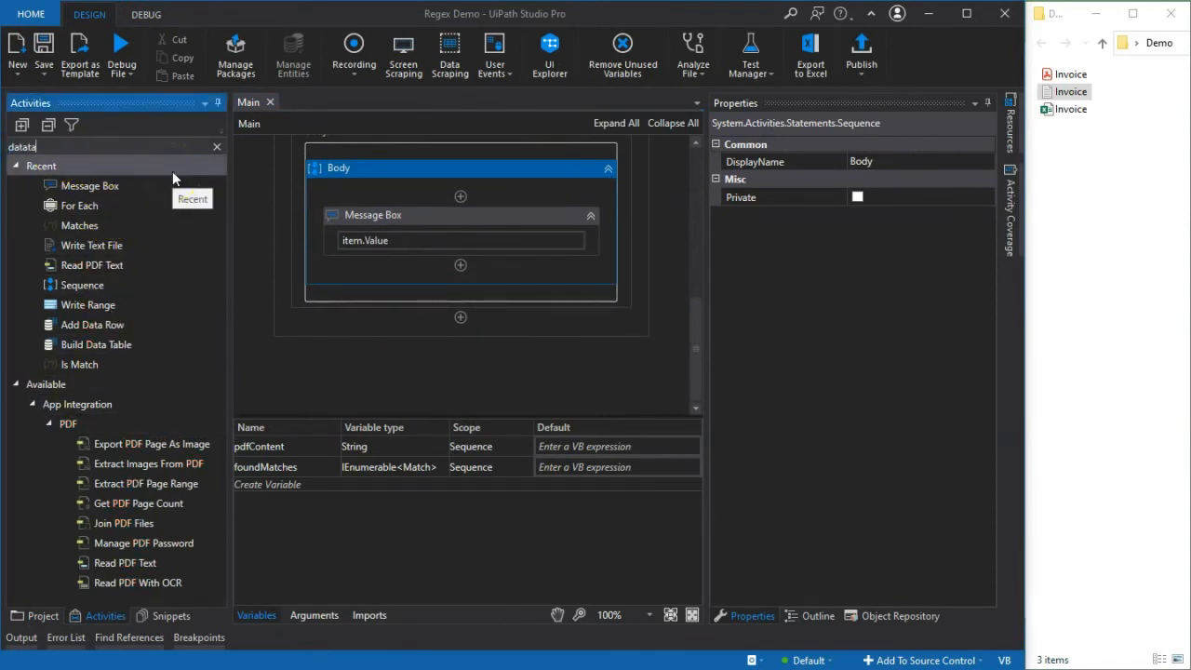
{"action": "type", "text": "ble"}
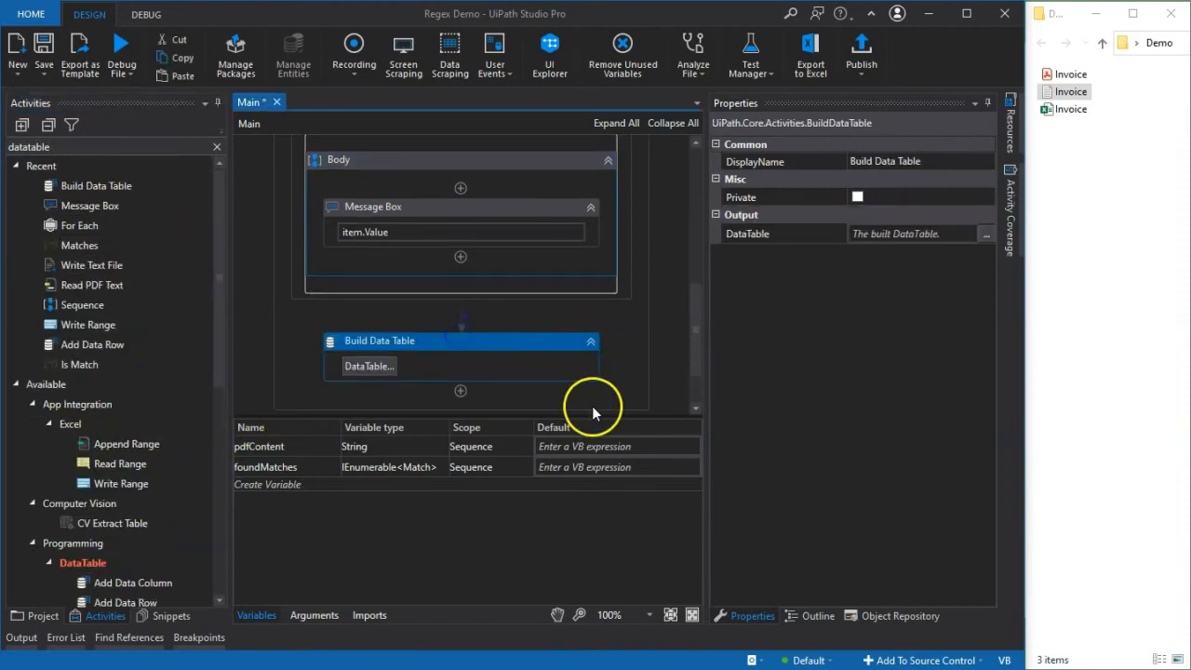
{"action": "left_click", "coordinate": [369, 366]}
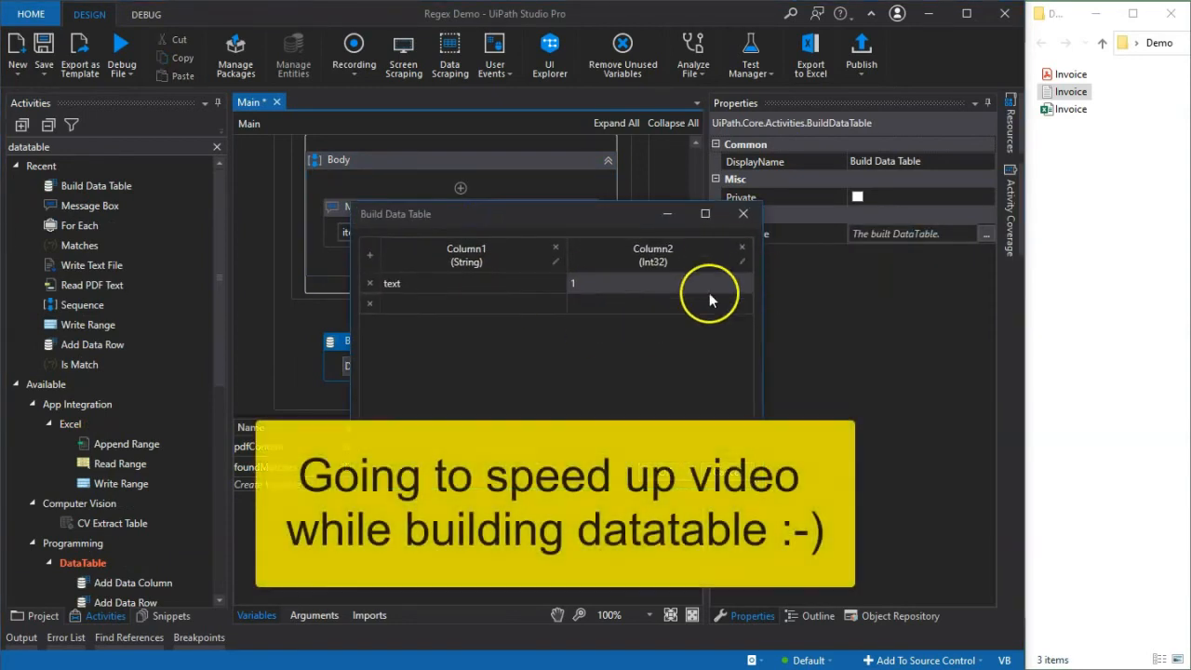
Define columns PID, ProductName, Qty, UnitPrice (Double) and LineTotal, then confirm
{"action": "left_click", "coordinate": [369, 283]}
{"action": "type", "text": "ProductName"}
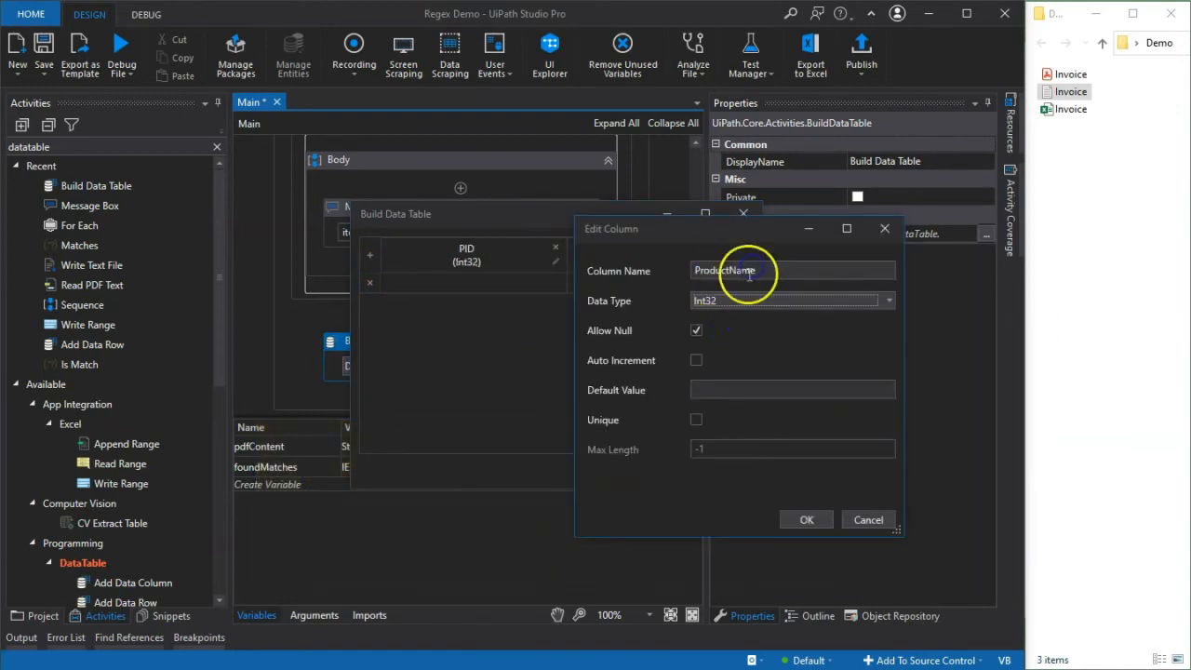
{"action": "left_click", "coordinate": [790, 299]}
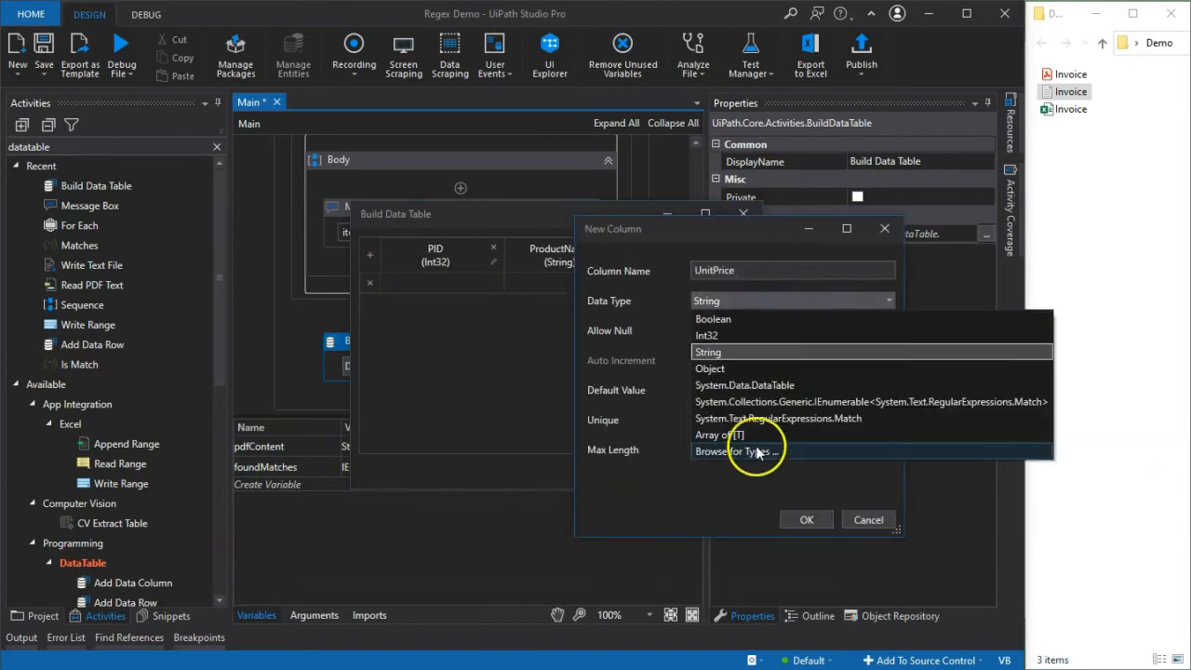
{"action": "left_click", "coordinate": [806, 519]}
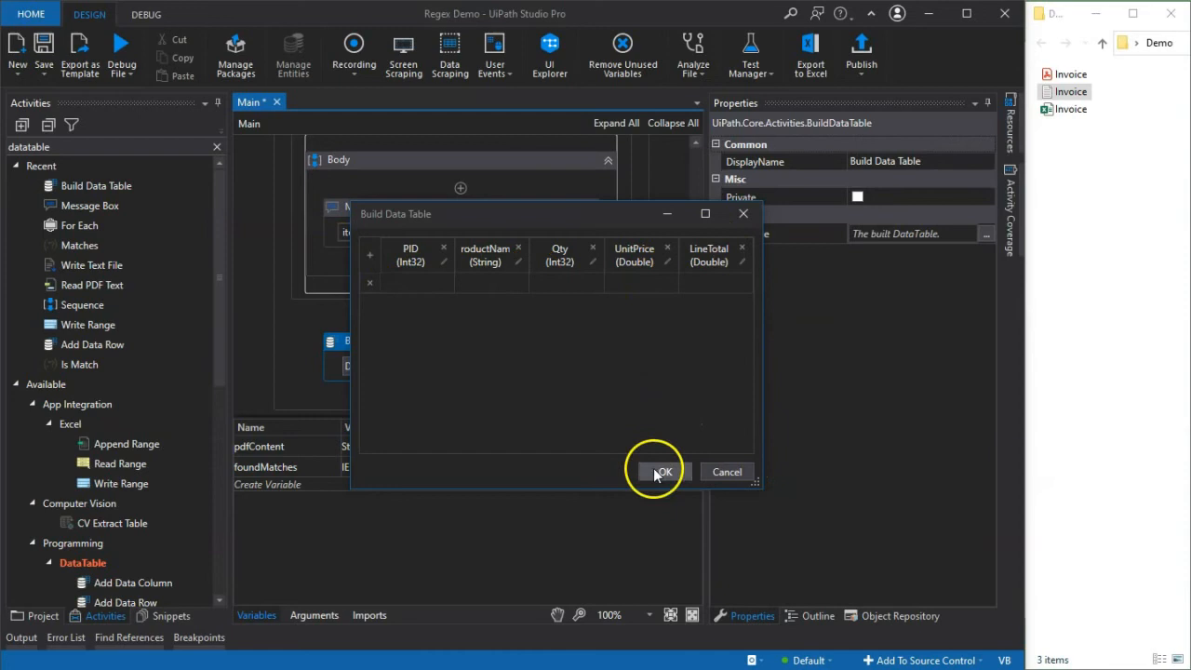
{"action": "left_click", "coordinate": [662, 472]}
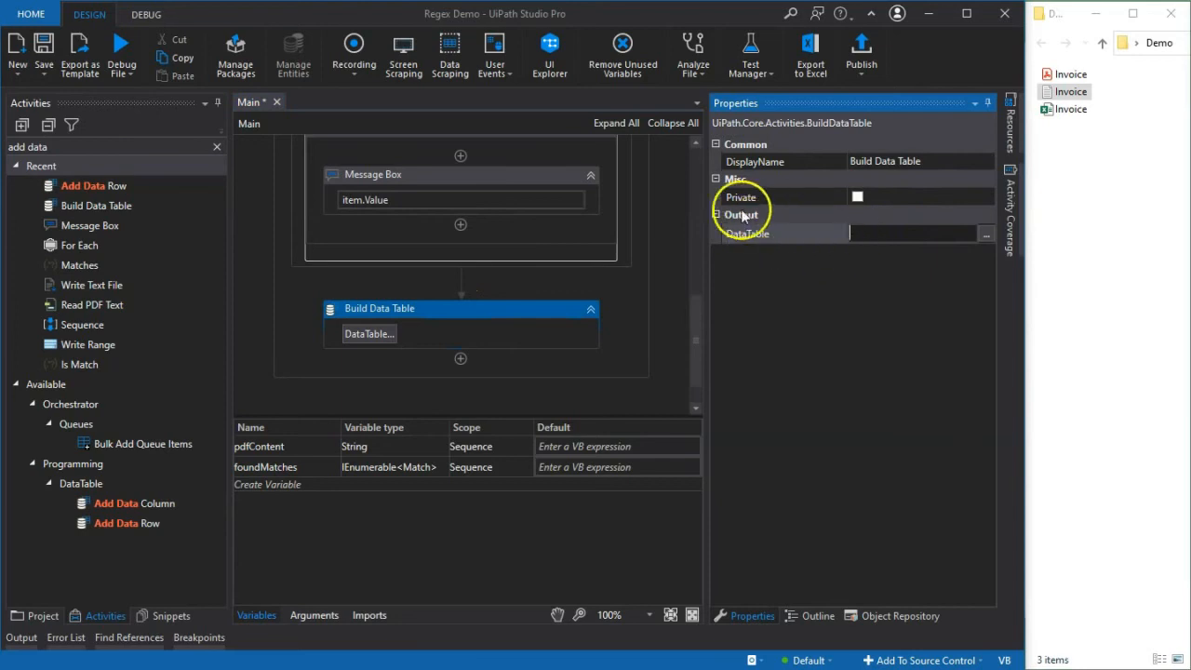
Output Build Data Table to new variable dtInvoice and append row {"2","Guitar","4","2.50","20.00"}
{"action": "type", "text": "Set Var:"}
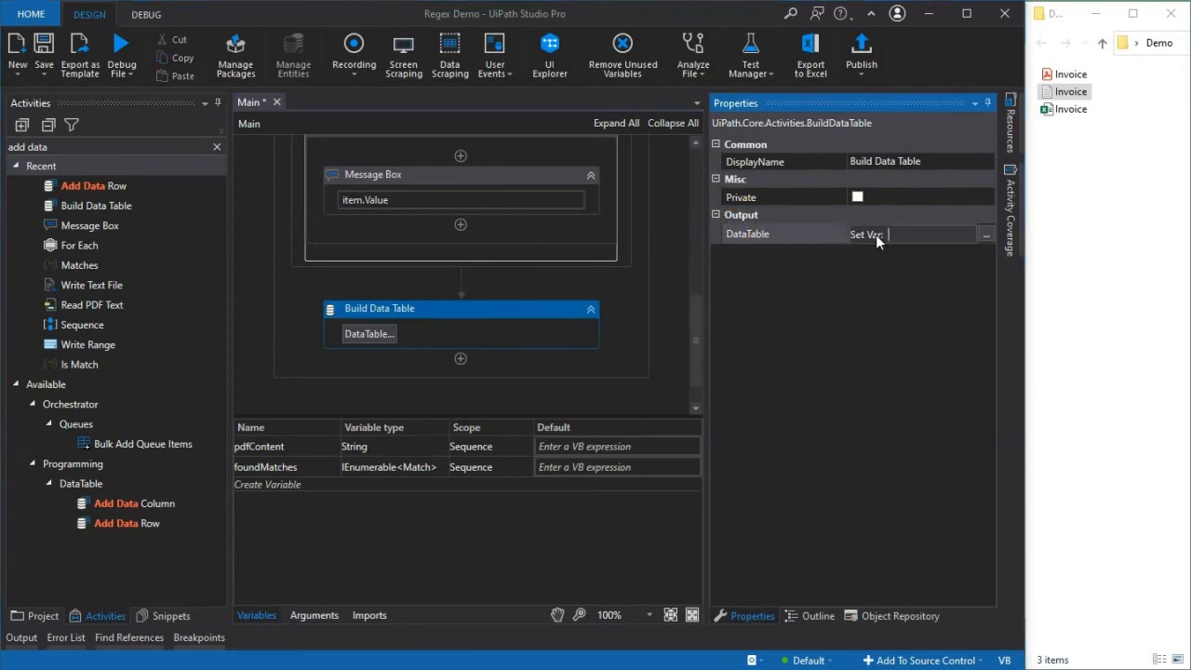
{"action": "type", "text": "dt"}
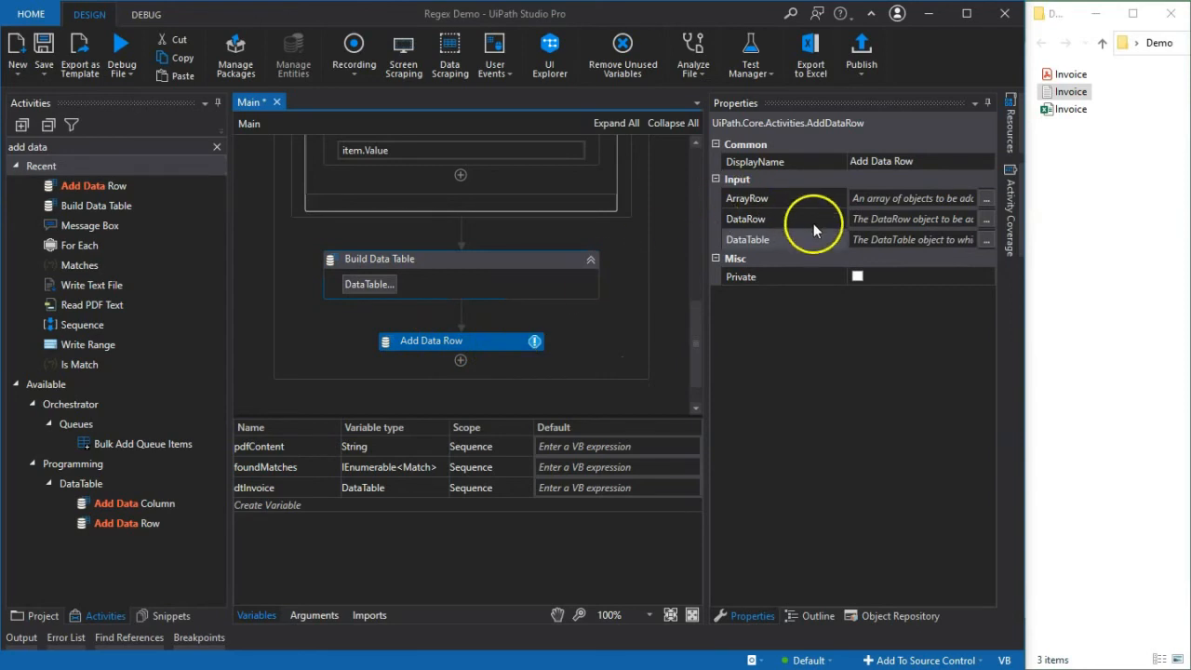
{"action": "left_click", "coordinate": [917, 239]}
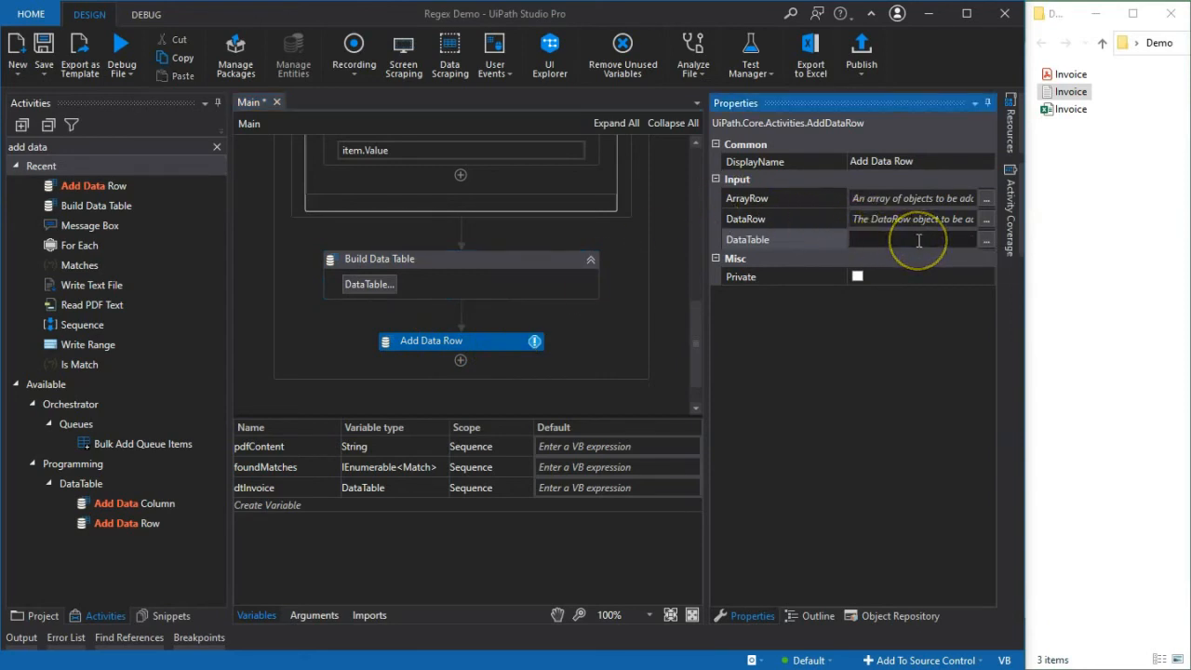
{"action": "type", "text": "dtInvoice"}
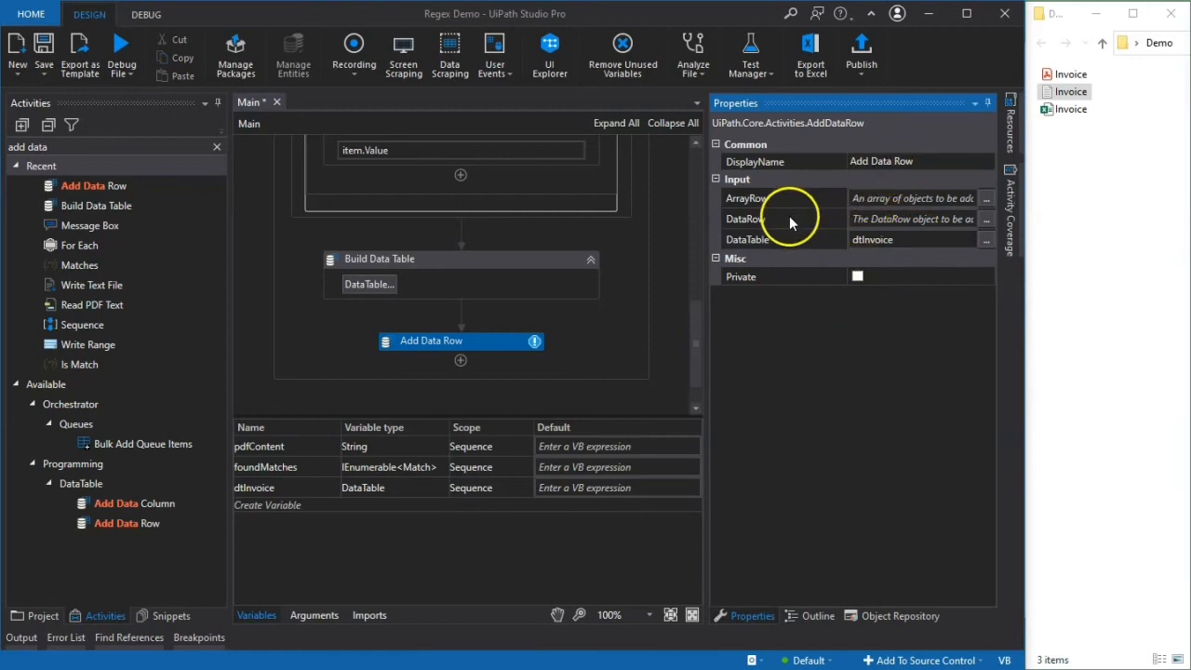
{"action": "mouse_move", "coordinate": [870, 219]}
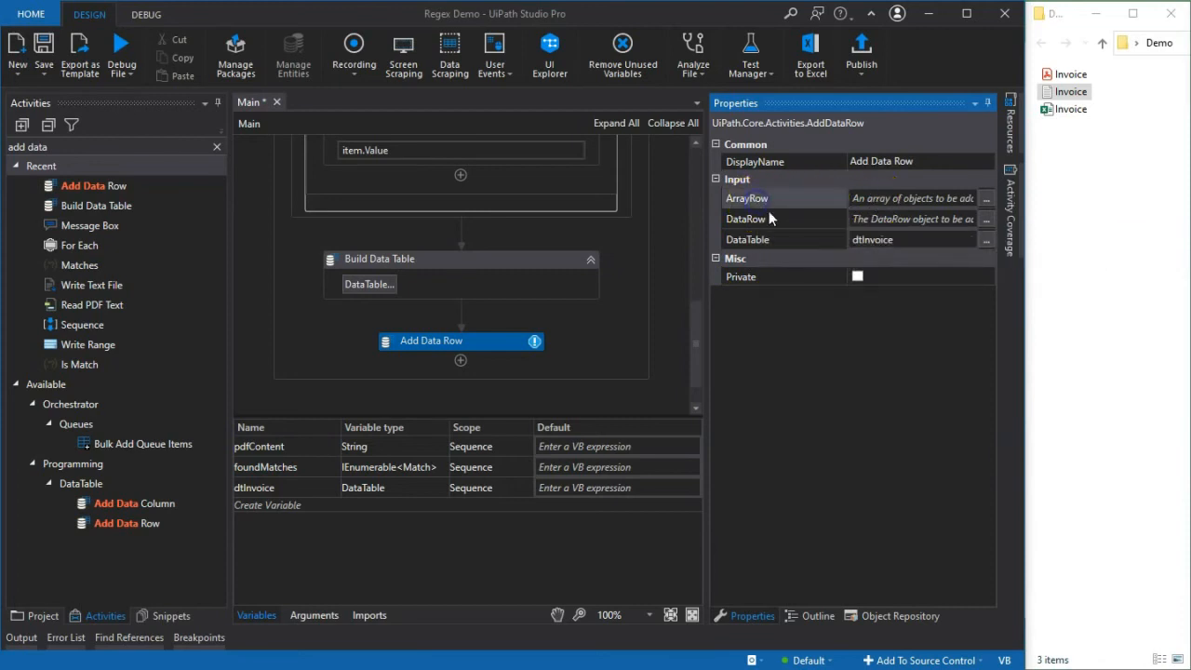
{"action": "left_click", "coordinate": [985, 198]}
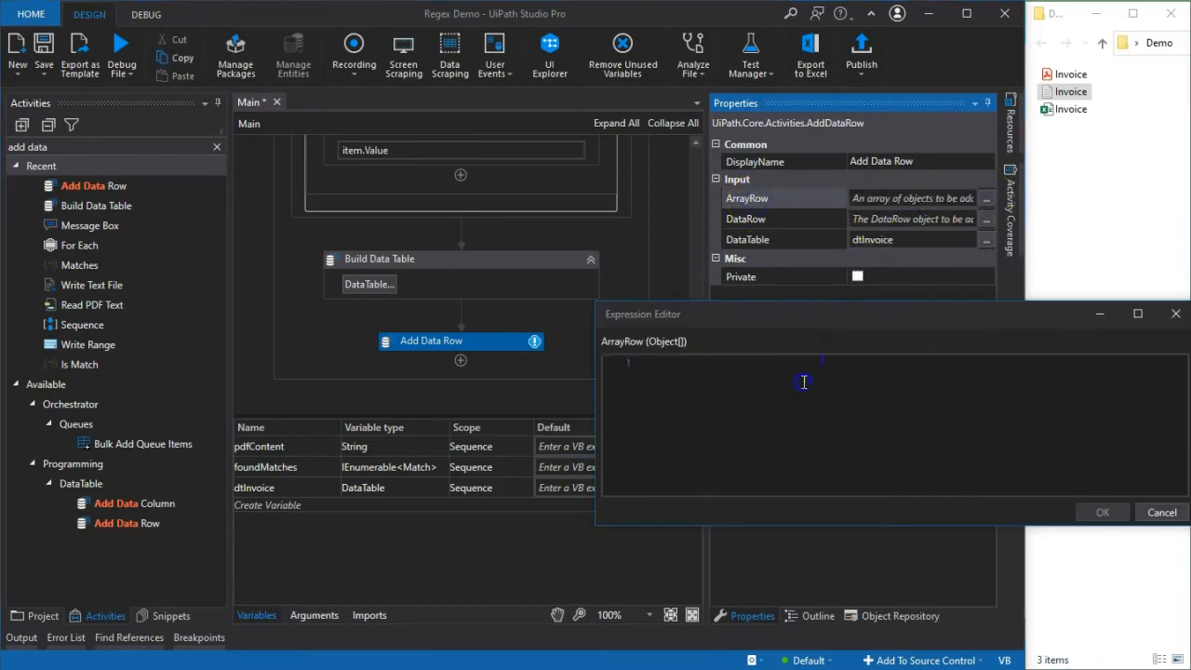
{"action": "type", "text": "{\"2\", \"Guitar\", \"4\", \"2.50\", \"20.00\"}"}
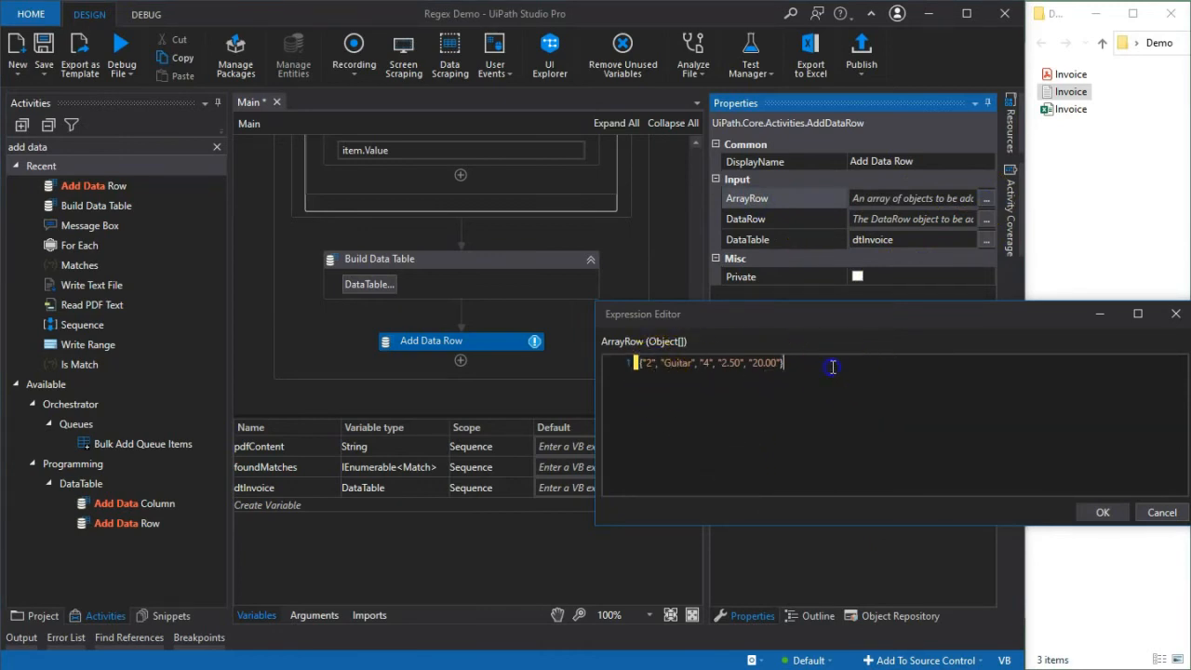
{"action": "left_click", "coordinate": [1101, 511]}
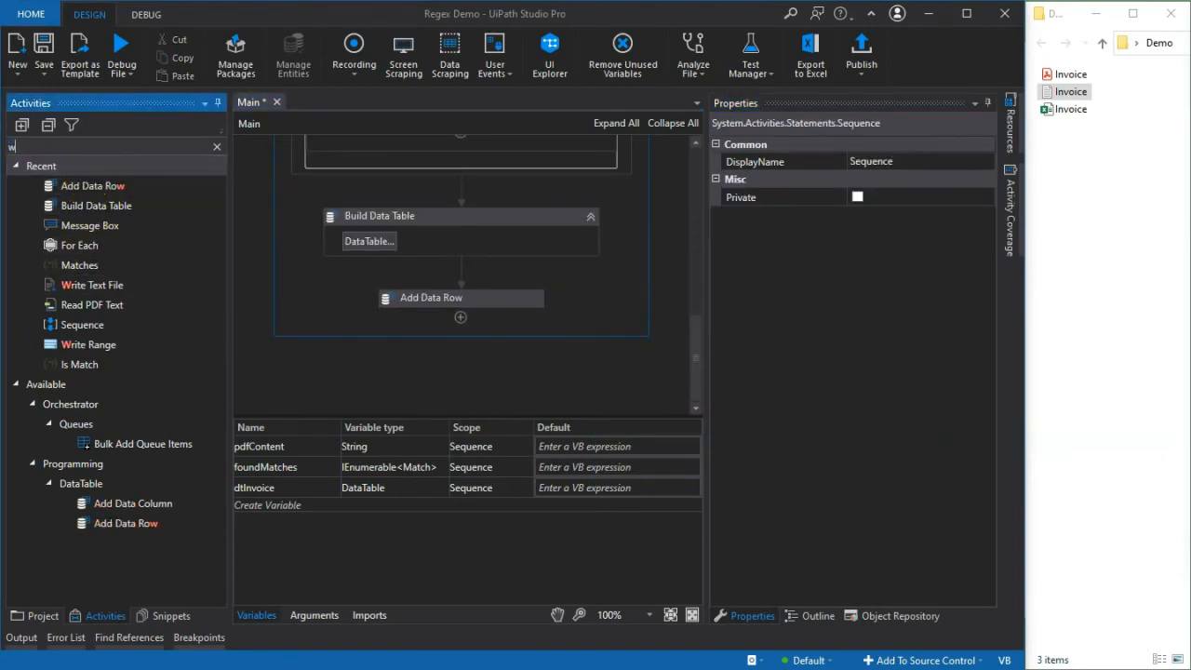
Add an Excel Write Range below Add Data Row that writes dtInvoice to Sheet1 A1
{"action": "type", "text": "write range"}
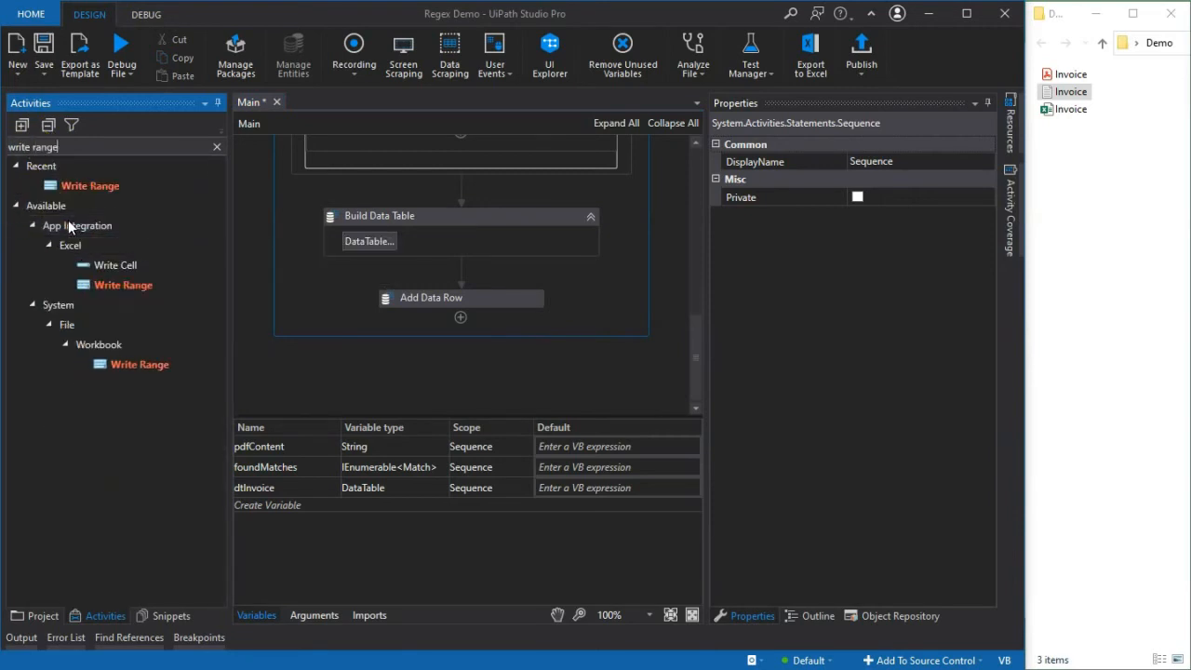
{"action": "left_click_drag", "start_coordinate": [139, 364], "coordinate": [432, 321]}
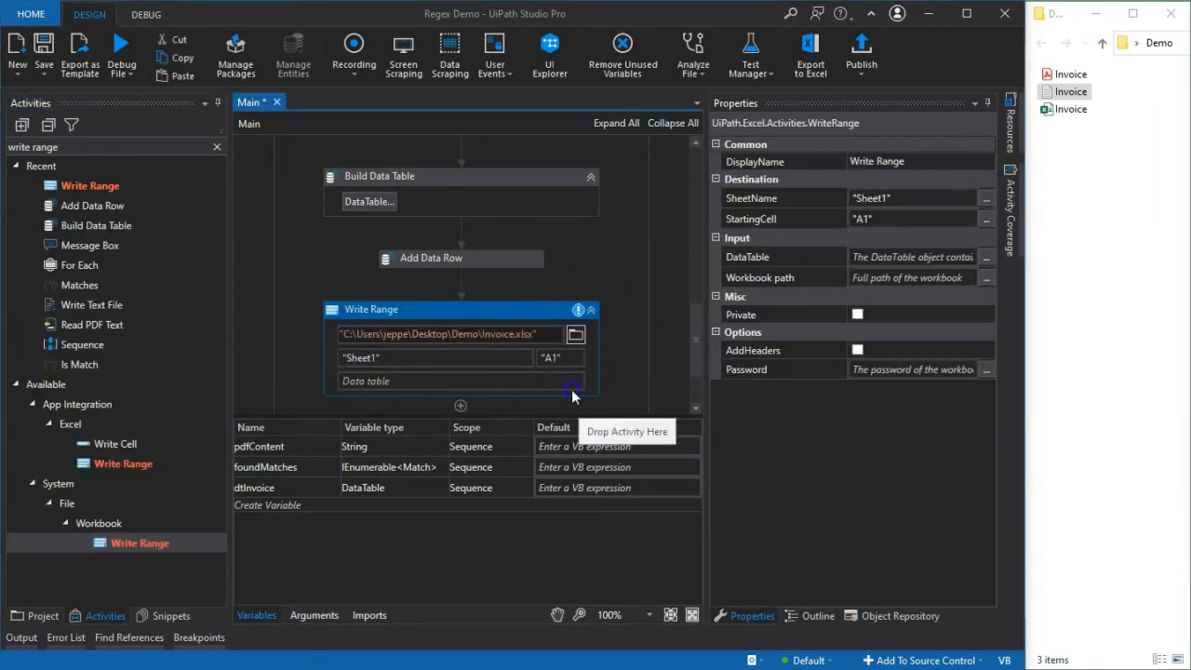
{"action": "left_click", "coordinate": [434, 380]}
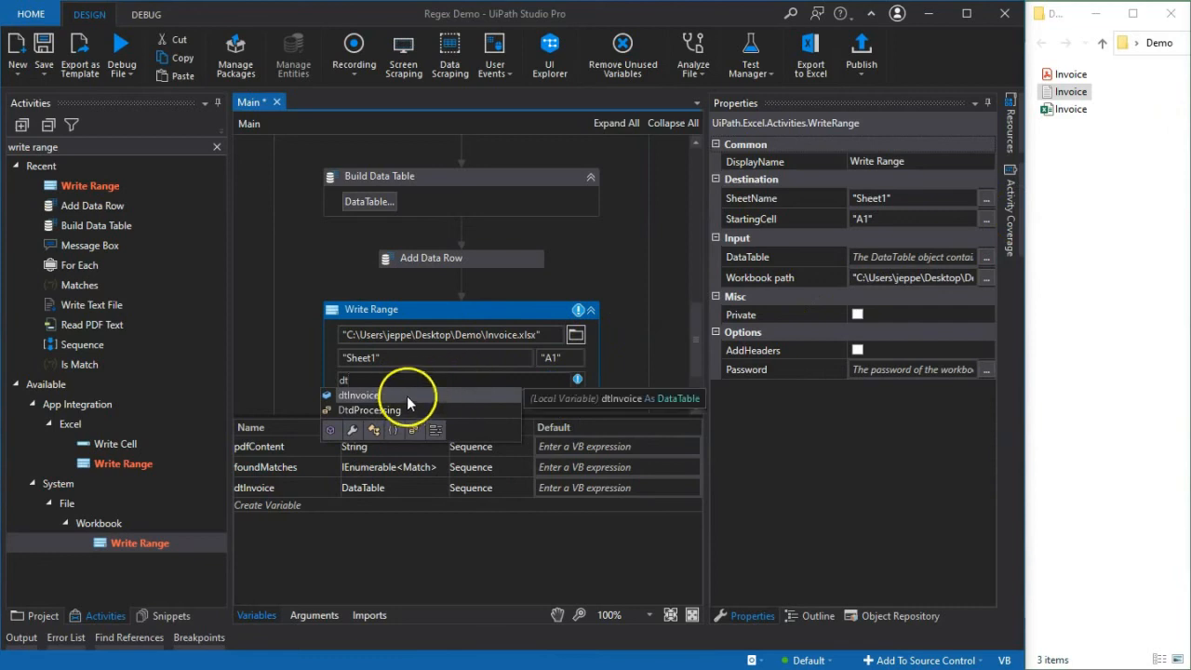
{"action": "left_click", "coordinate": [358, 394]}
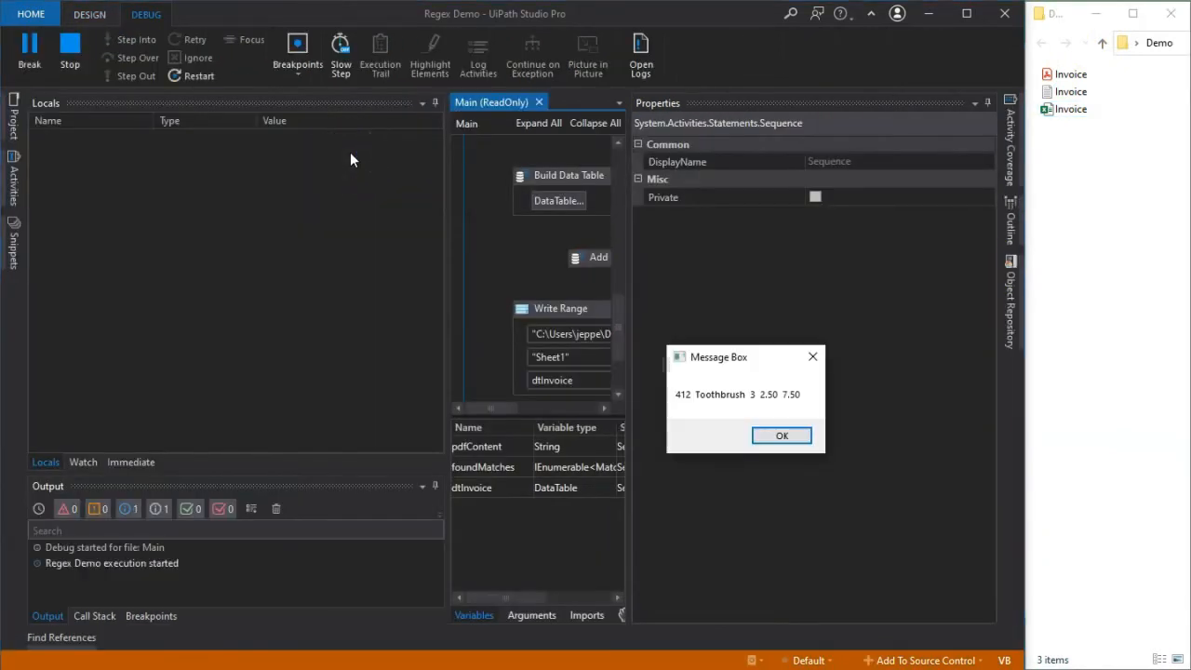
Debug the workflow, dismiss the three Message Boxes, and close Invoice.xlsx after checking the Guitar row
{"action": "left_click", "coordinate": [781, 436]}
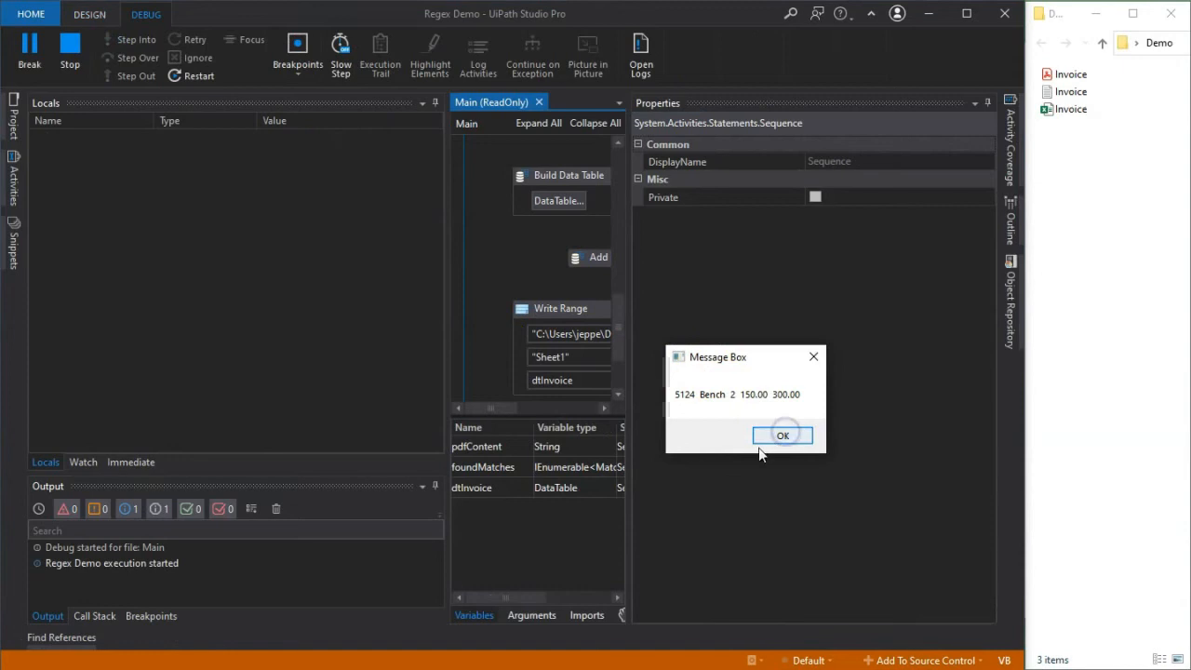
{"action": "left_click", "coordinate": [783, 436]}
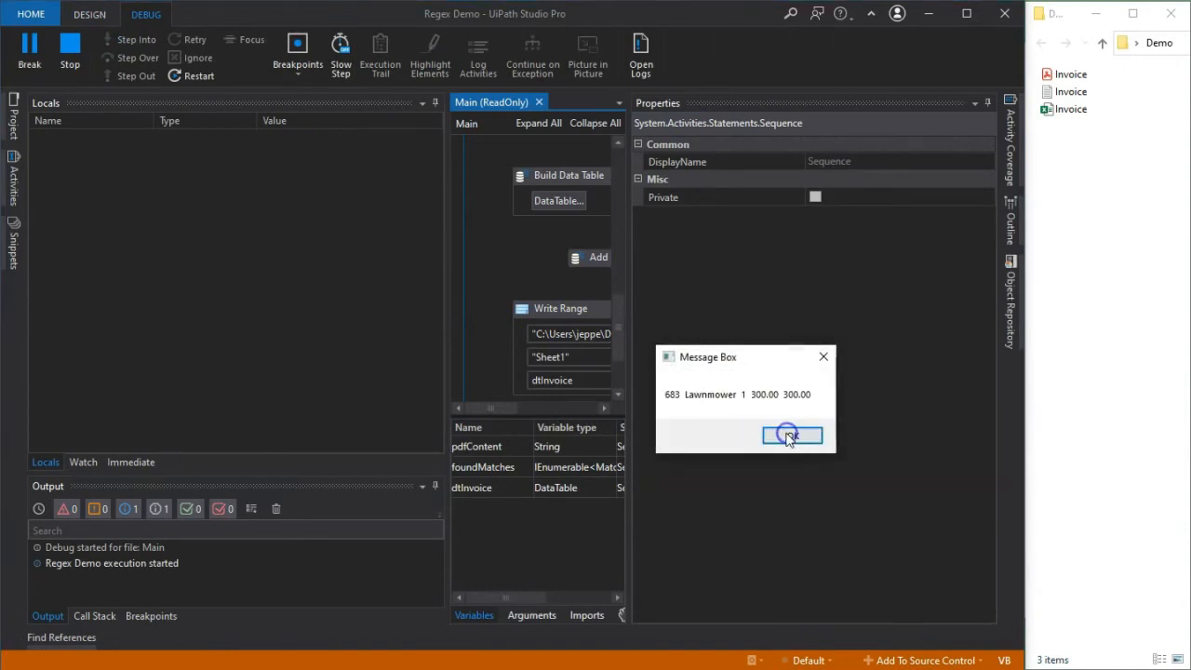
{"action": "left_click", "coordinate": [791, 434]}
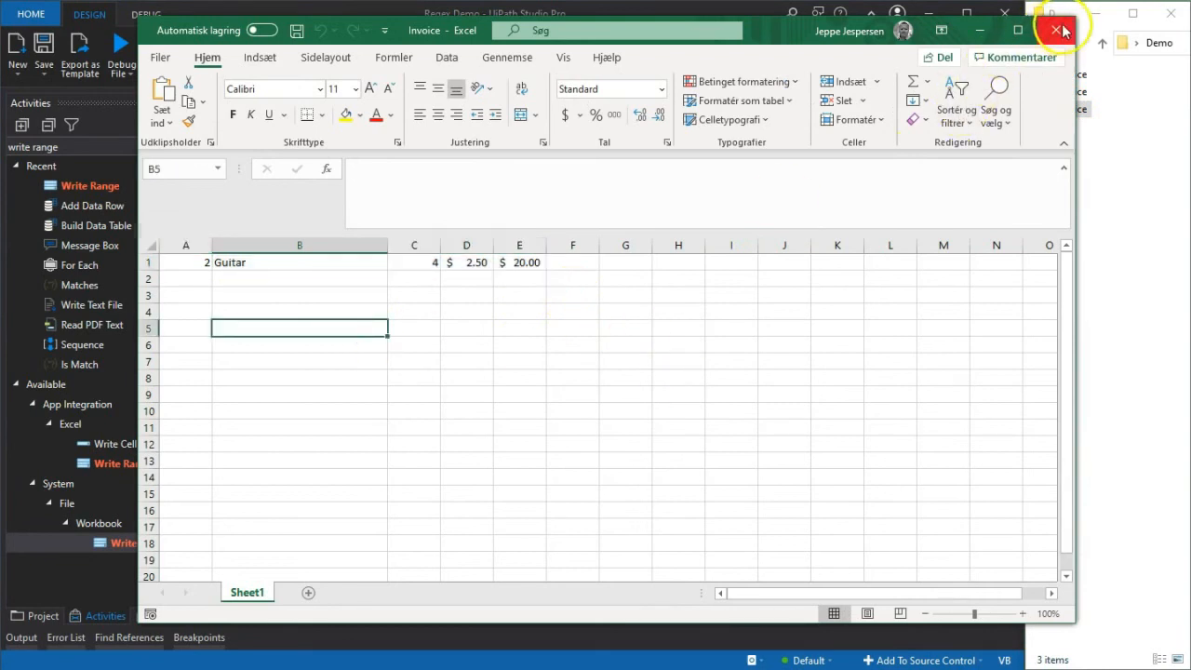
{"action": "left_click", "coordinate": [1056, 30]}
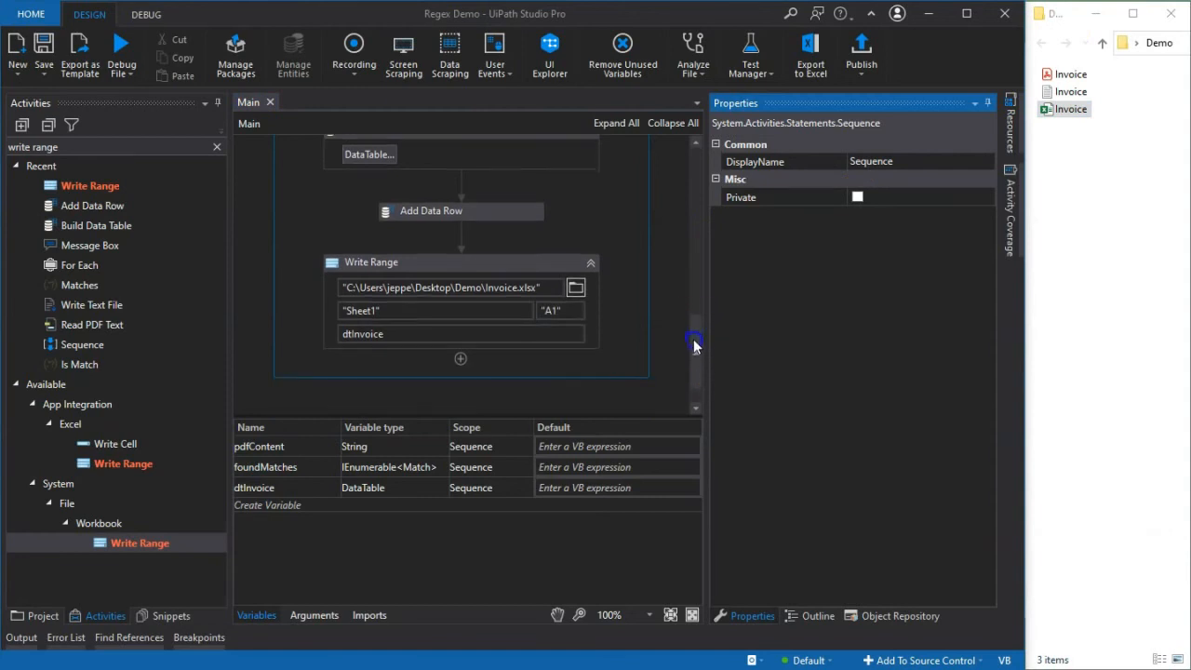
Select the Add Data Row inside the For Each body and open its ArrayRow values editor
{"action": "scroll", "scroll_direction": "up", "scroll_amount": 3}
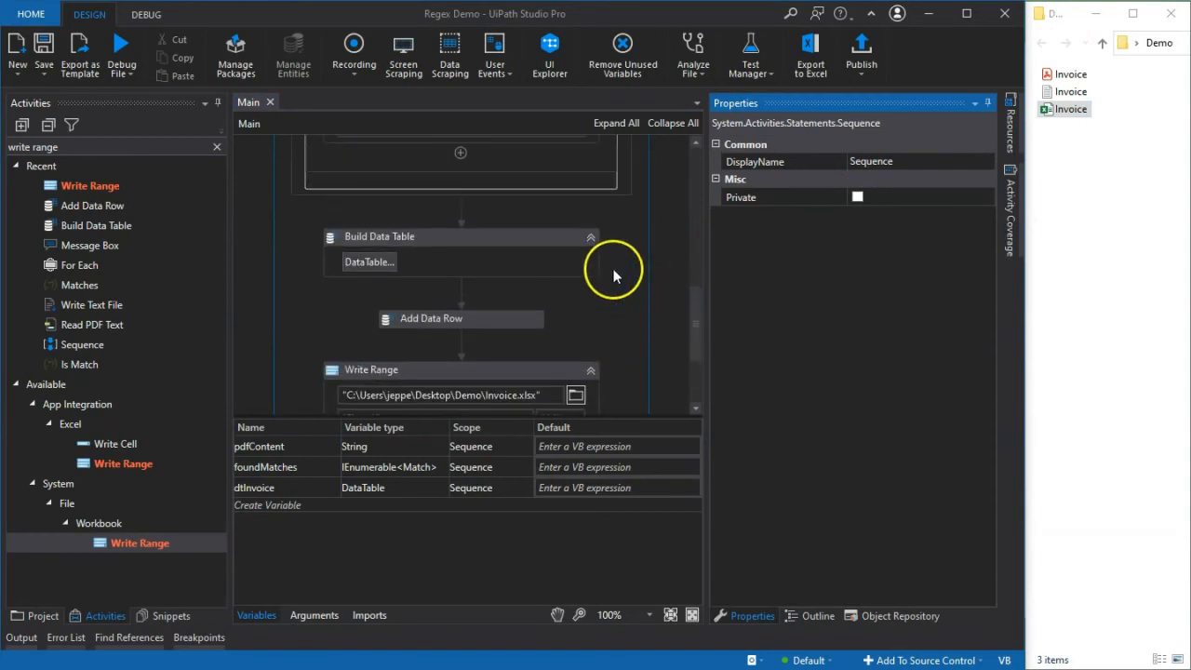
{"action": "scroll", "scroll_direction": "up", "scroll_amount": 3}
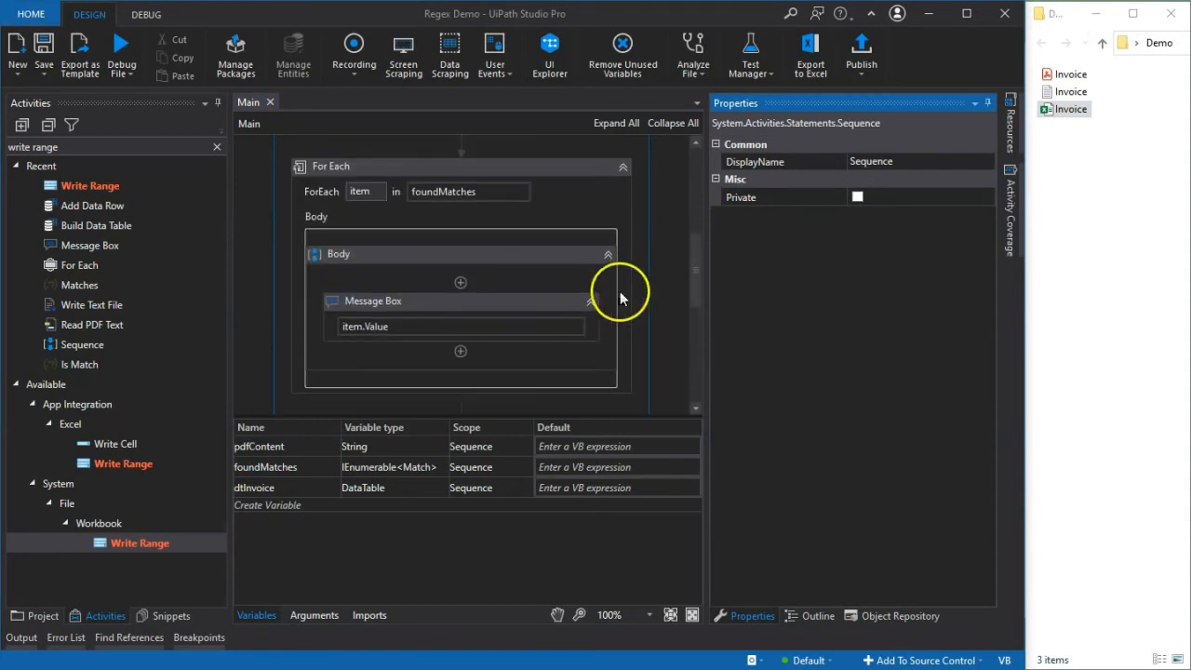
{"action": "scroll", "scroll_direction": "down", "scroll_amount": 3}
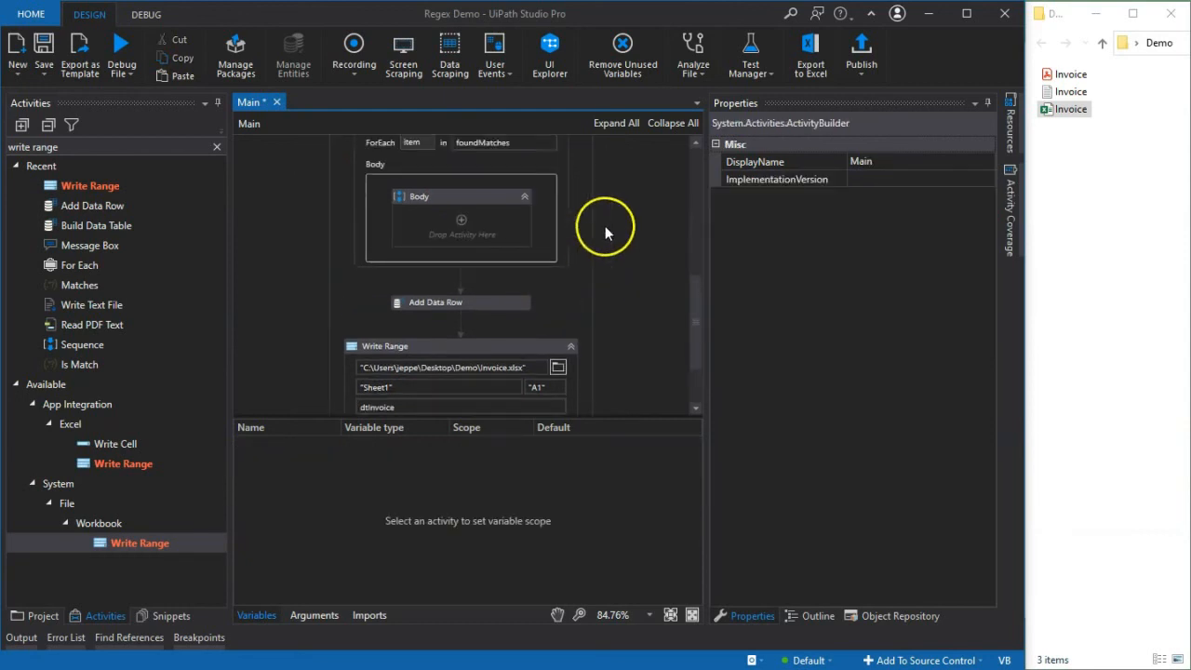
{"action": "left_click", "coordinate": [461, 265]}
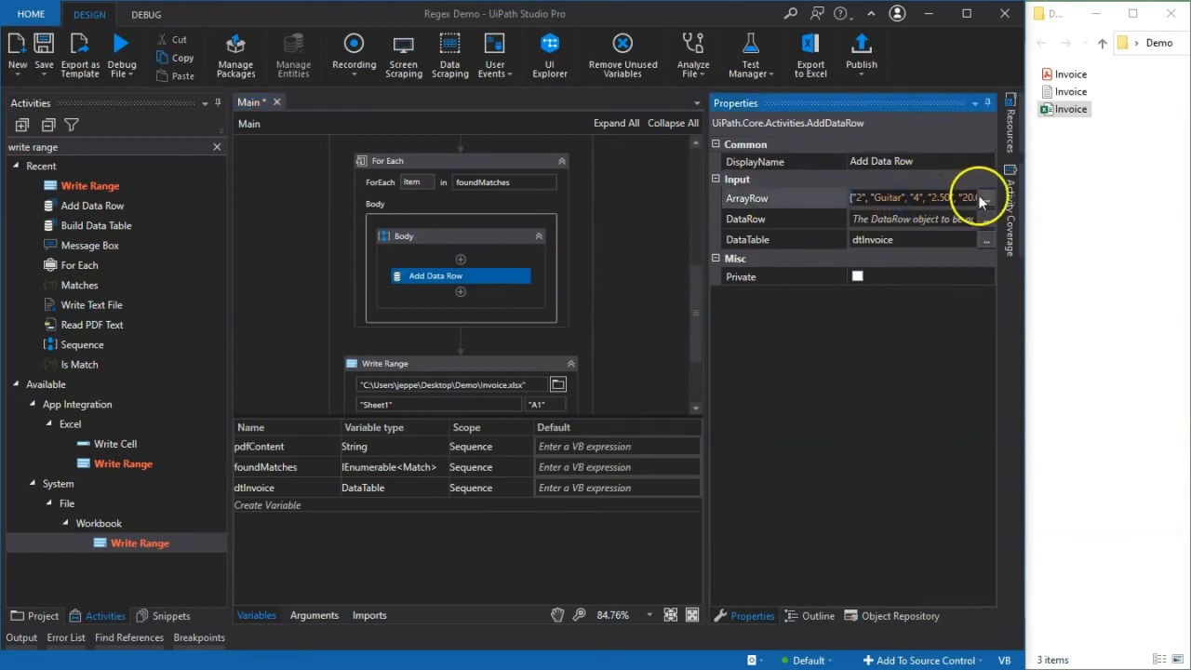
{"action": "left_click", "coordinate": [985, 198]}
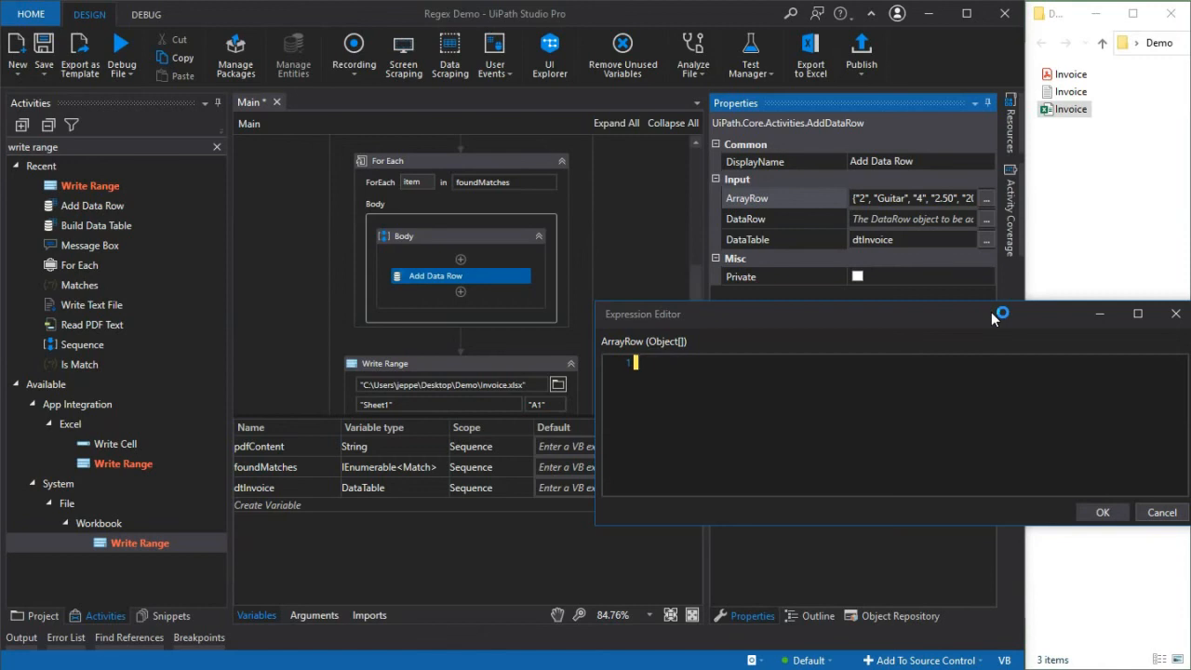
Set ArrayRow to item.Value.Replace(" ","_").Split("_"c) in the Expression Editor
{"action": "type", "text": "item"}
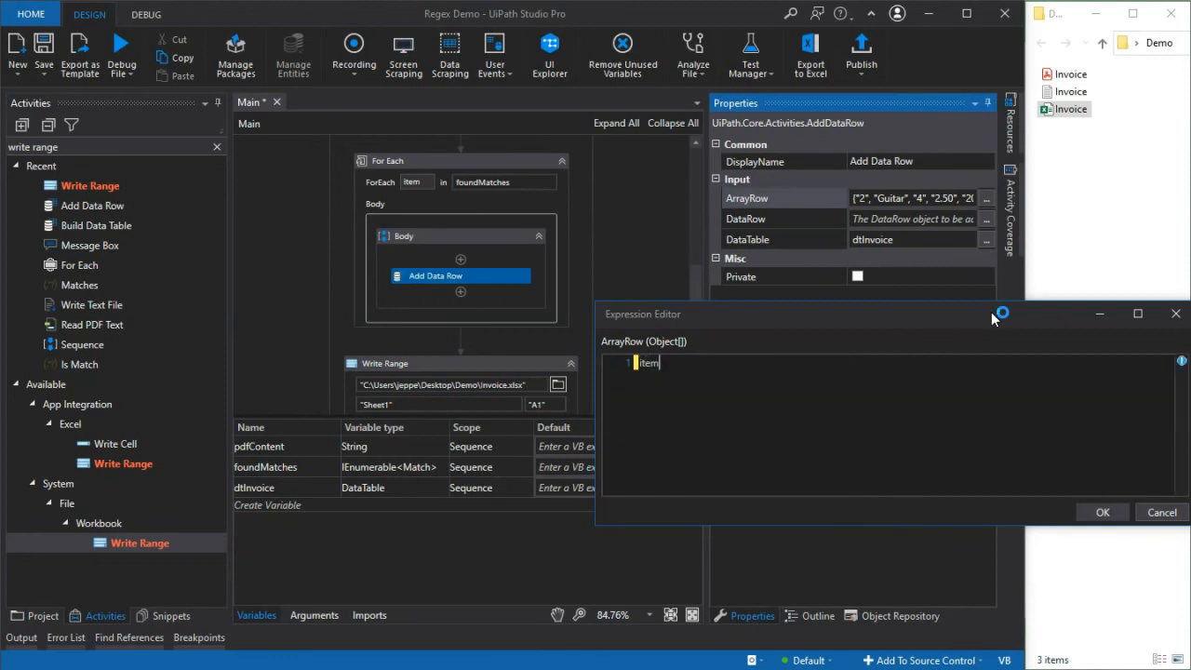
{"action": "type", "text": ".Value.s"}
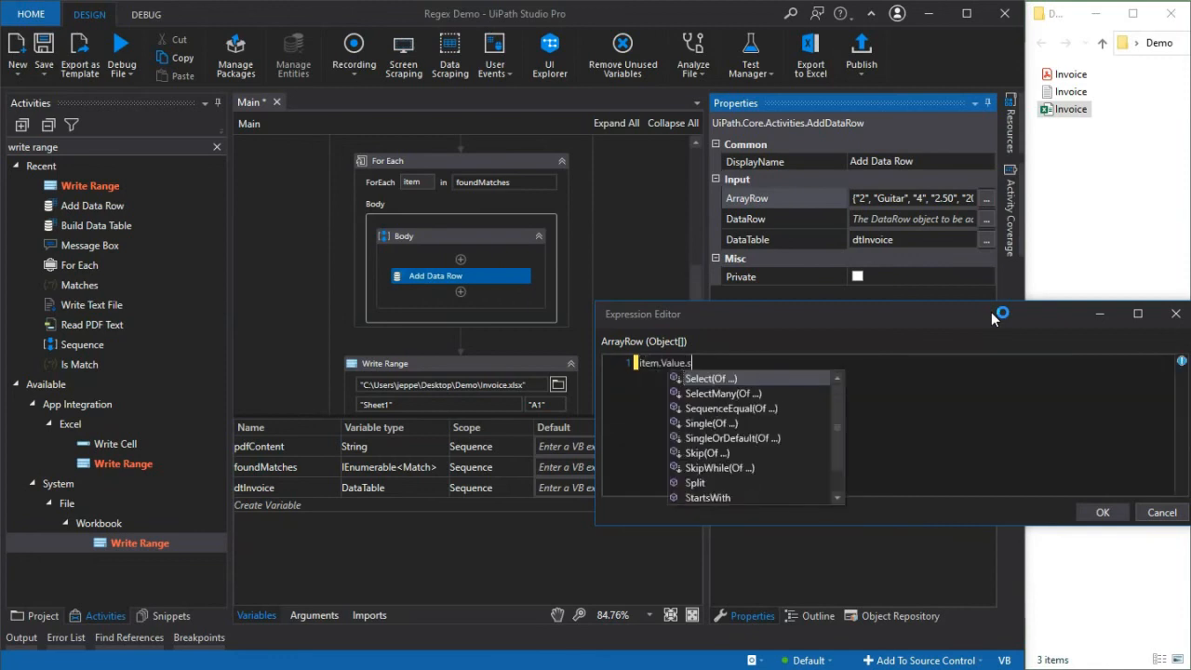
{"action": "type", "text": "Replace(\" \", \""}
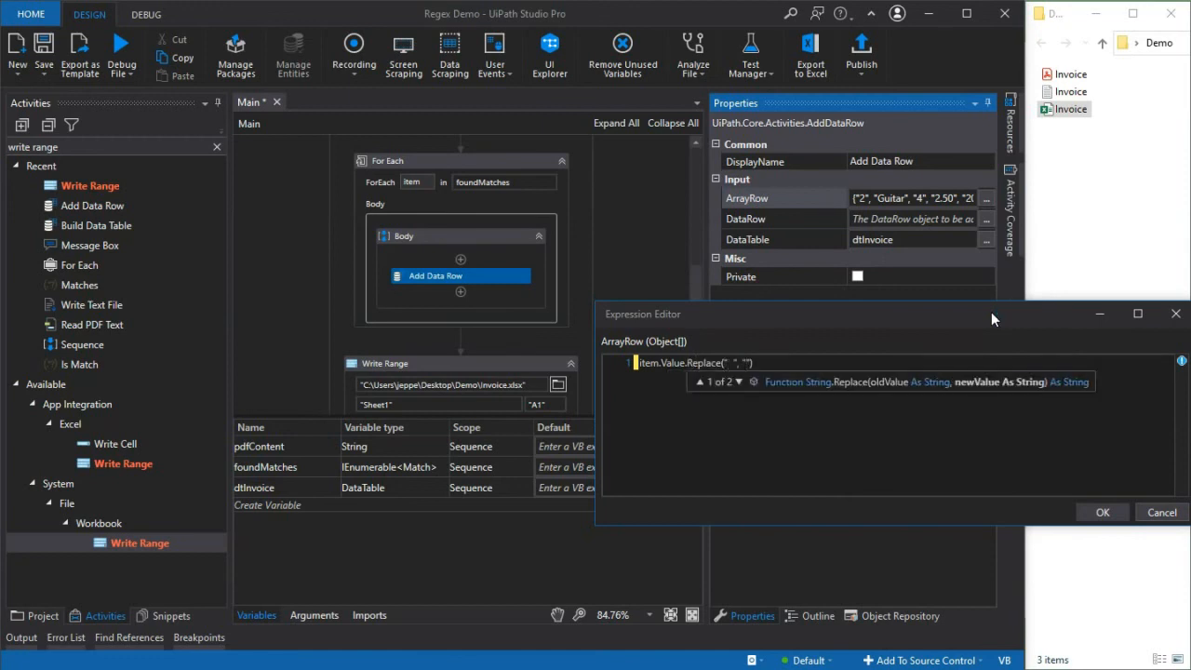
{"action": "type", "text": "\"_\""}
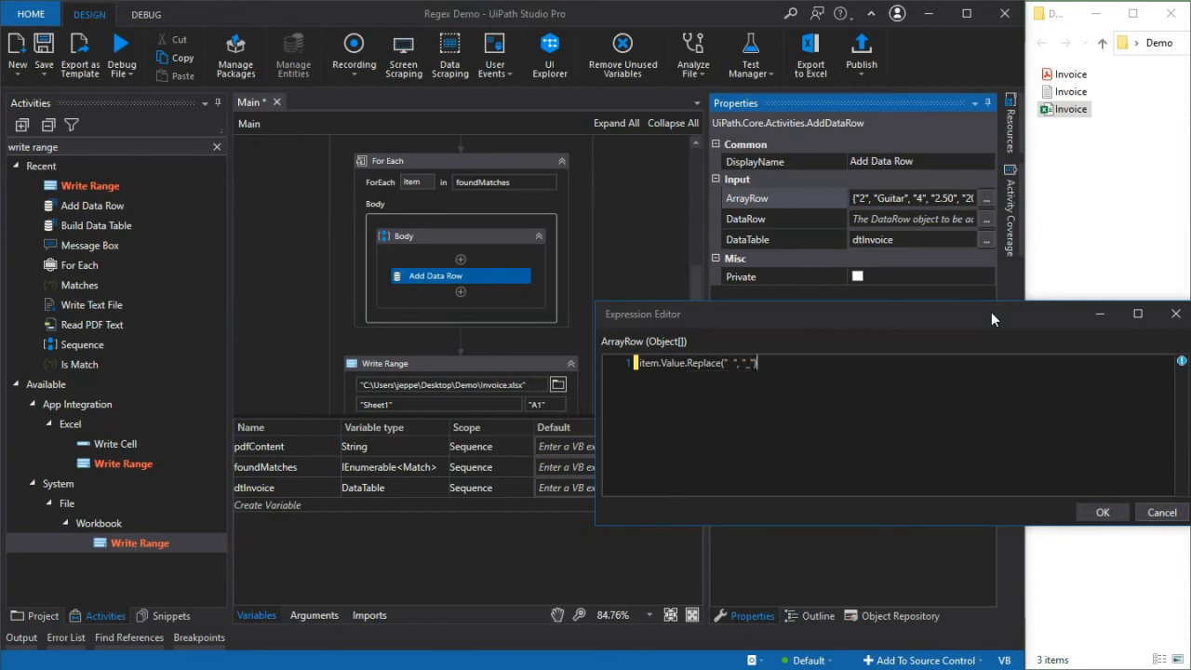
{"action": "type", "text": ".spl"}
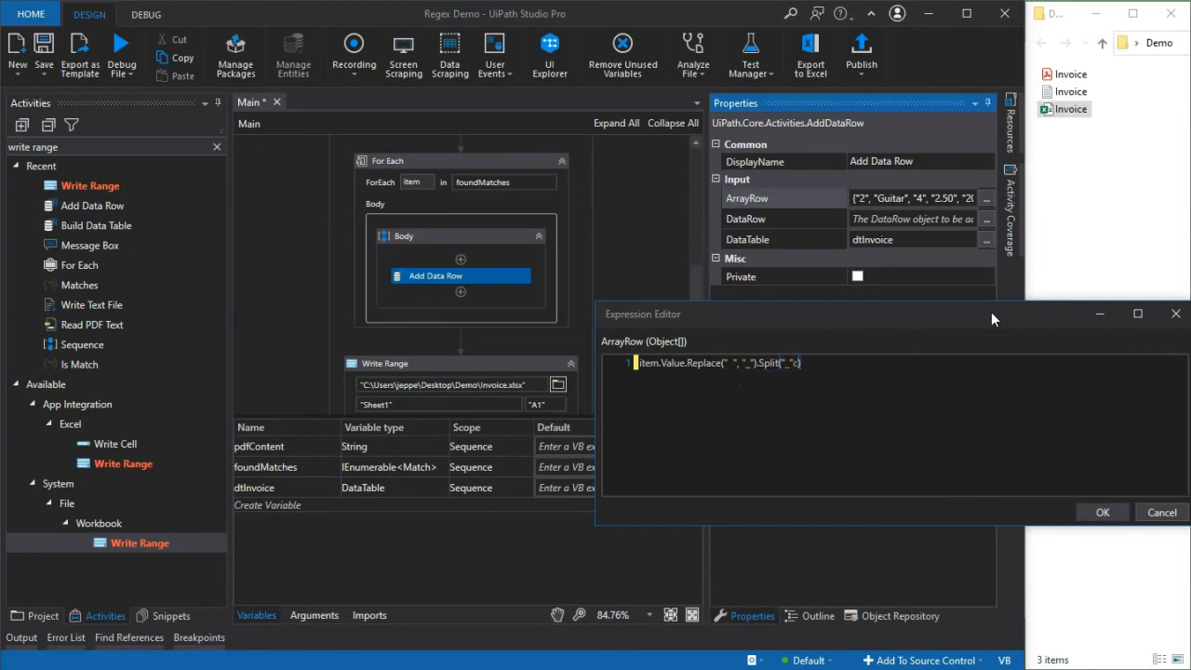
{"action": "double_click", "coordinate": [763, 362]}
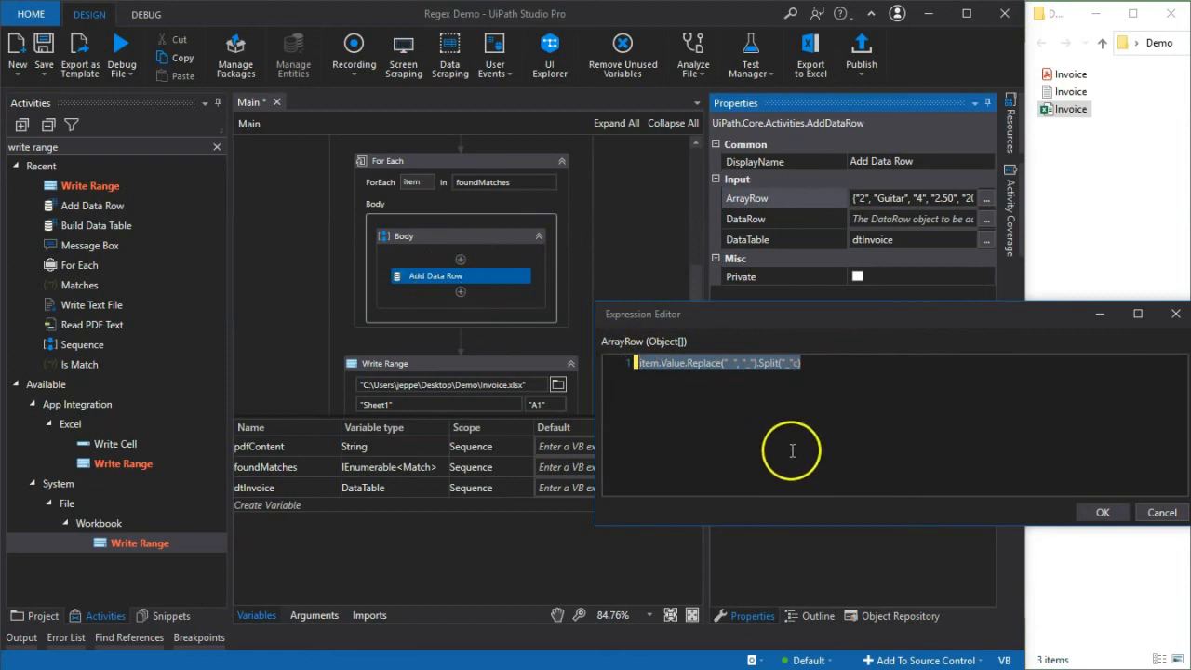
{"action": "left_click", "coordinate": [1102, 512]}
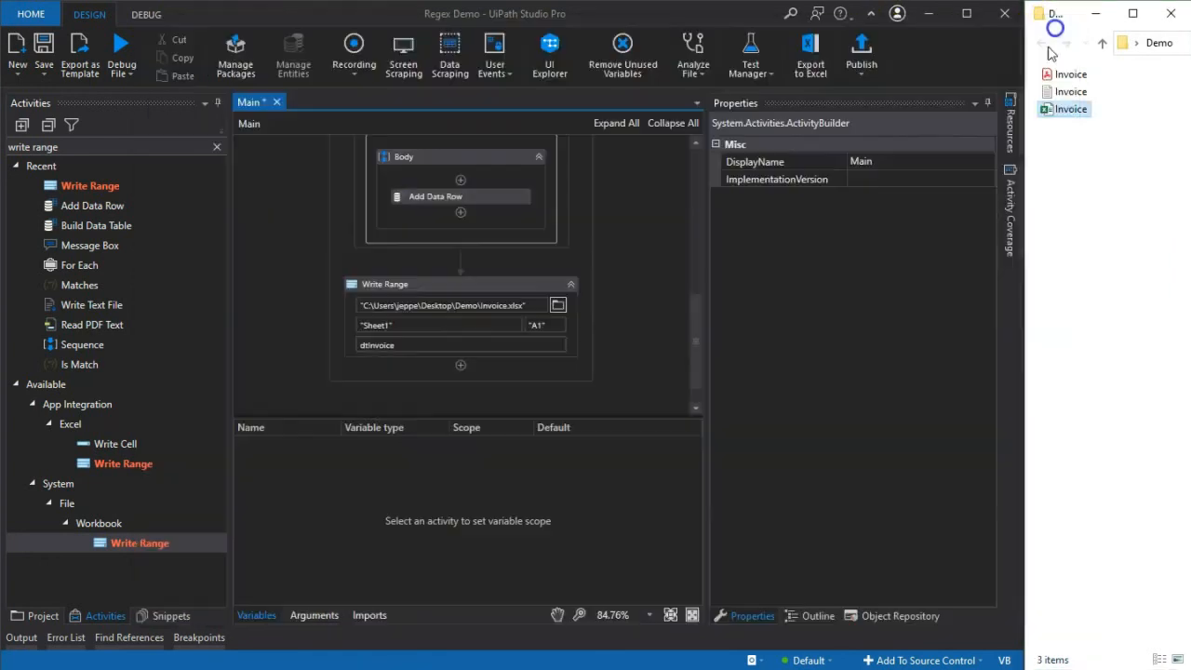
{"action": "mouse_move", "coordinate": [851, 354]}
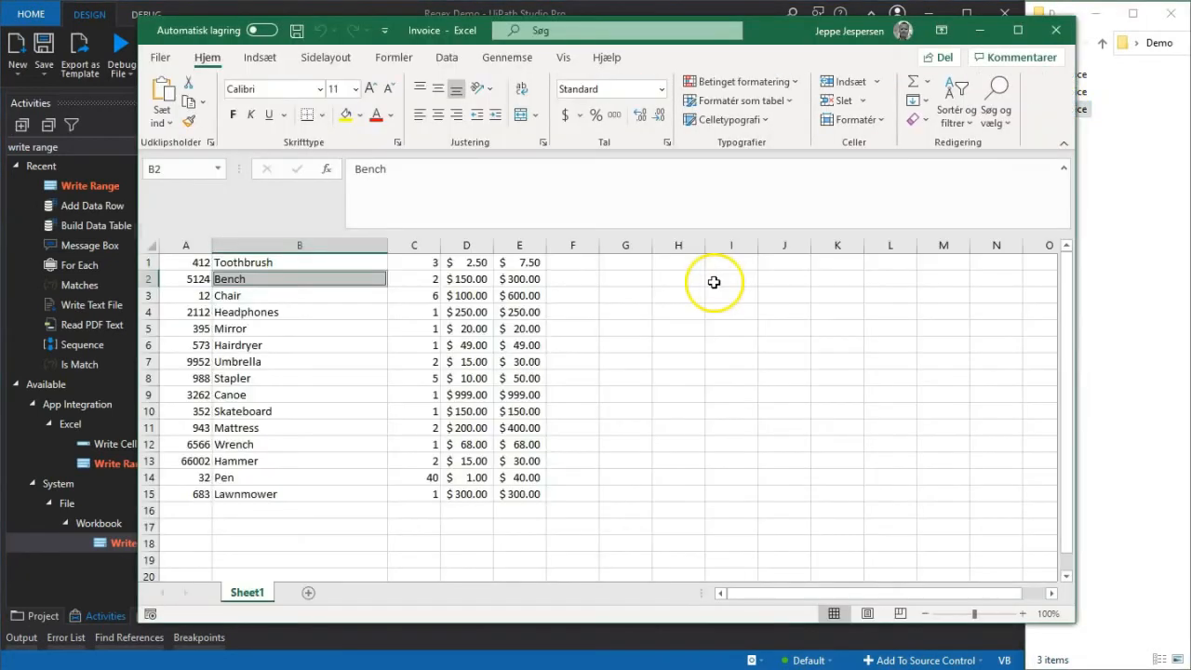
Select A1:D15 and column A to confirm 15 written rows, then close the workbook
{"action": "left_click_drag", "start_coordinate": [186, 261], "coordinate": [466, 494]}
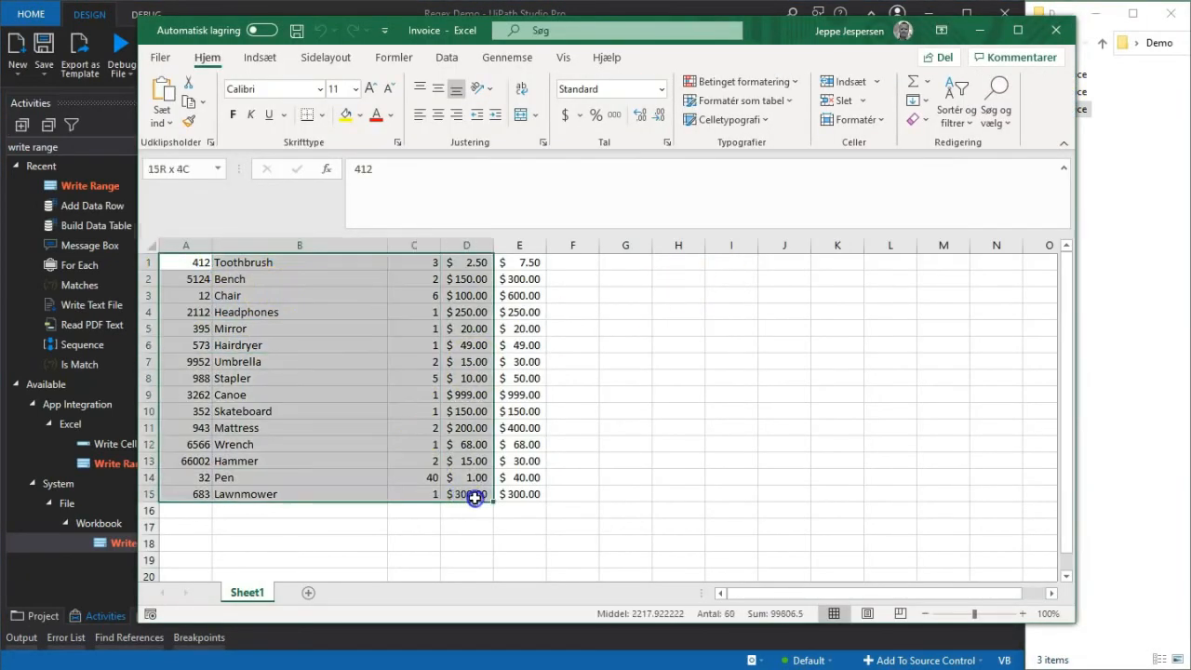
{"action": "left_click", "coordinate": [677, 493]}
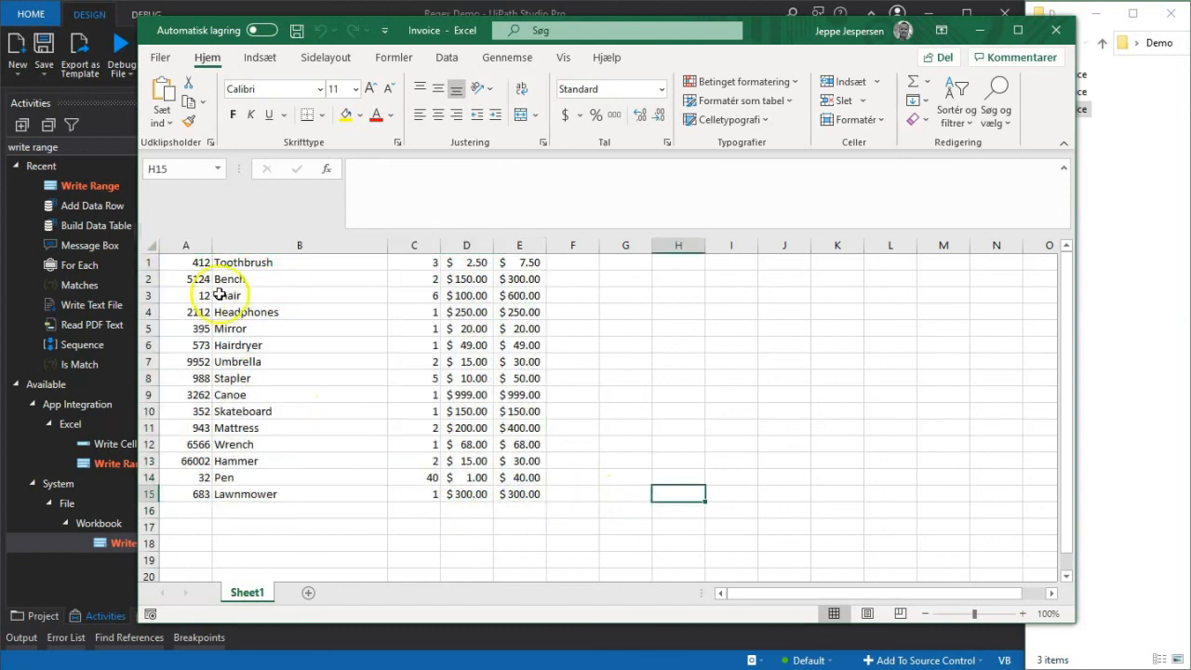
{"action": "left_click", "coordinate": [185, 244]}
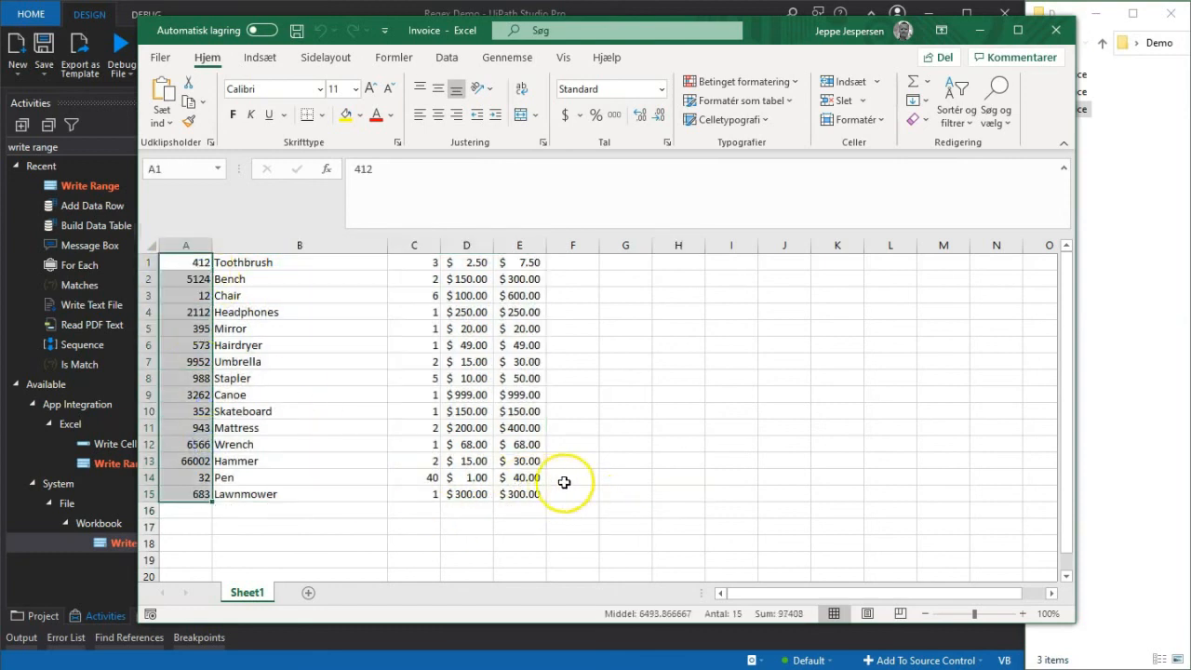
{"action": "left_click", "coordinate": [572, 509]}
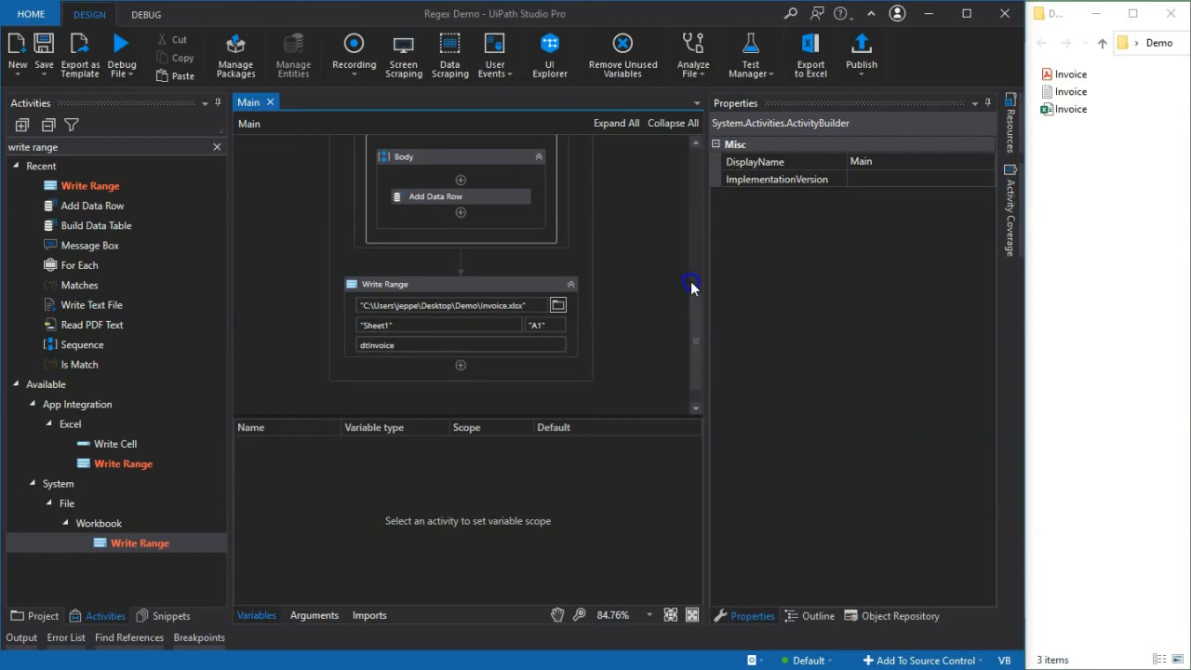
{"action": "mouse_move", "coordinate": [1044, 79]}
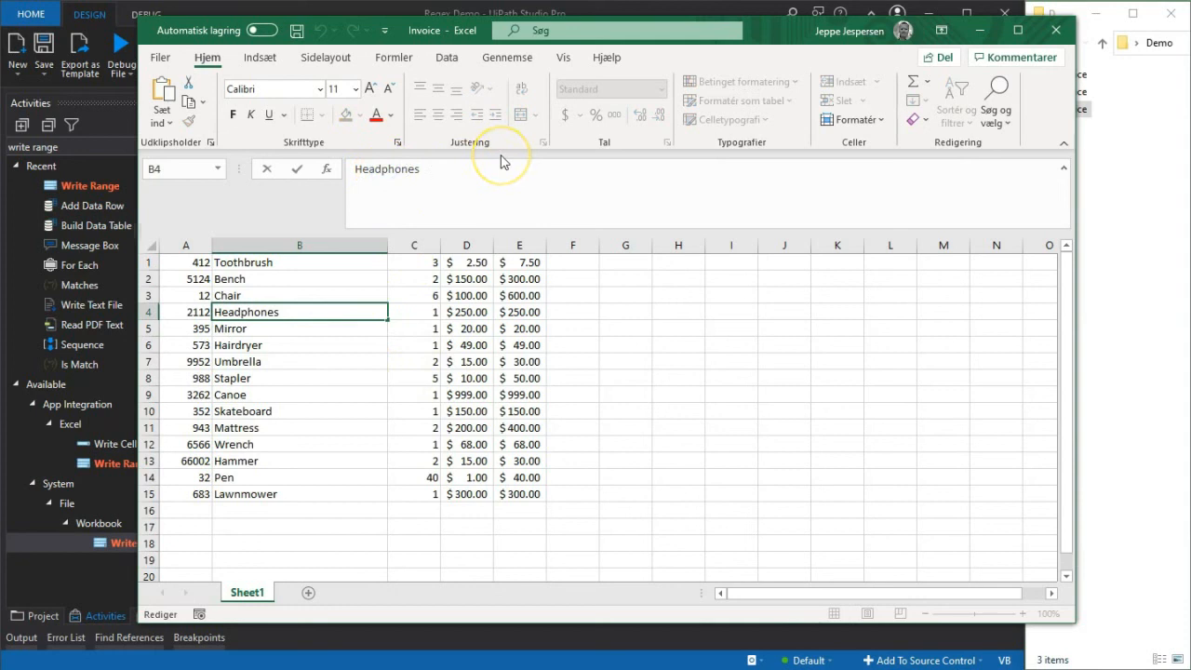
Change cell B4 to 'Headphones w. Bluetooth' and close the Invoice workbook
{"action": "type", "text": "w."}
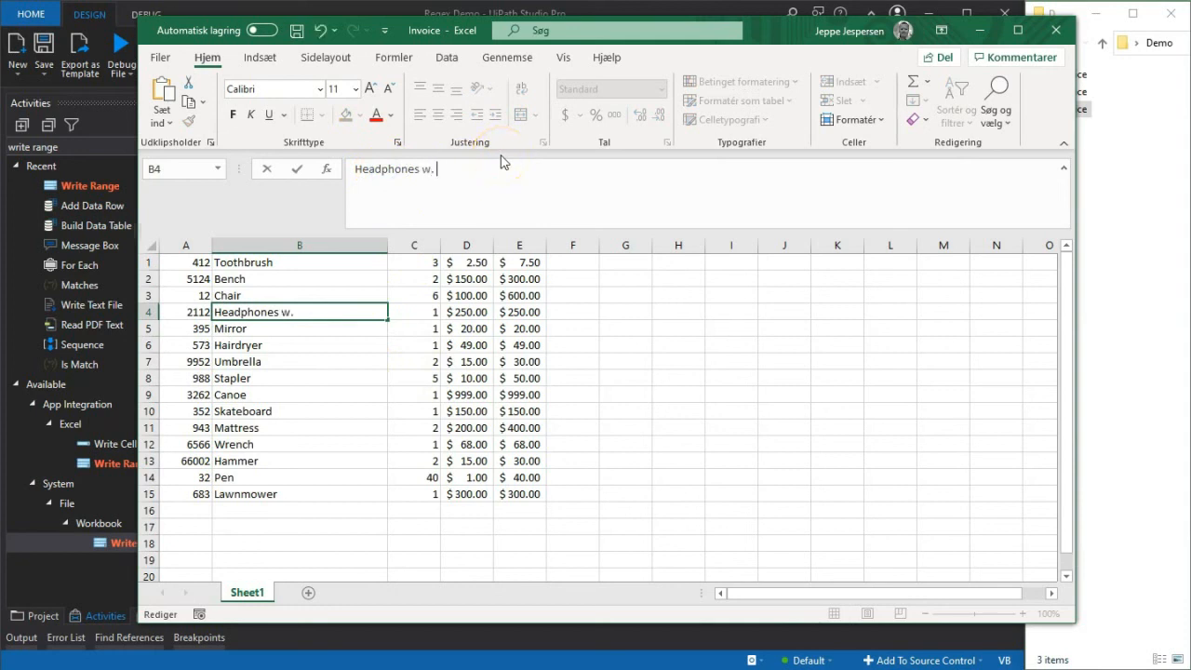
{"action": "type", "text": "BLu"}
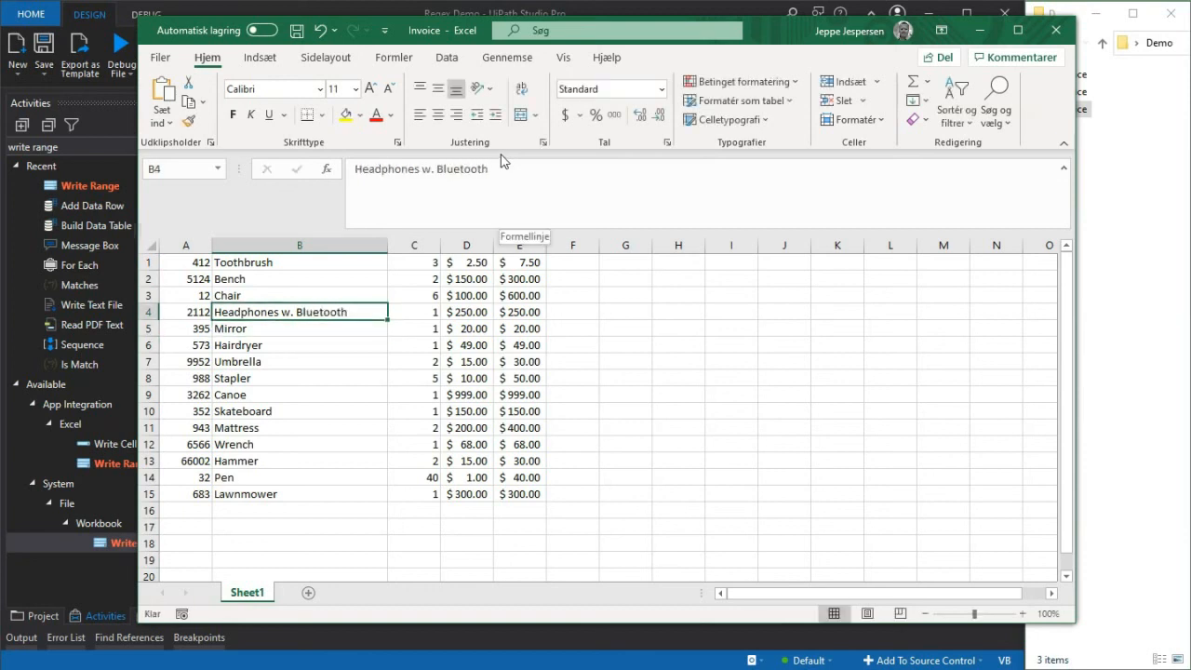
{"action": "mouse_move", "coordinate": [438, 170]}
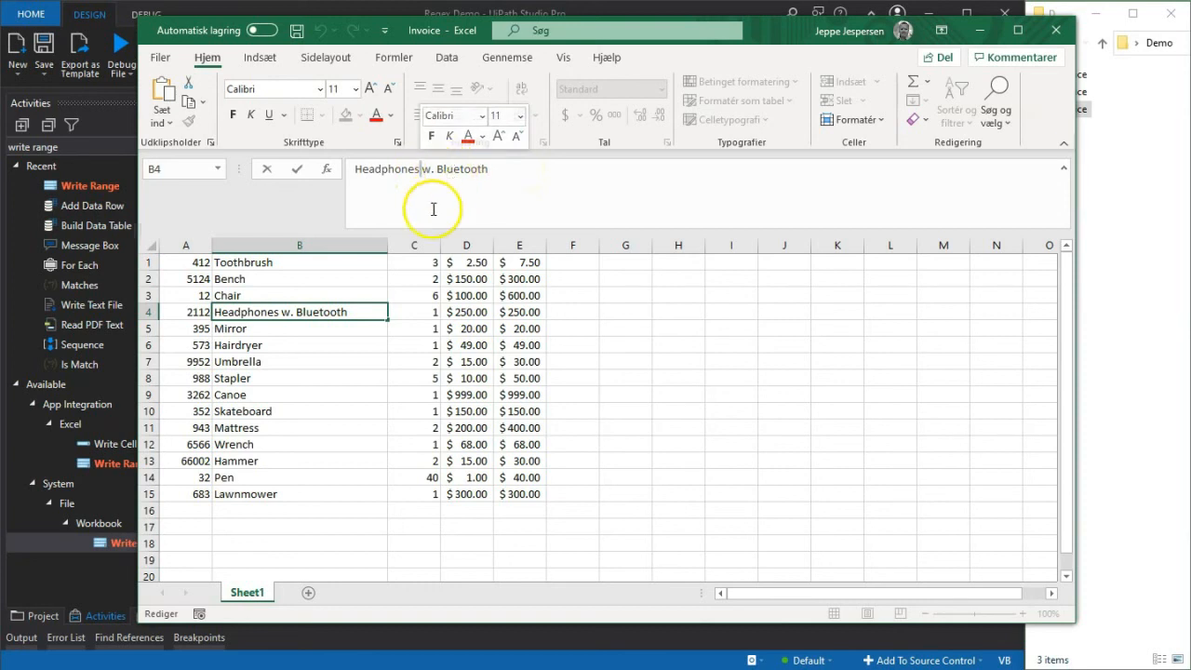
{"action": "mouse_move", "coordinate": [389, 387]}
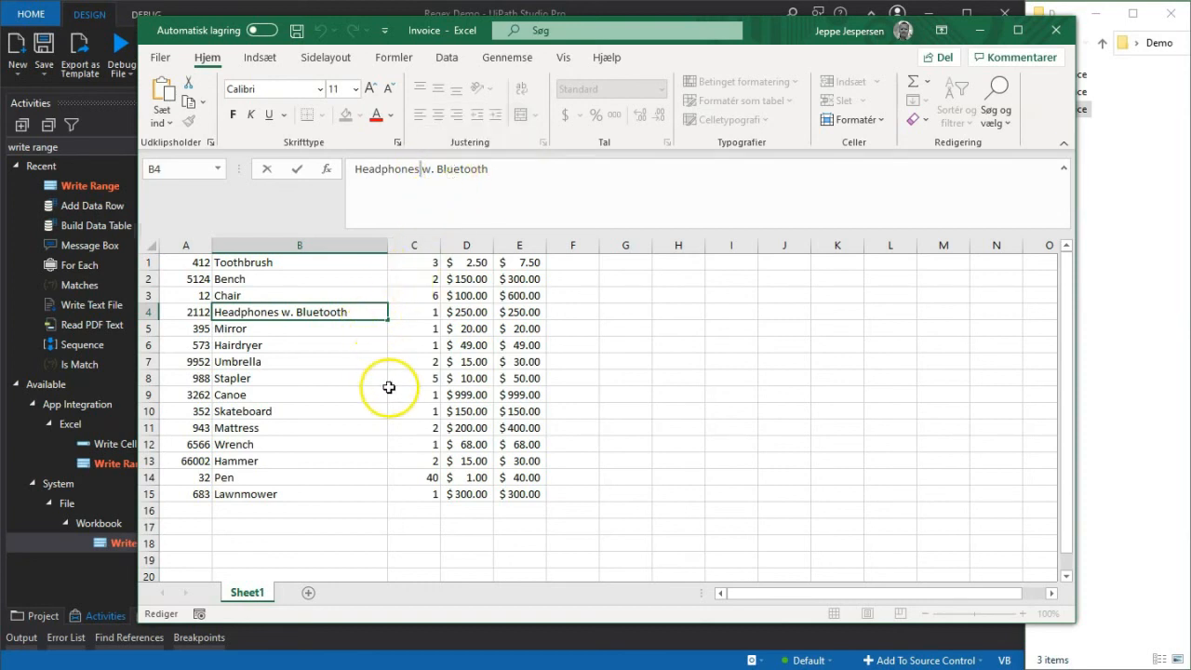
{"action": "left_click", "coordinate": [413, 395]}
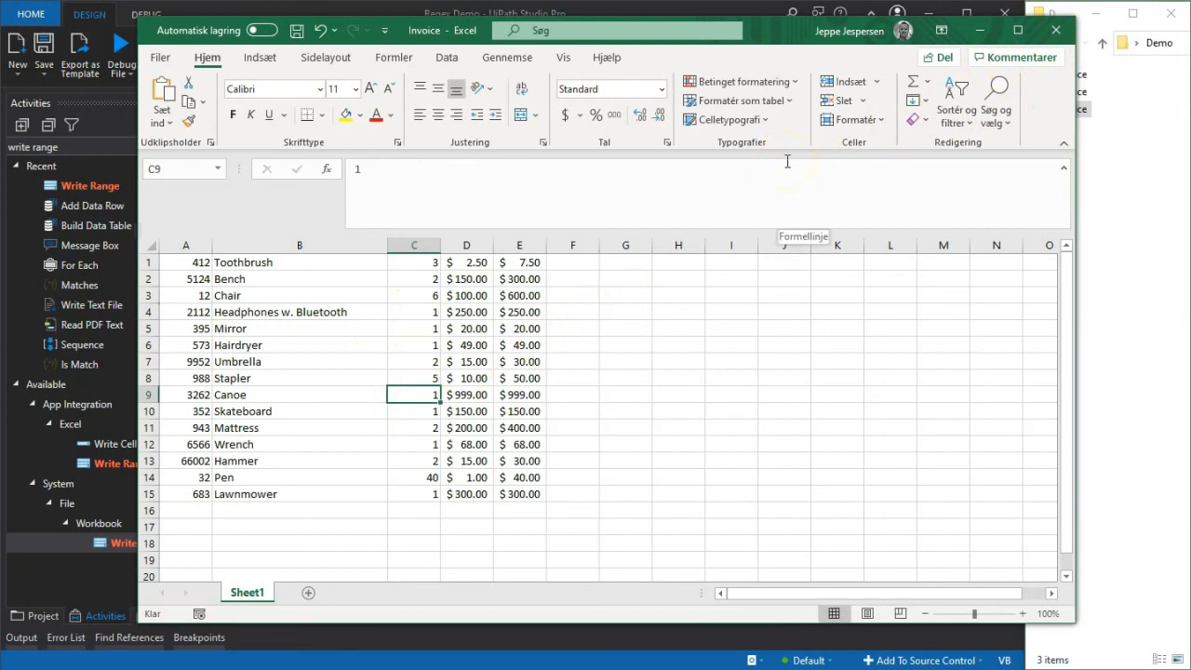
{"action": "mouse_move", "coordinate": [1056, 36]}
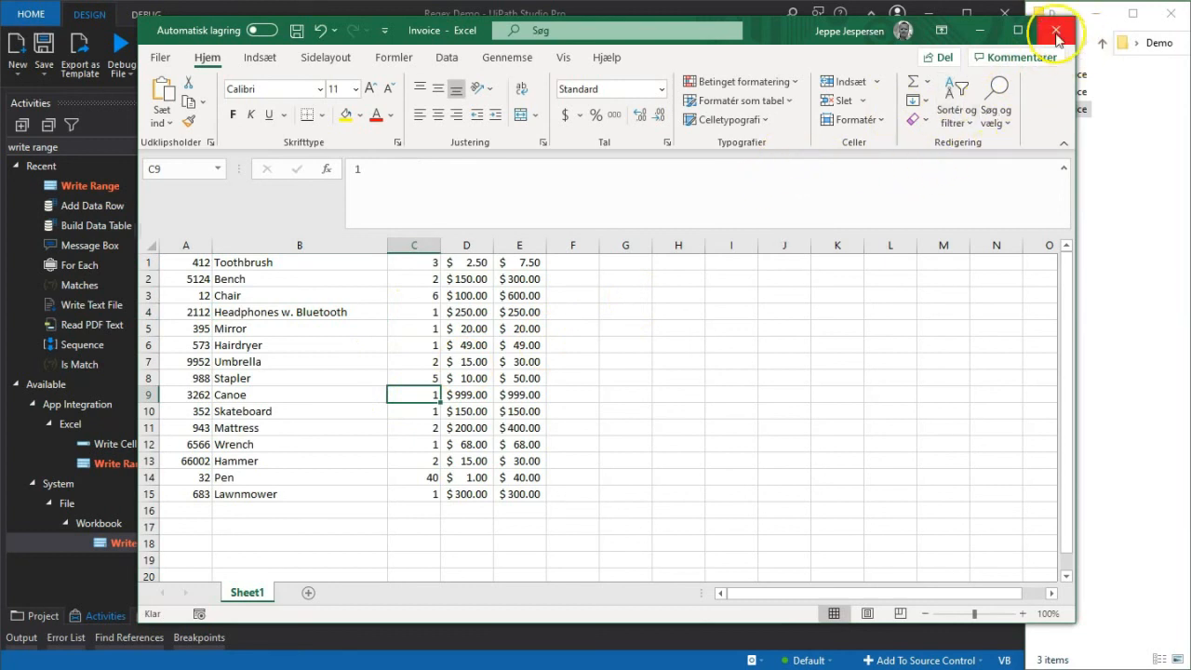
{"action": "left_click", "coordinate": [1056, 35]}
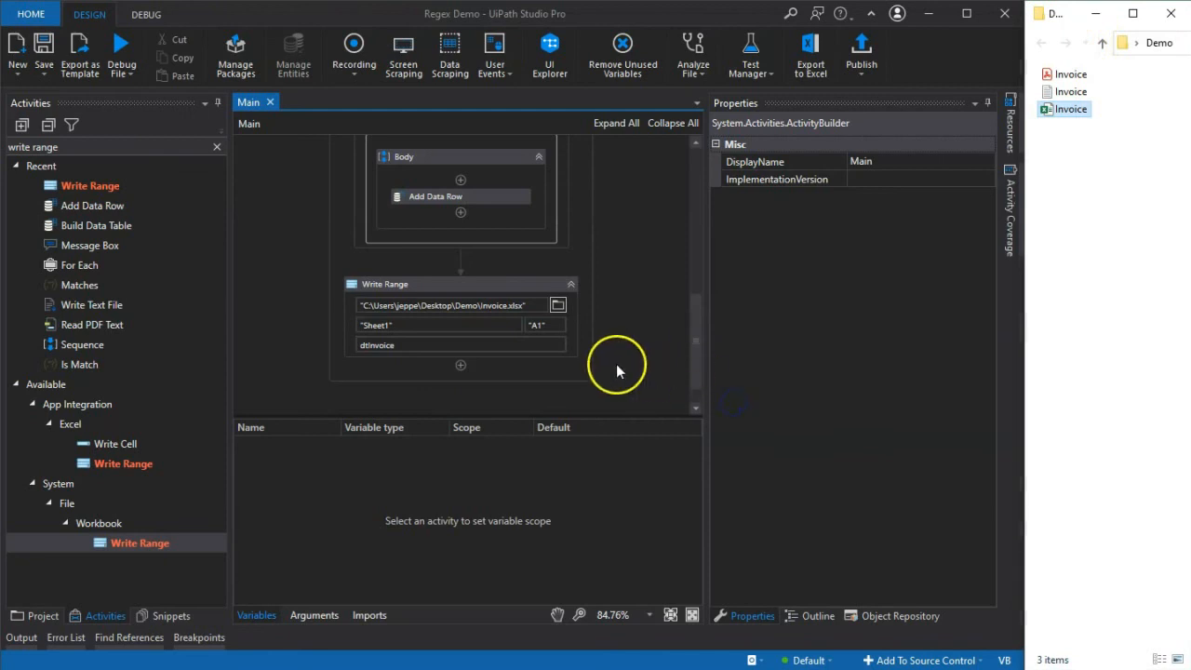